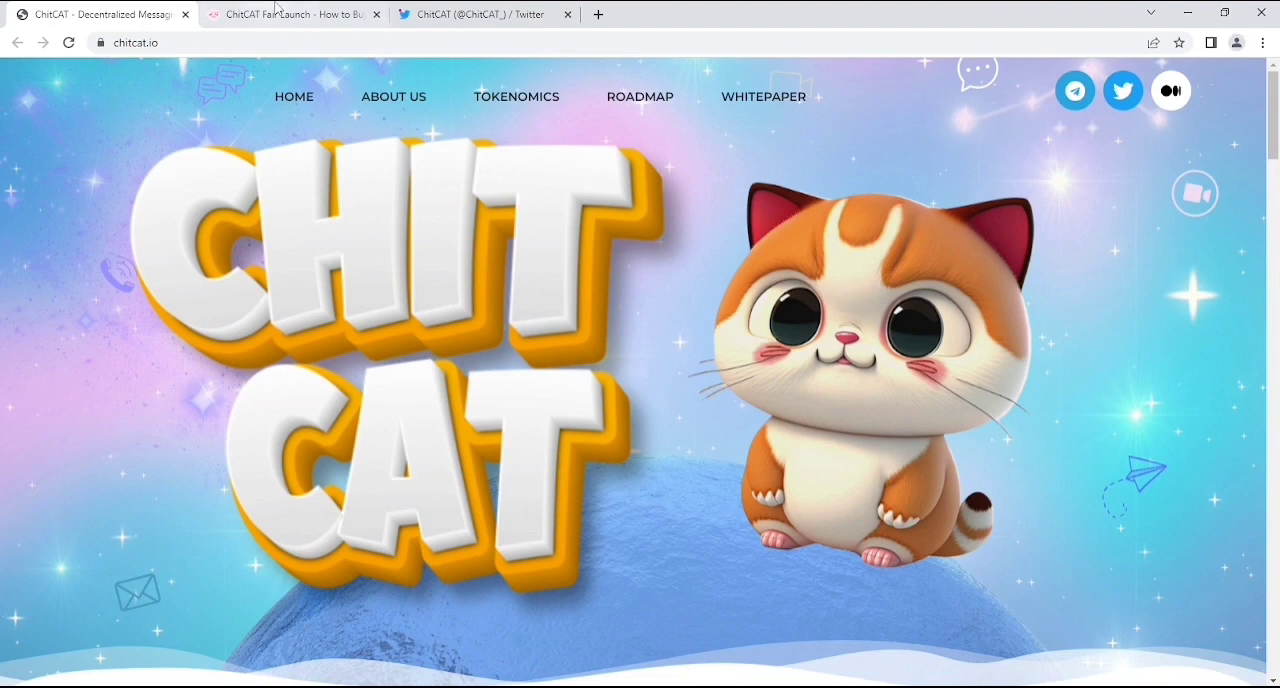
Switch to the ChitCAT Fair Launch tab and view the live countdown, progress bar and 70 contributors.
left_click(290, 14)
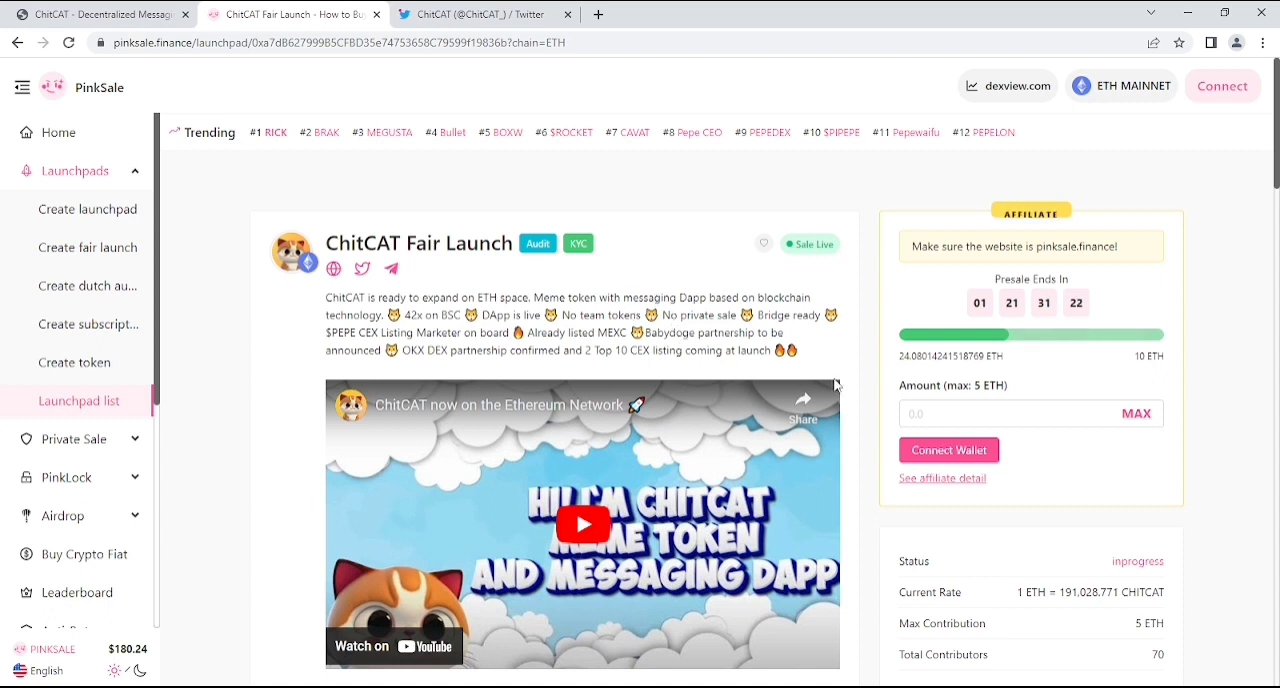
mouse_move(910, 382)
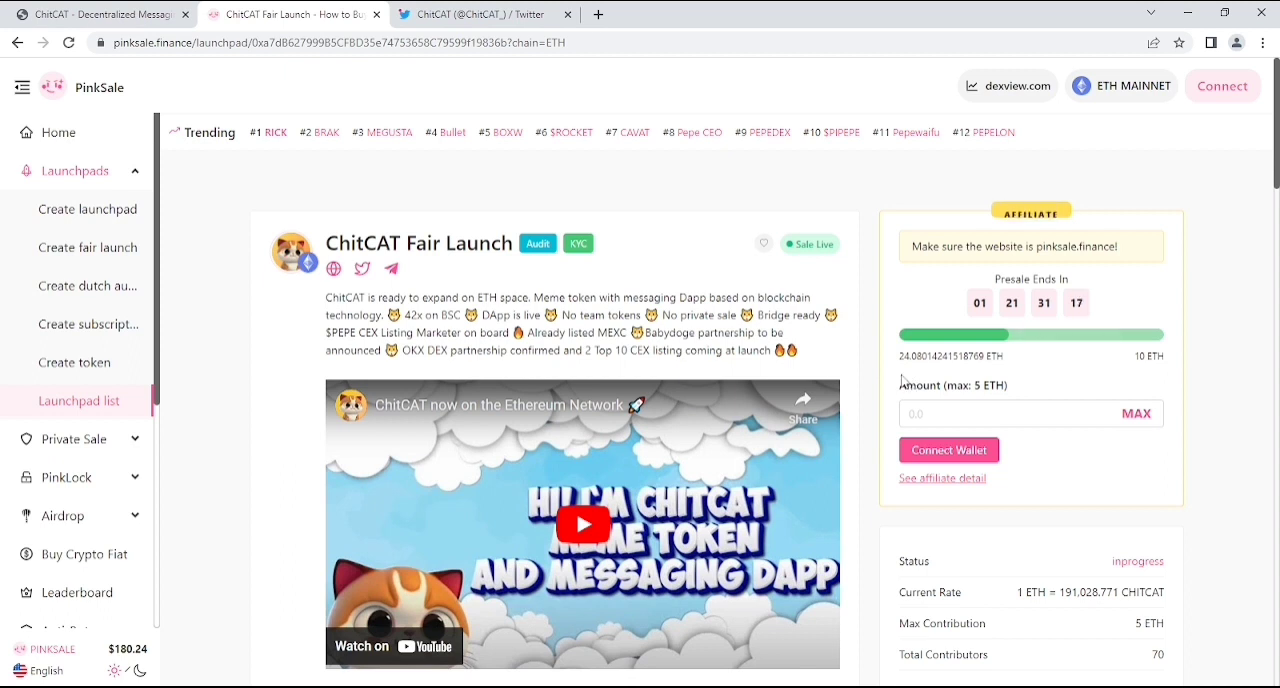
mouse_move(875, 375)
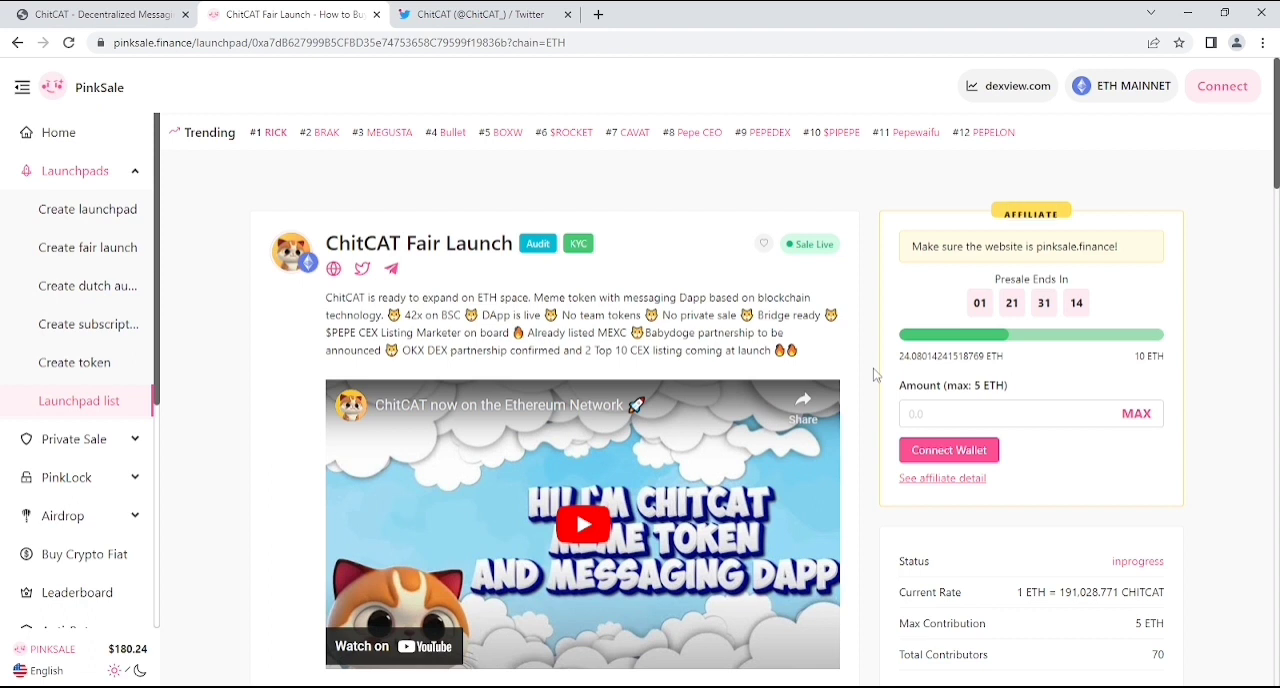
scroll("down", 3)
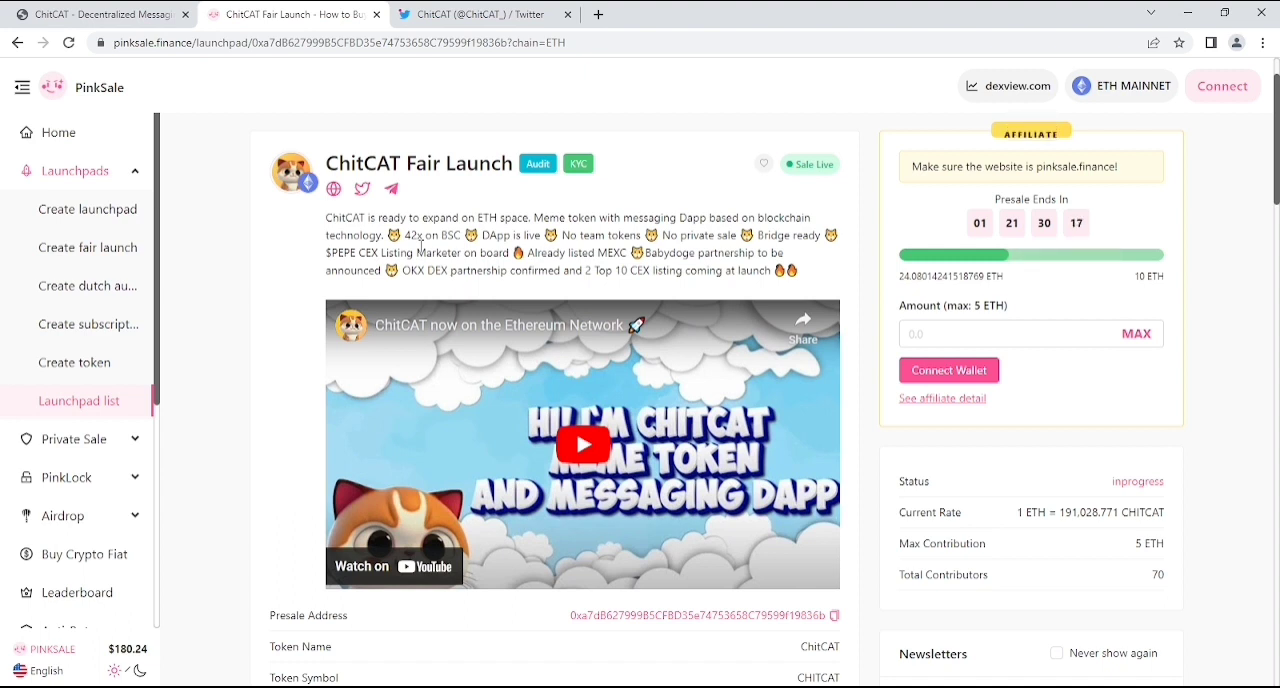
Review the token info table: supply, soft cap, start/end times, Uniswap listing and liquidity lockup.
scroll("down", 3)
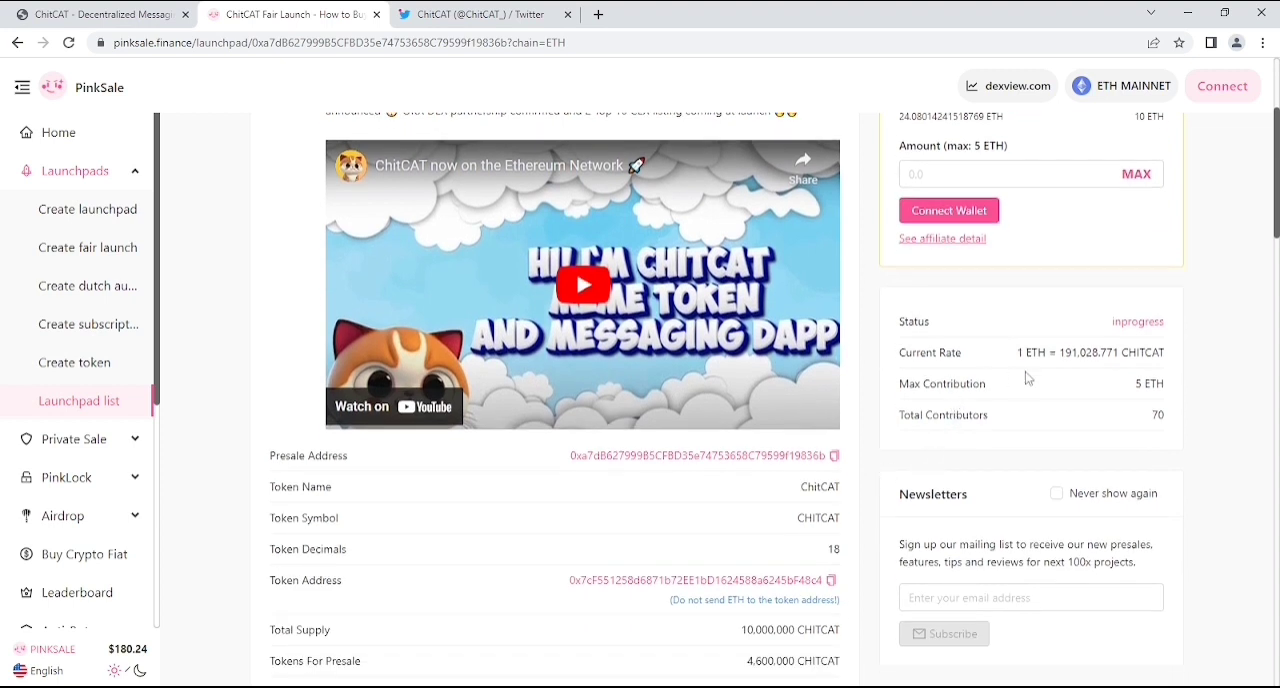
mouse_move(1062, 370)
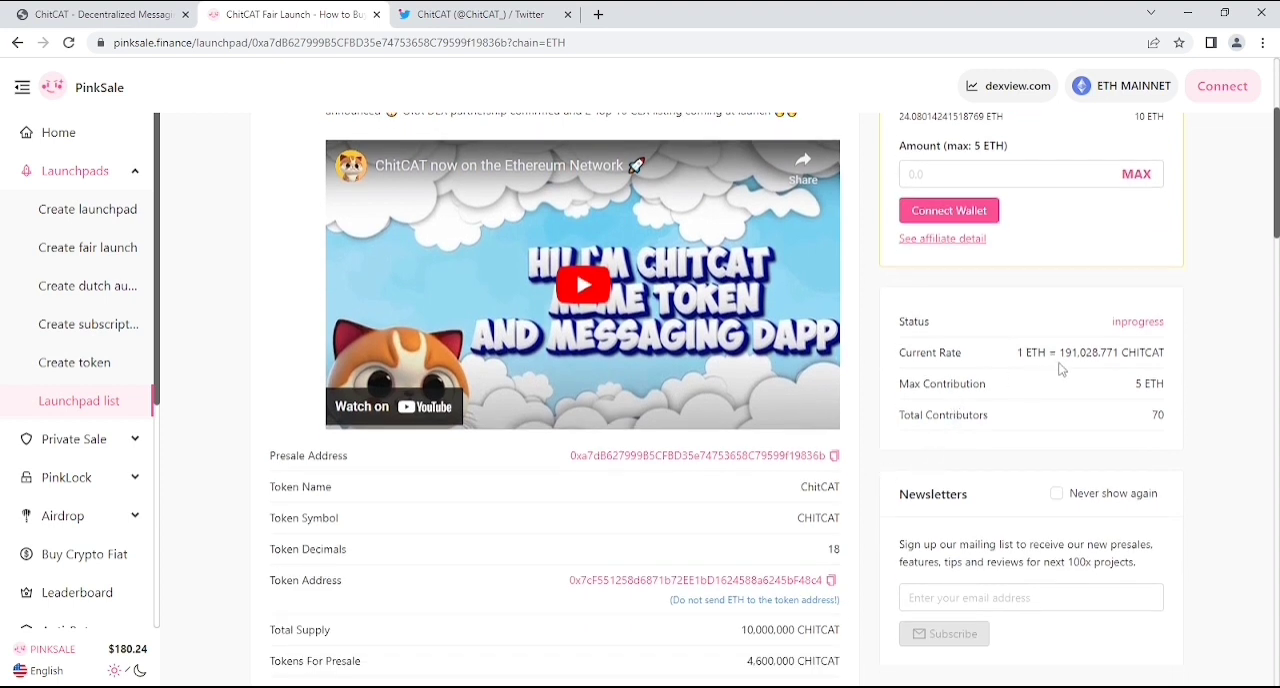
mouse_move(1110, 369)
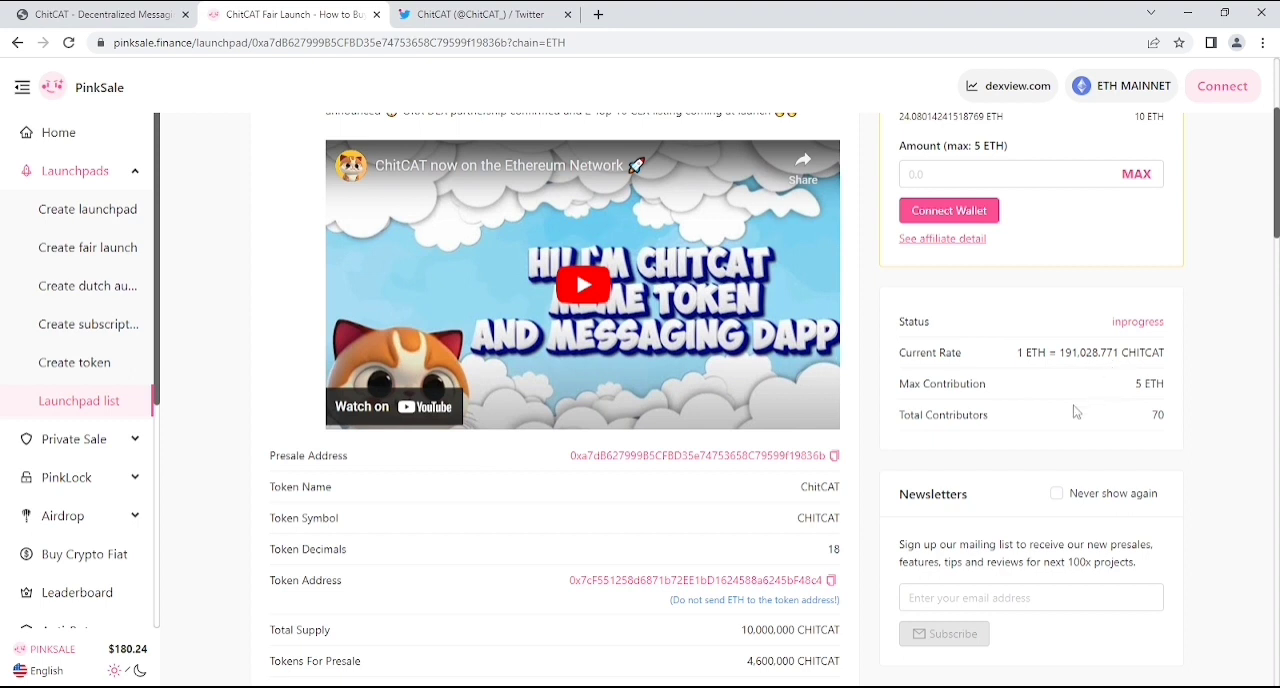
mouse_move(1025, 378)
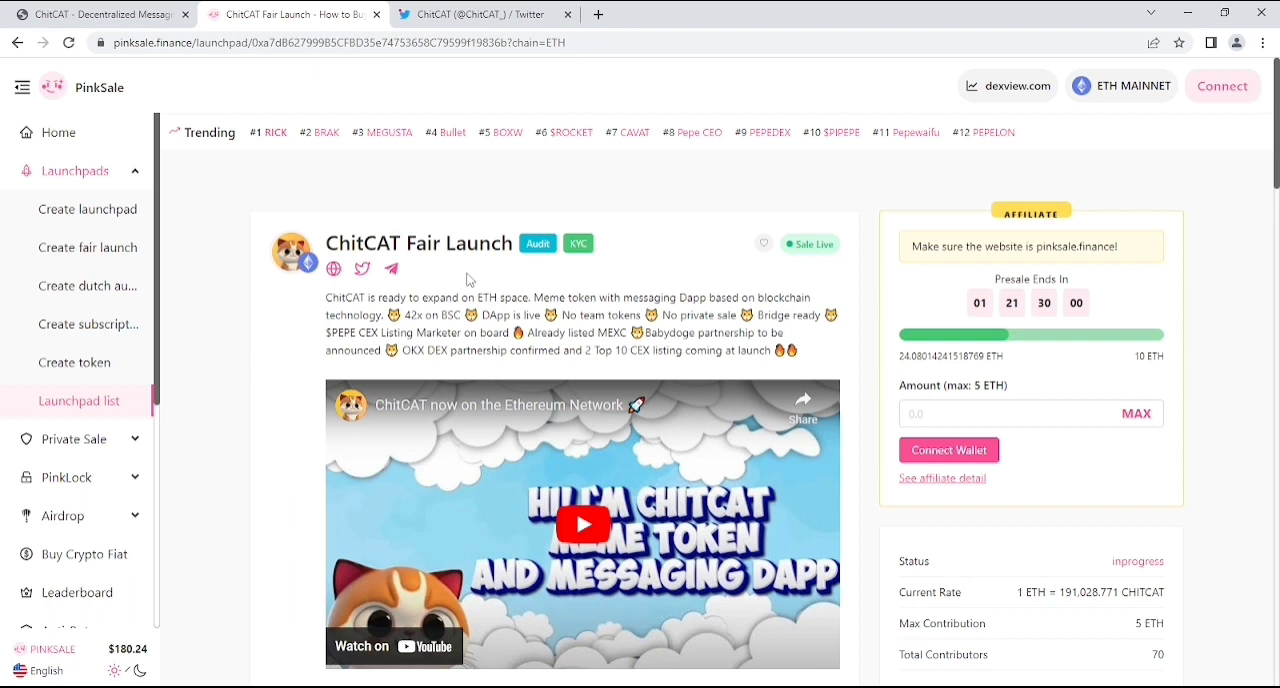
mouse_move(464, 287)
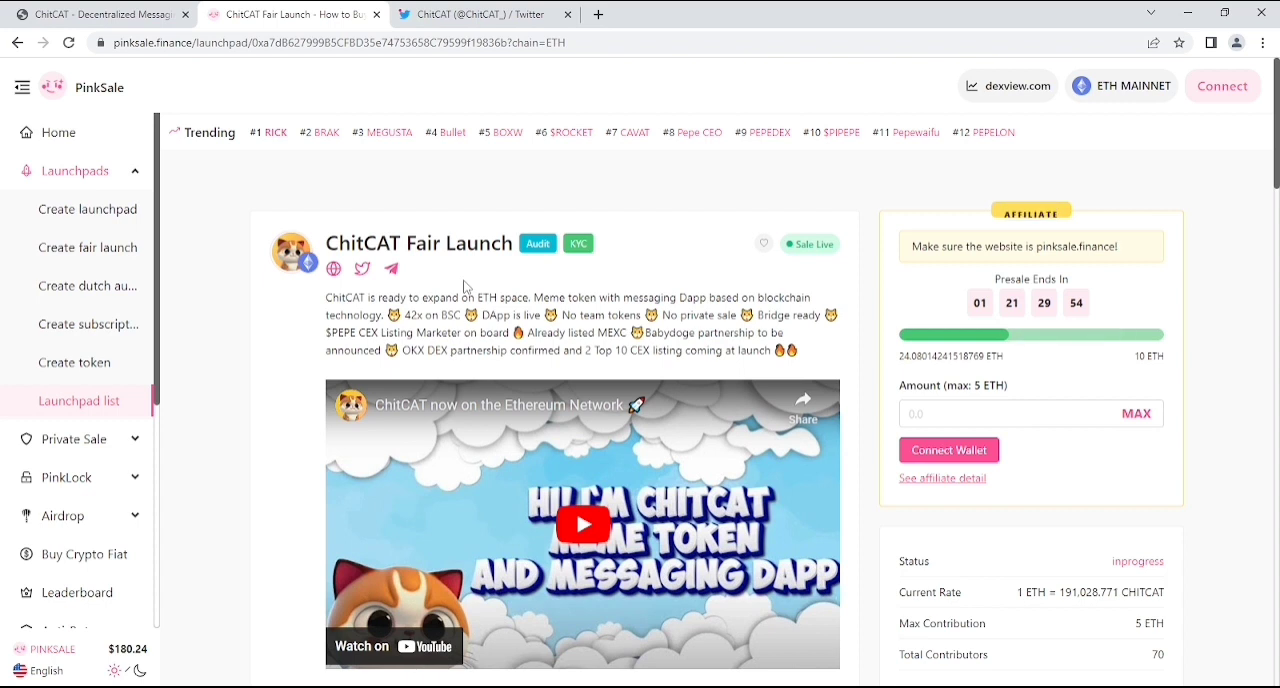
scroll("down", 3)
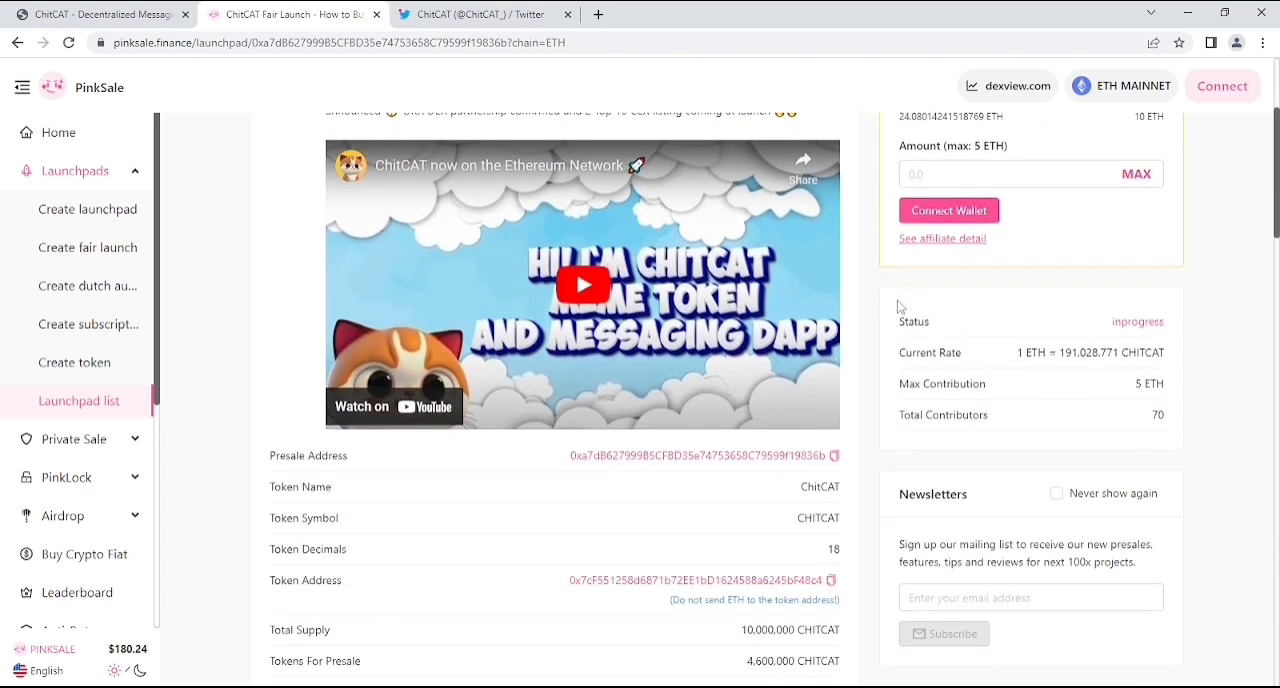
mouse_move(1009, 376)
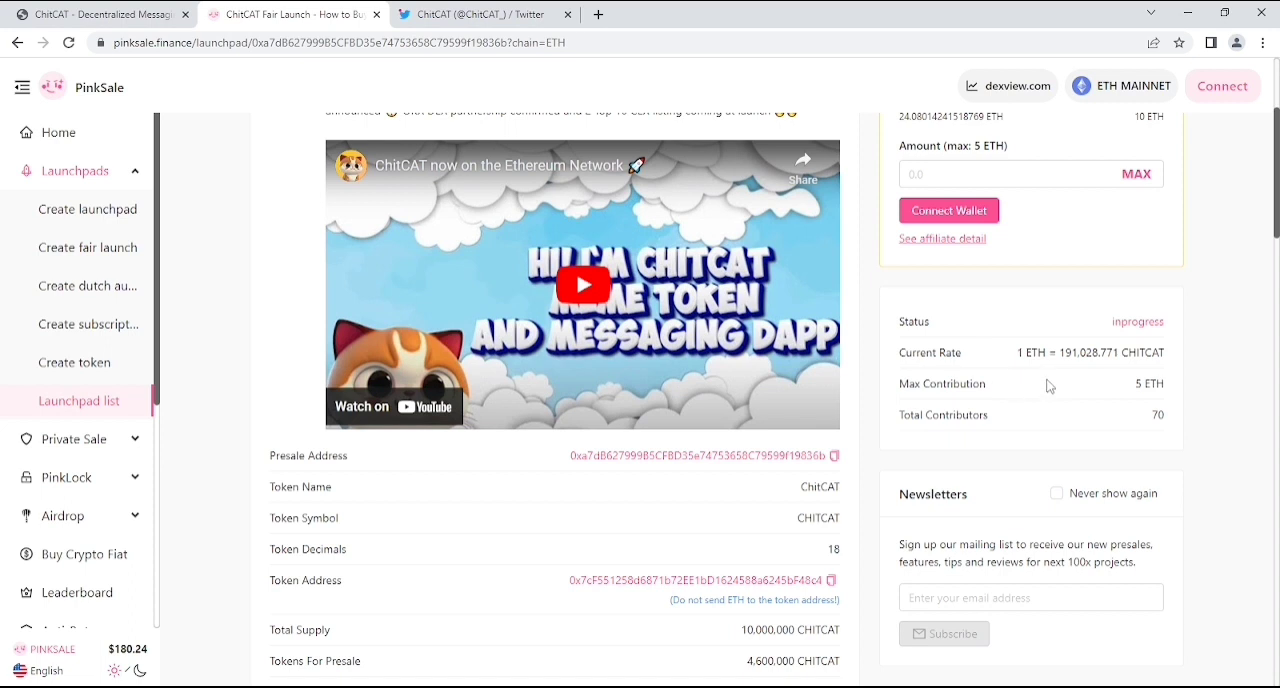
mouse_move(1065, 380)
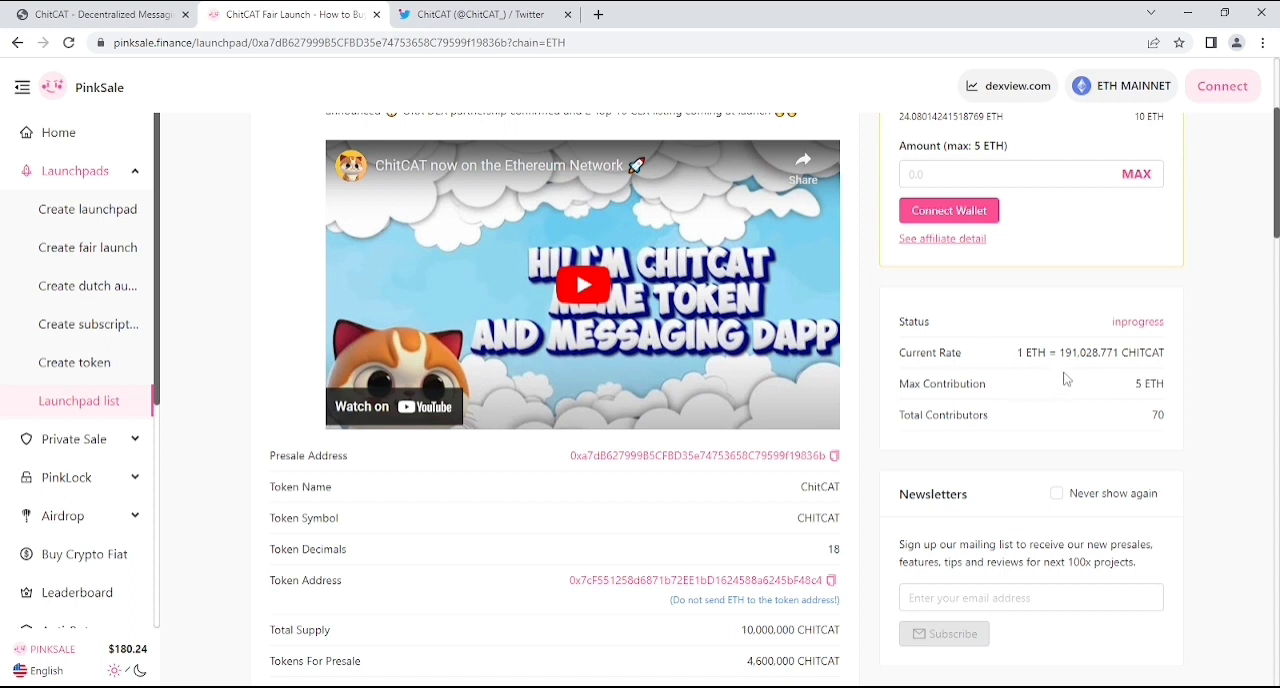
mouse_move(1109, 368)
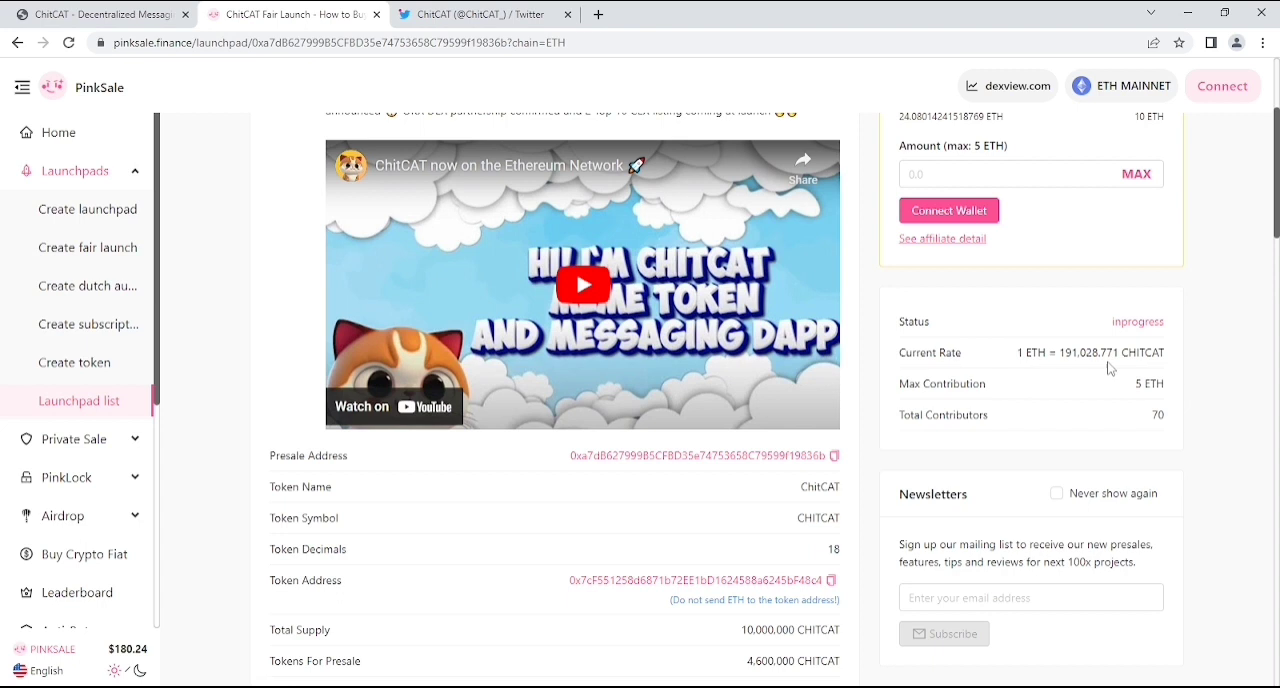
mouse_move(1065, 382)
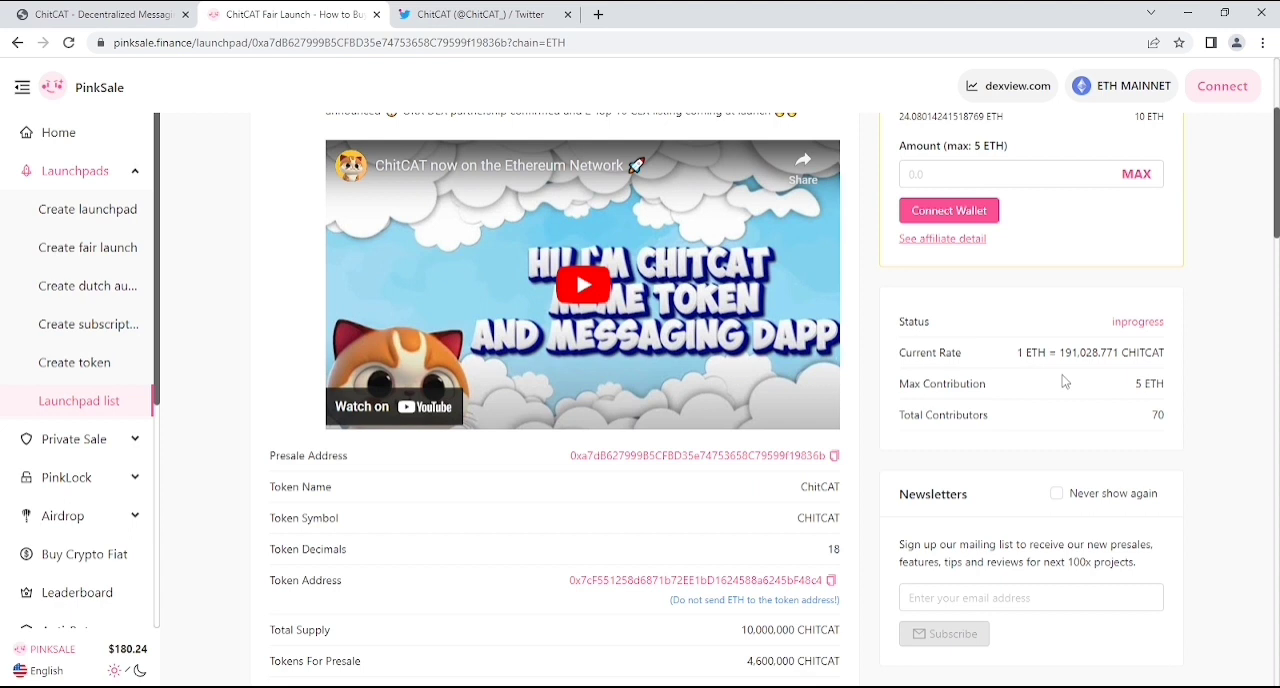
mouse_move(967, 324)
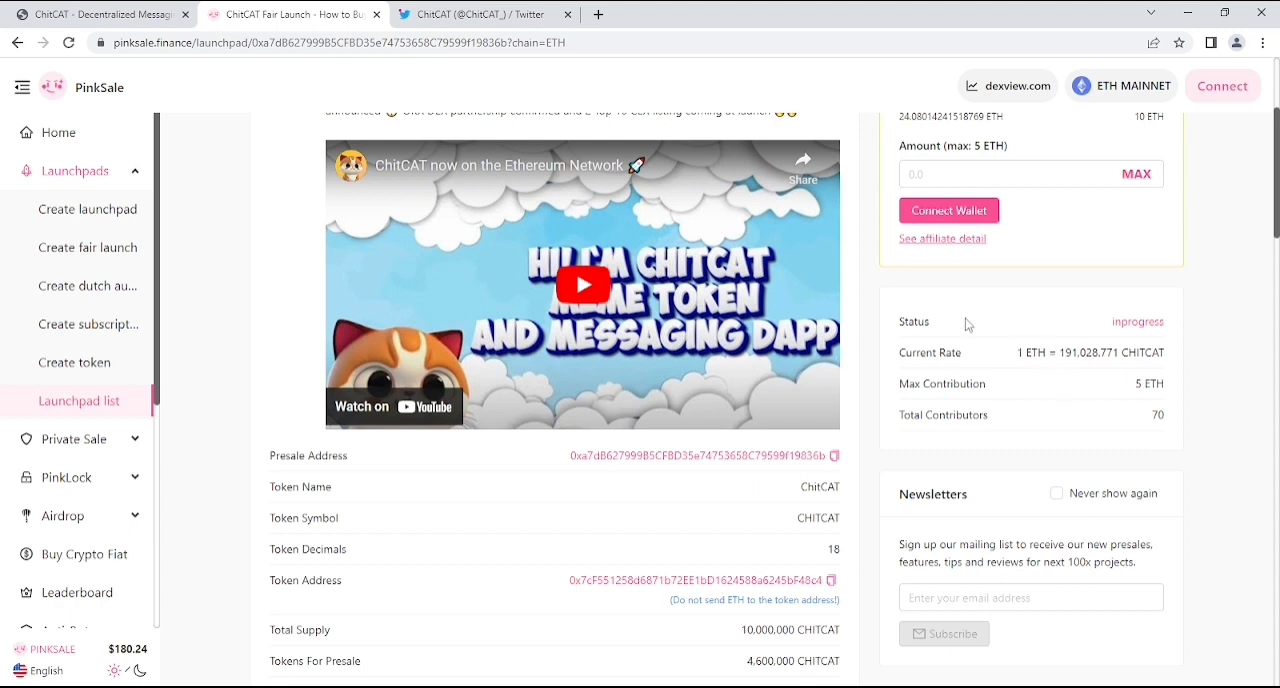
mouse_move(918, 160)
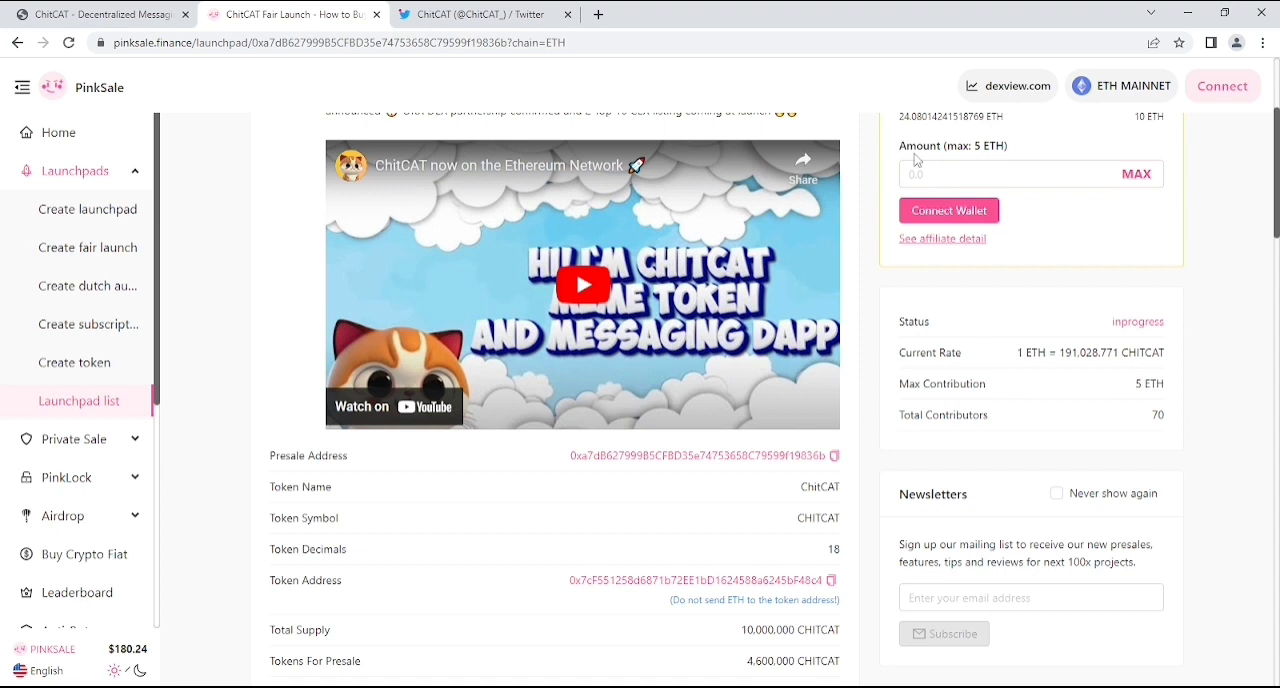
scroll("down", 3)
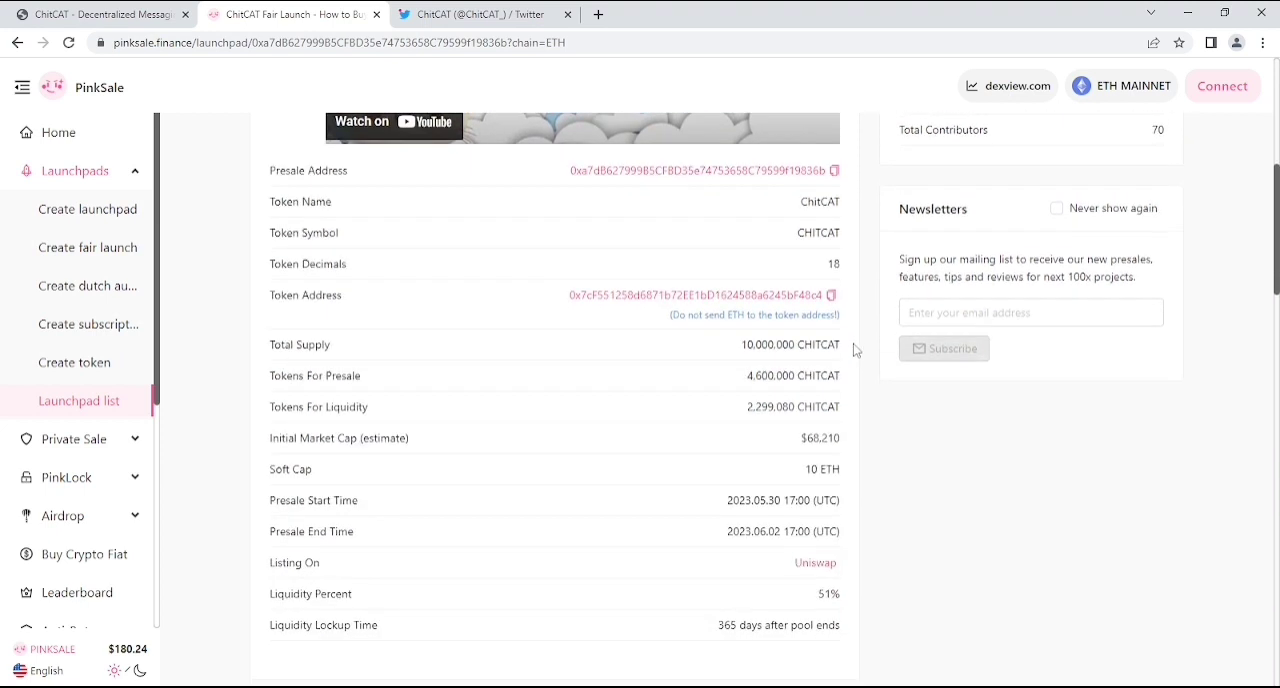
Look through the Affiliate Program rewards, Token Metrics chart and Lock records sections.
scroll("down", 3)
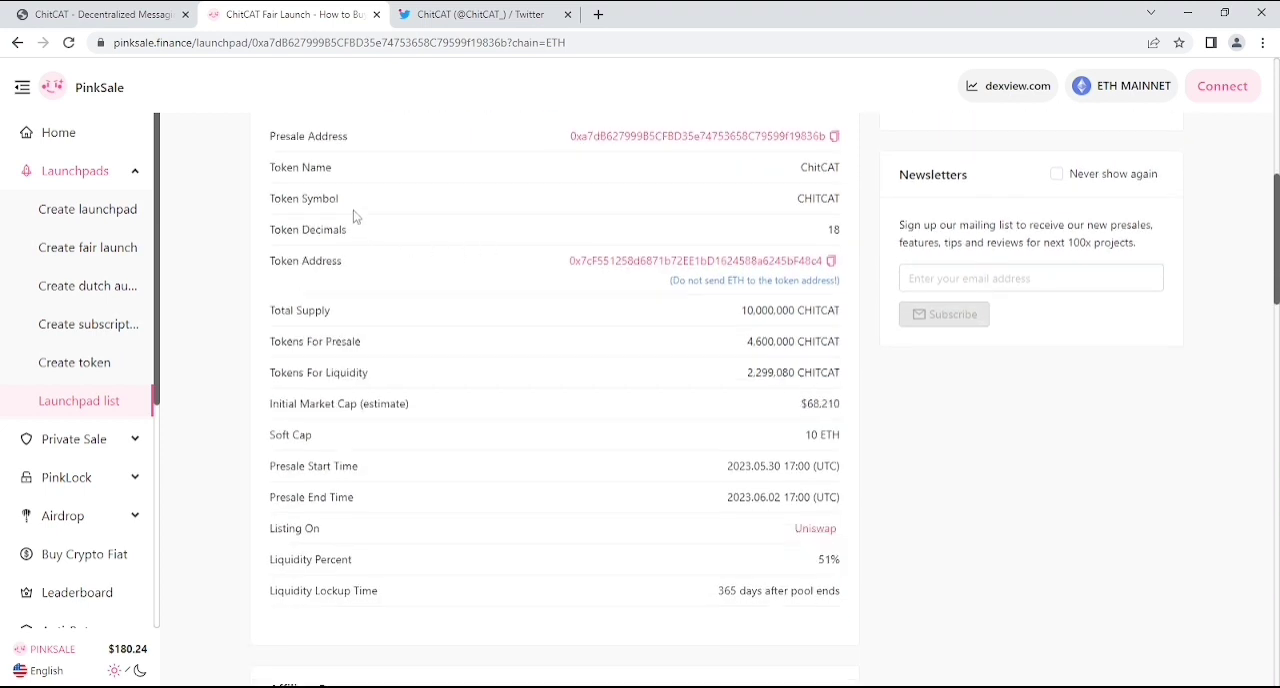
mouse_move(363, 256)
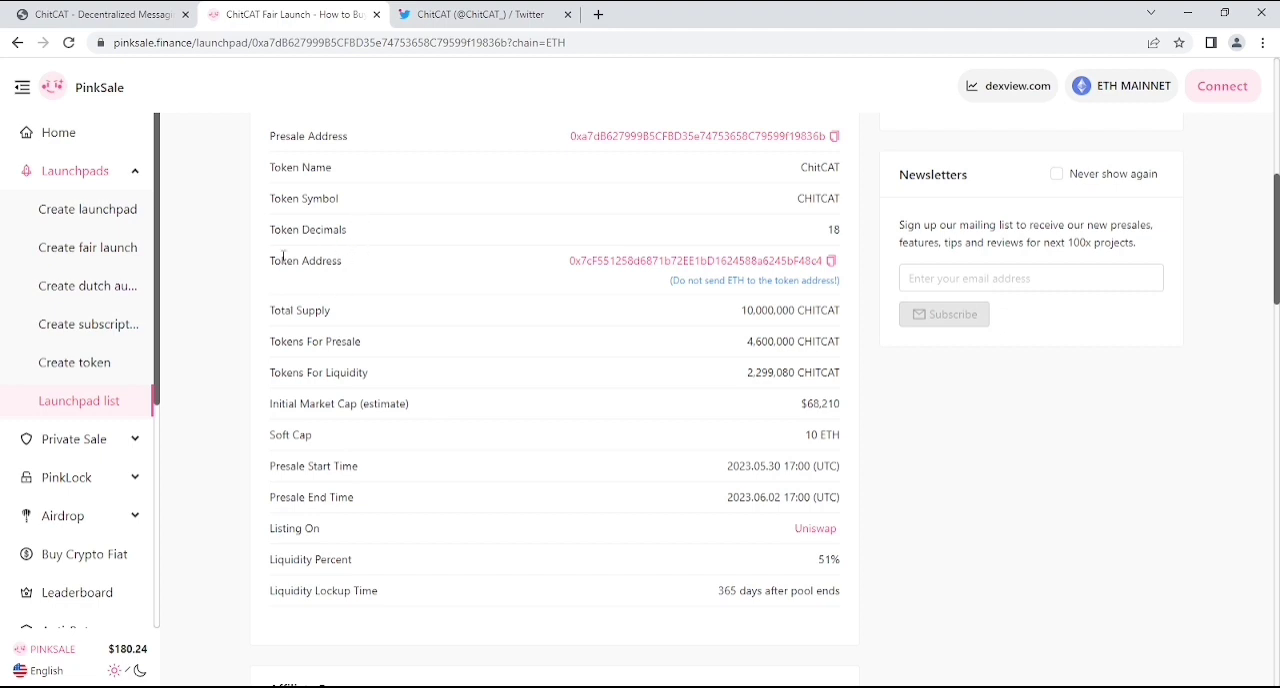
scroll("down", 3)
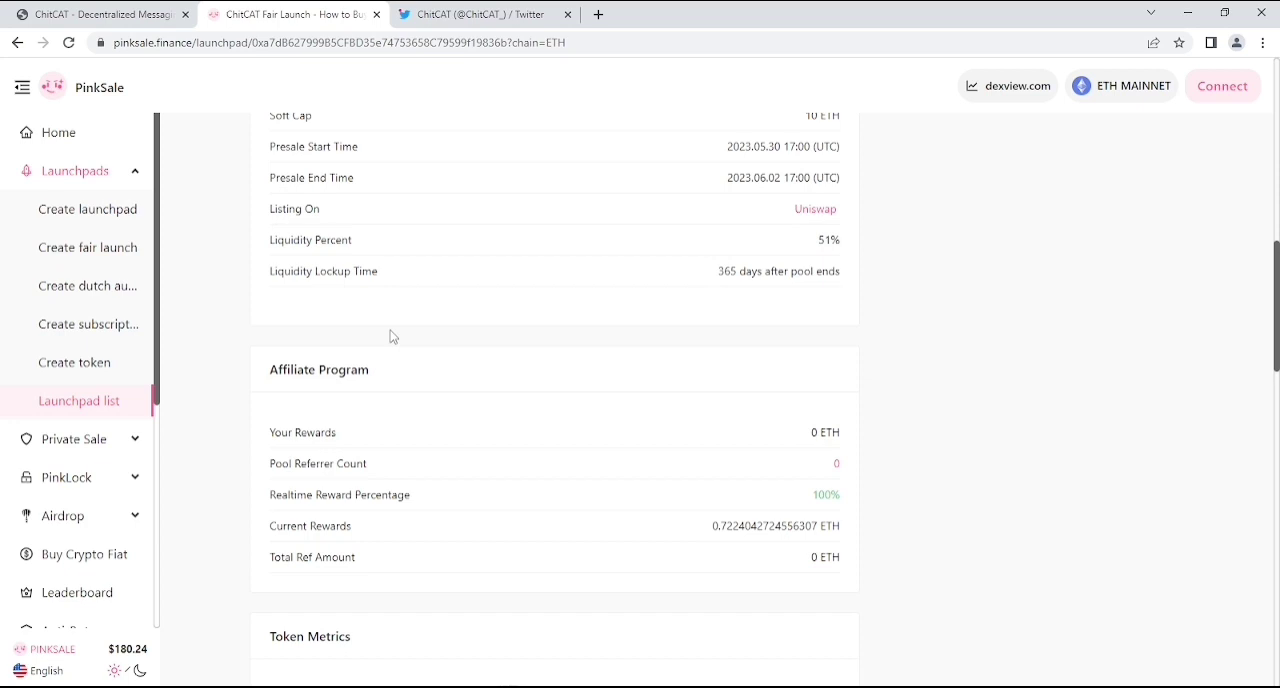
mouse_move(391, 316)
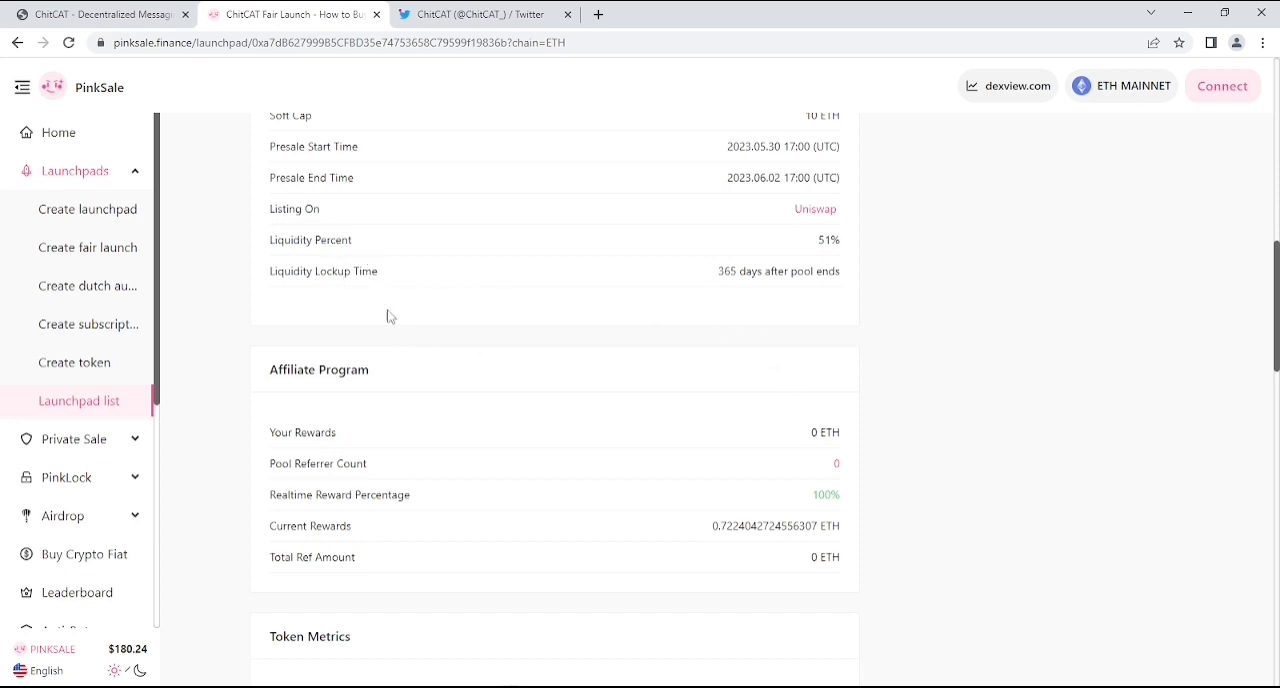
mouse_move(588, 409)
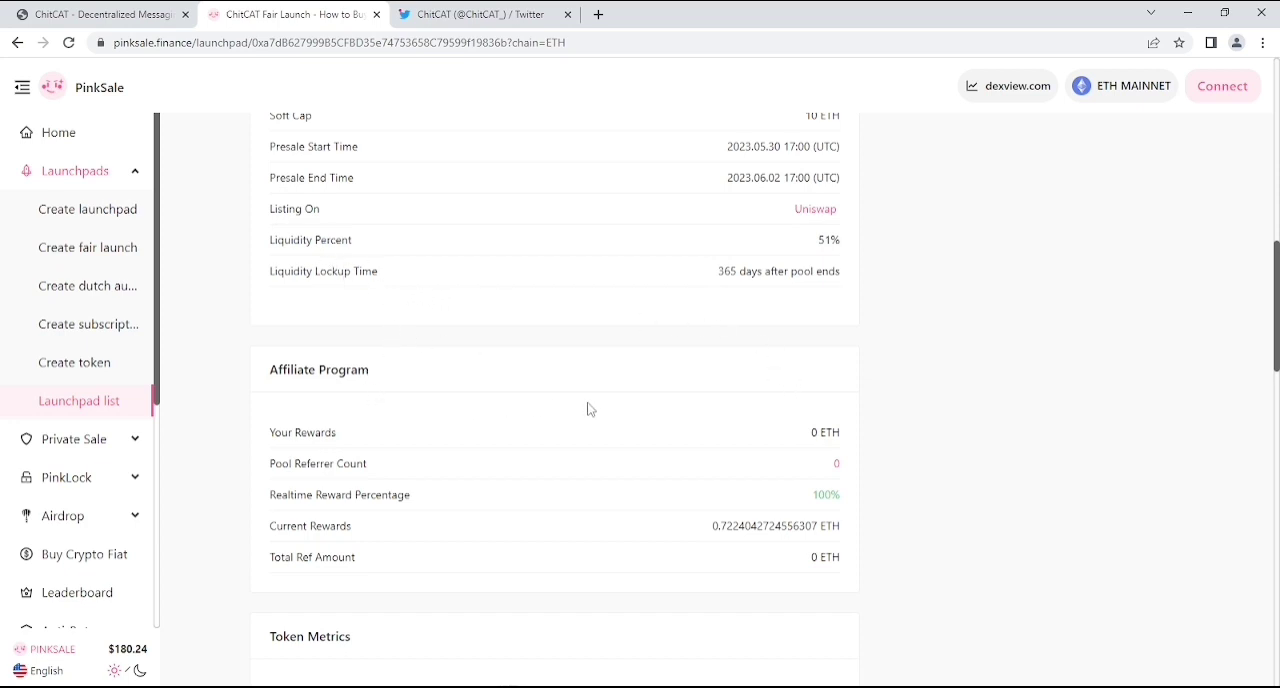
scroll("down", 3)
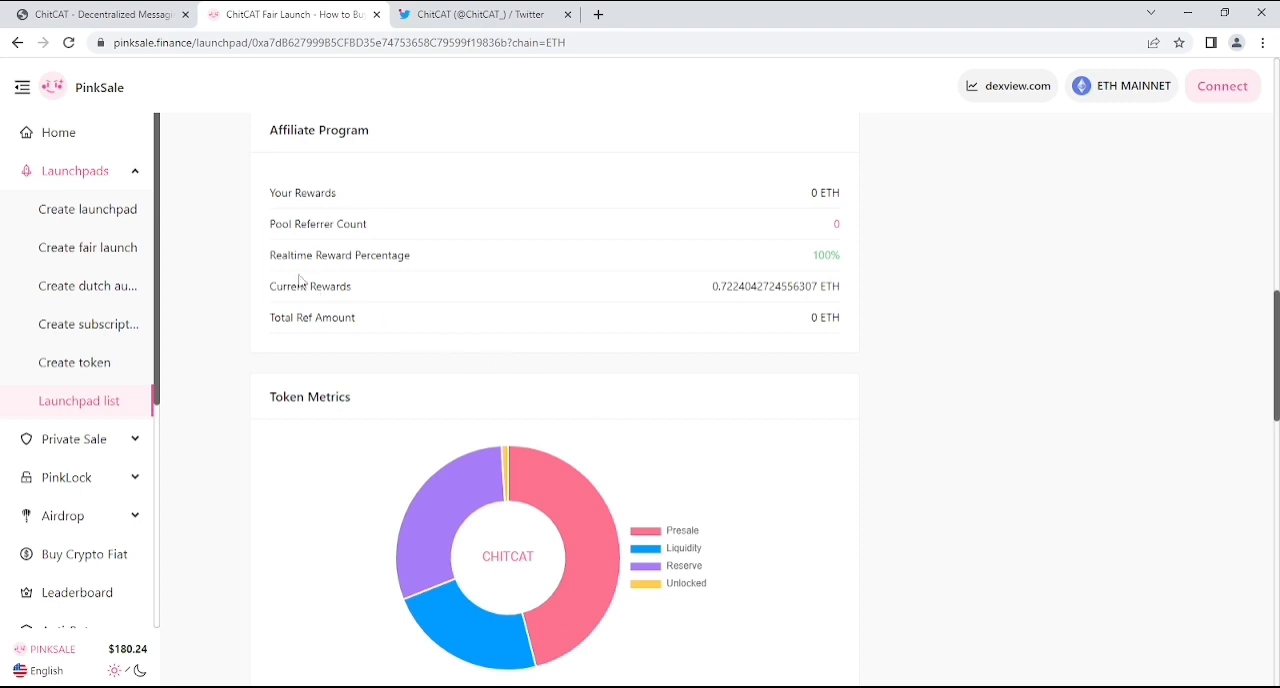
mouse_move(724, 437)
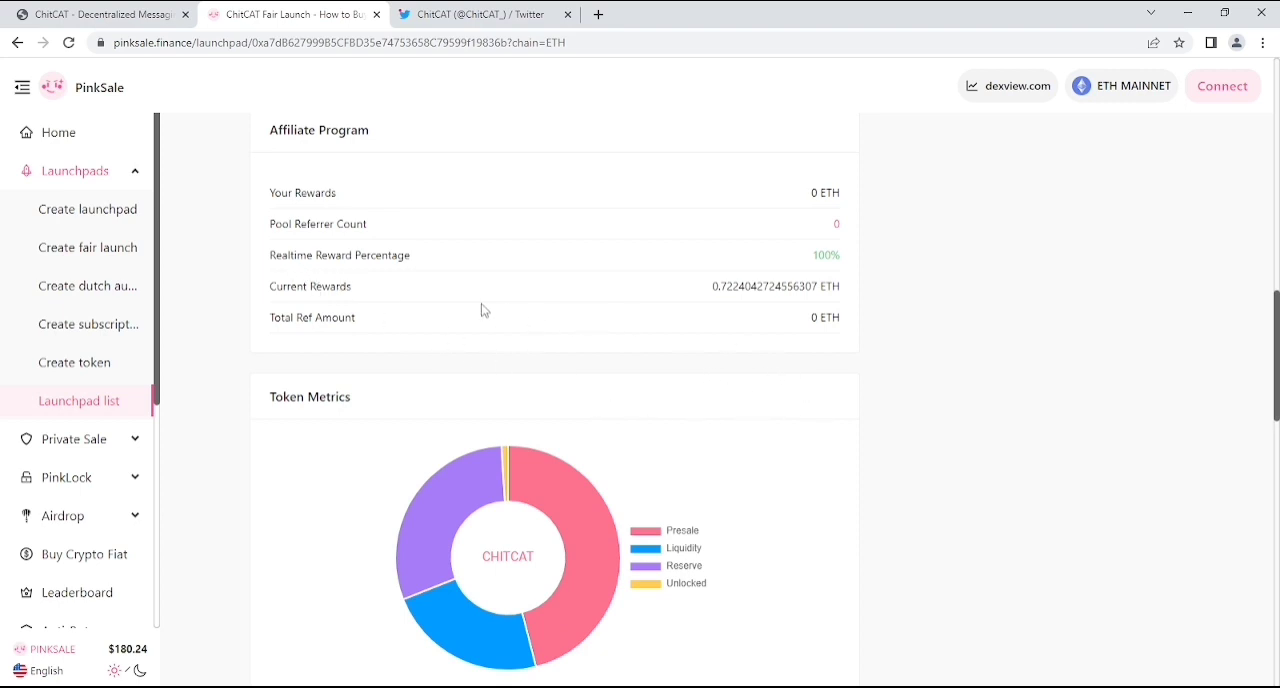
mouse_move(737, 319)
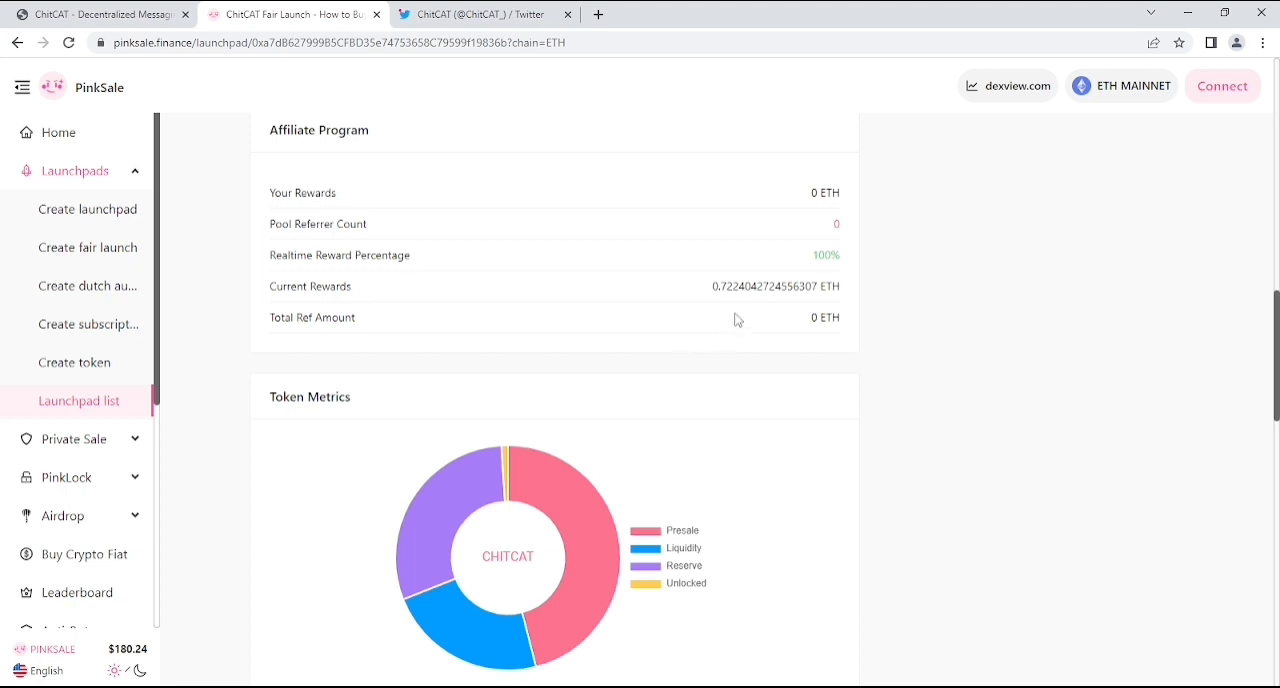
scroll("down", 3)
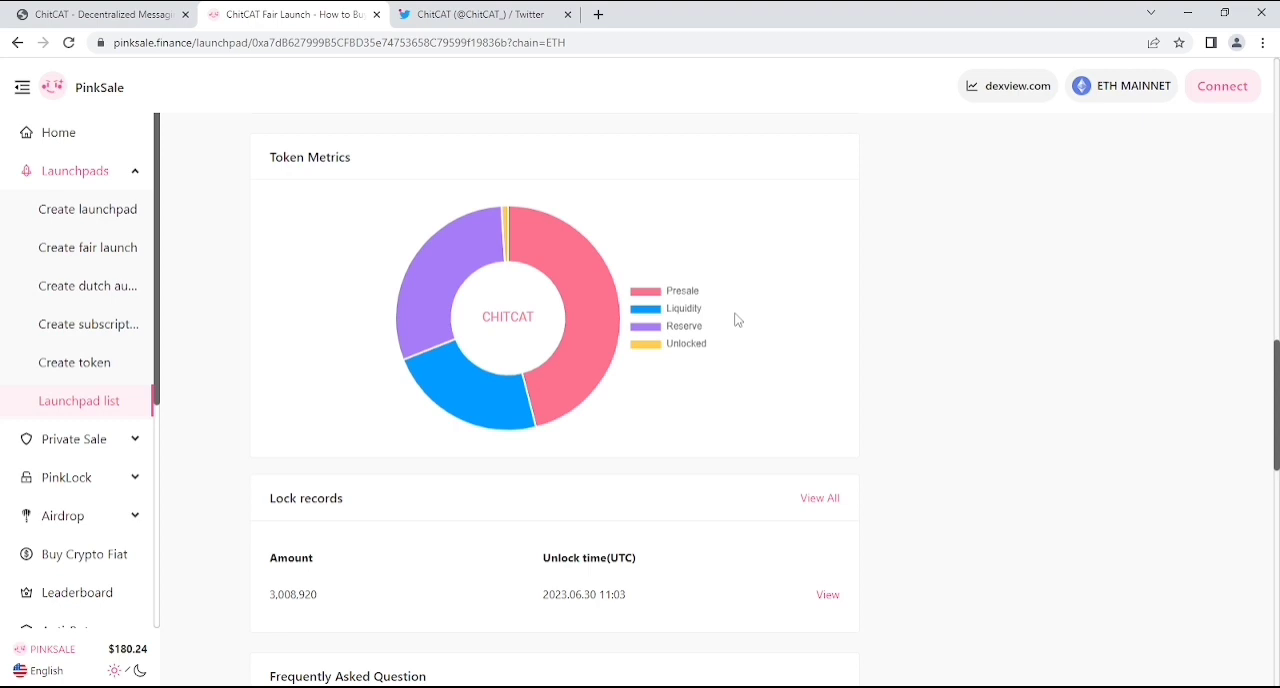
mouse_move(590, 367)
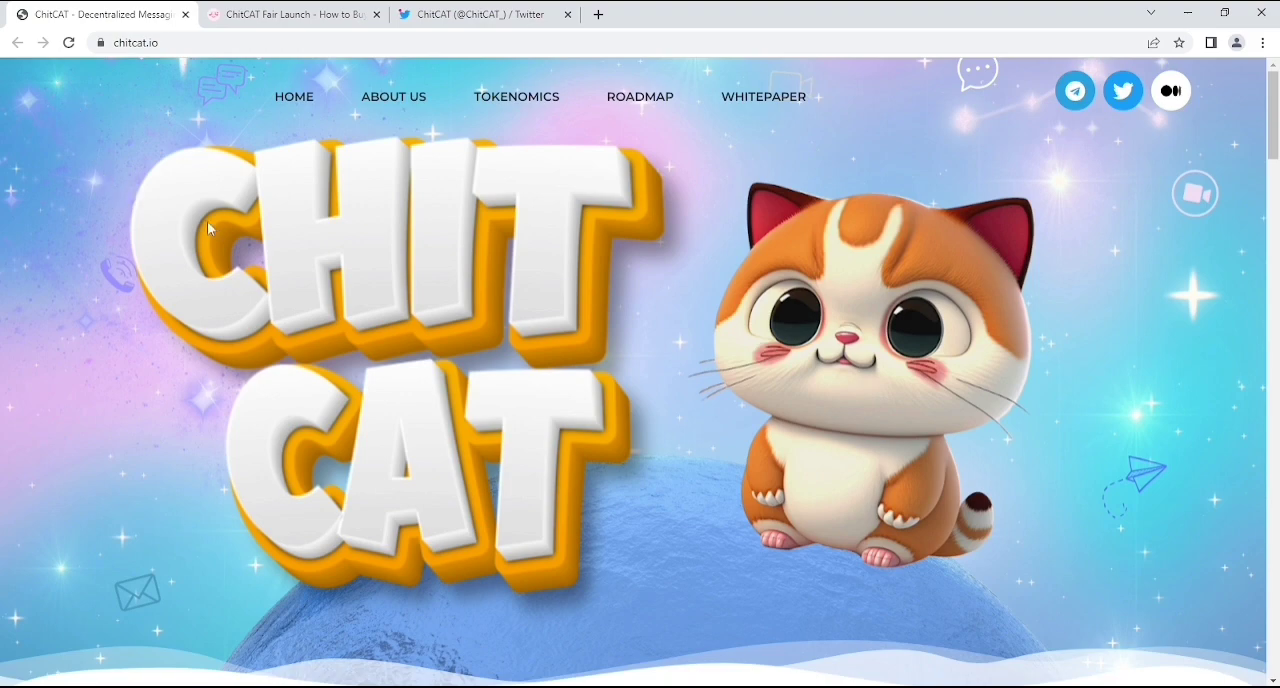
Move past the hero banner to the decentralized messaging dApp description and CEXs and DEXs section.
scroll("down", 3)
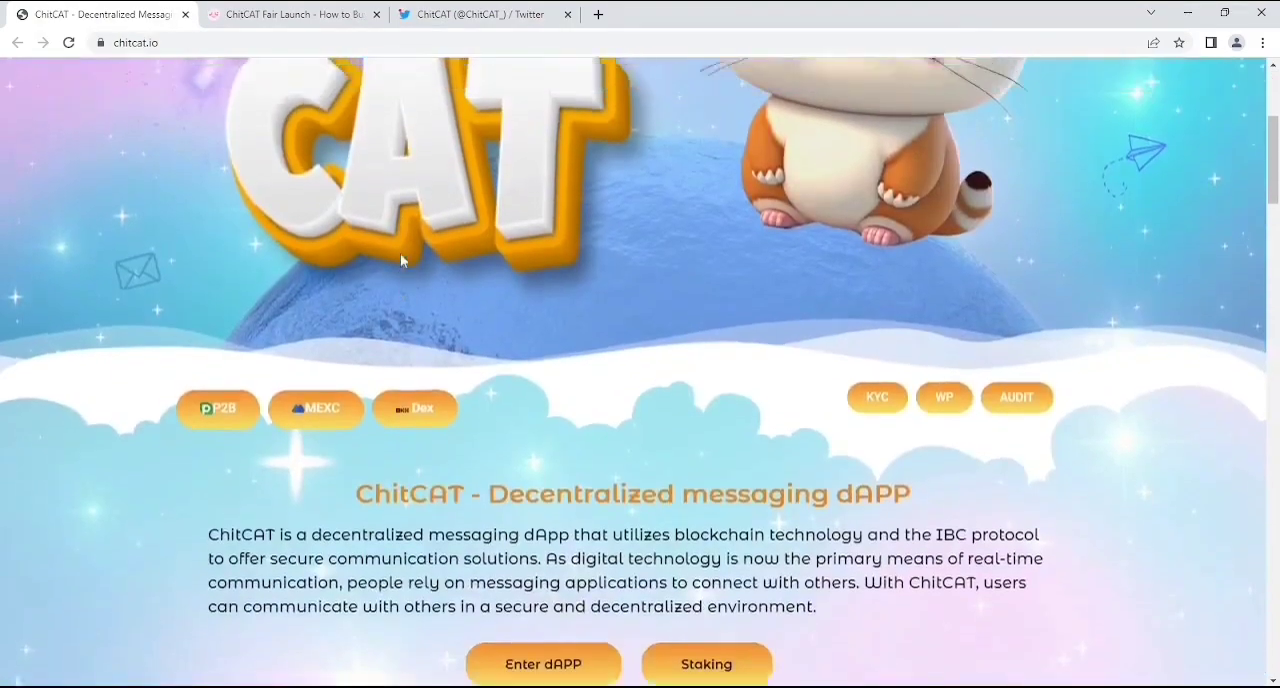
scroll("down", 3)
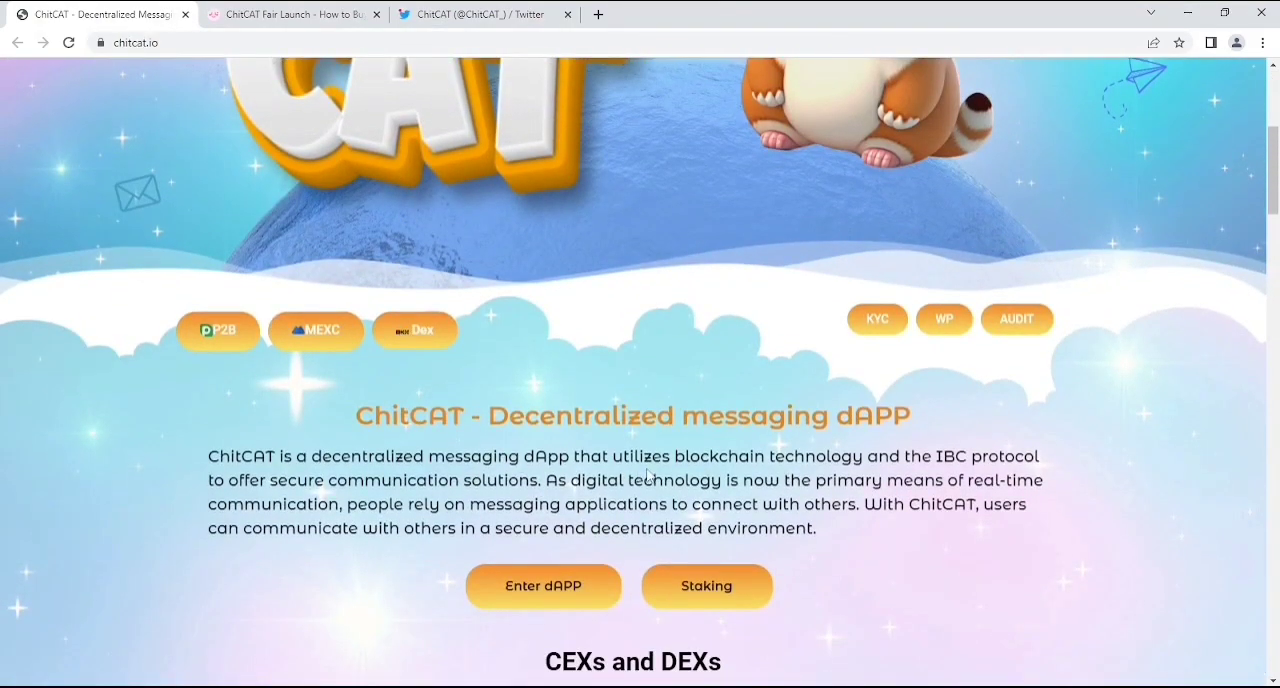
scroll("down", 3)
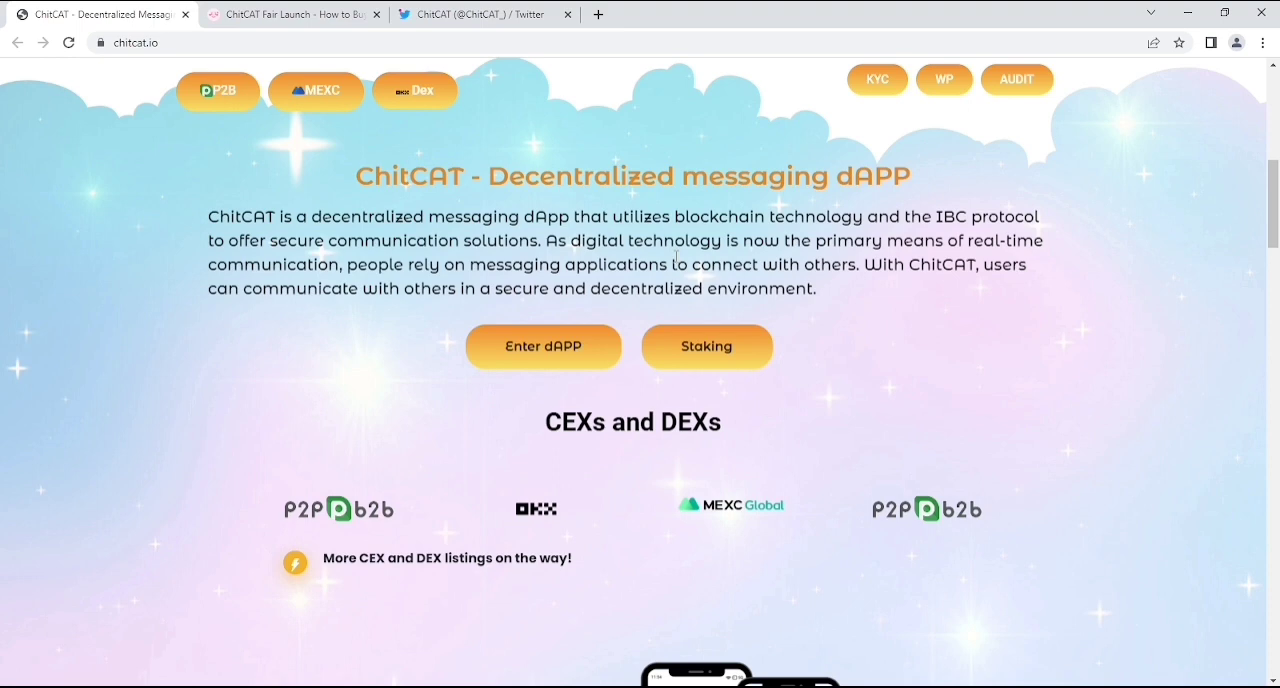
mouse_move(598, 366)
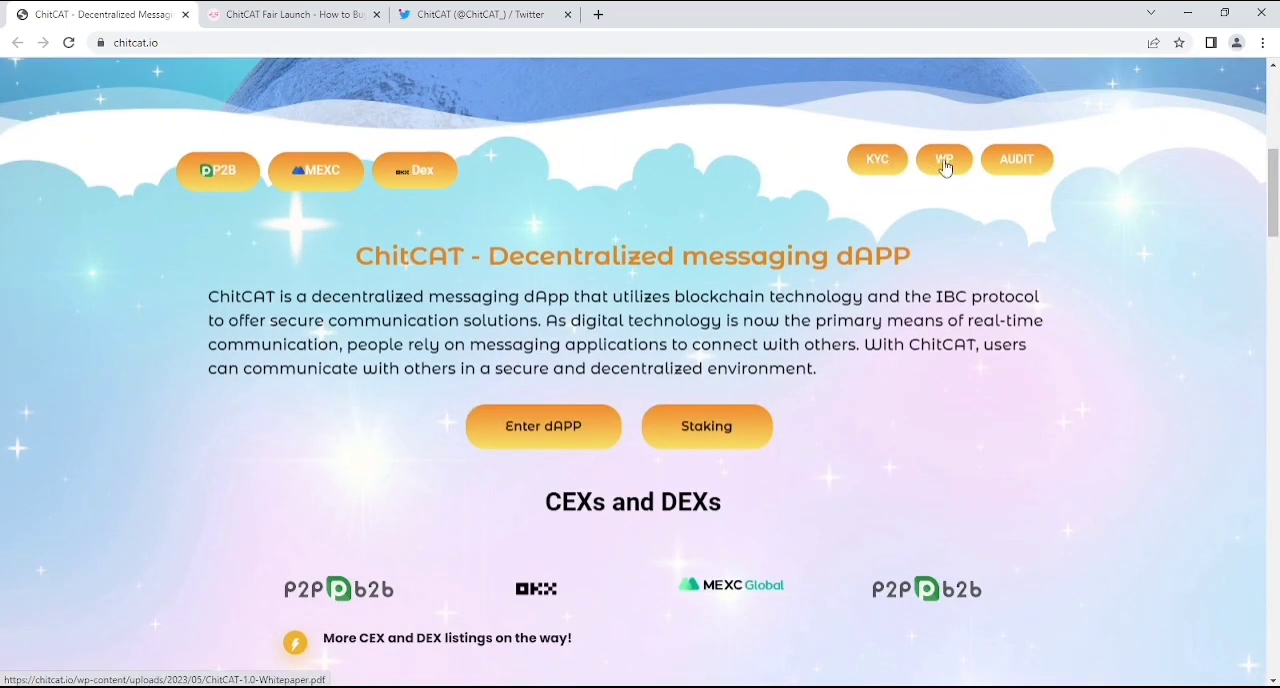
mouse_move(965, 178)
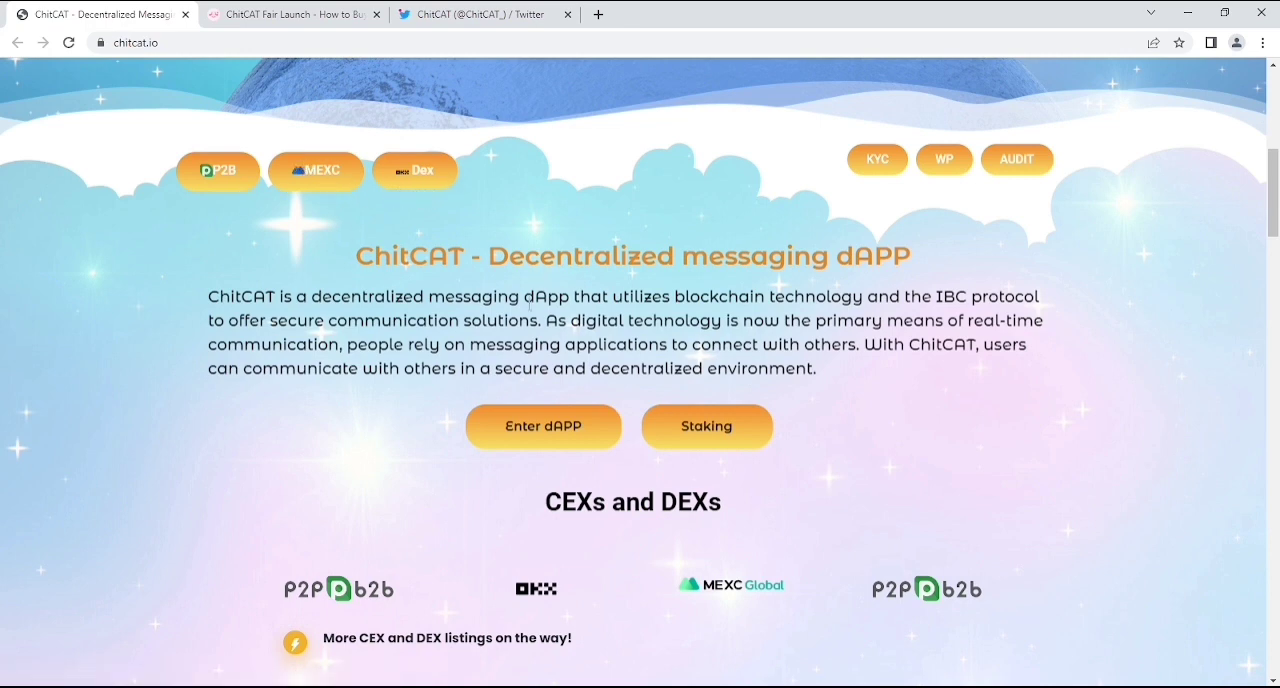
Go through the 'How does the dApp work?' walkthrough to the Token info table with supply and networks.
scroll("down", 3)
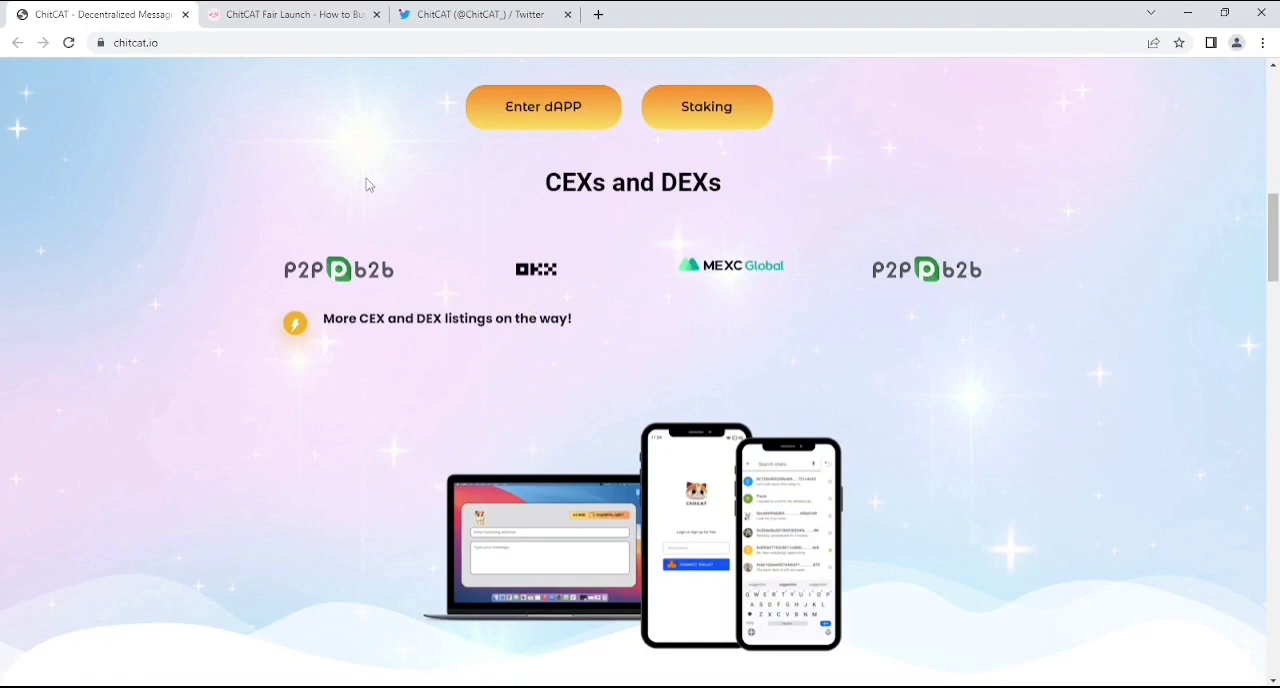
mouse_move(644, 363)
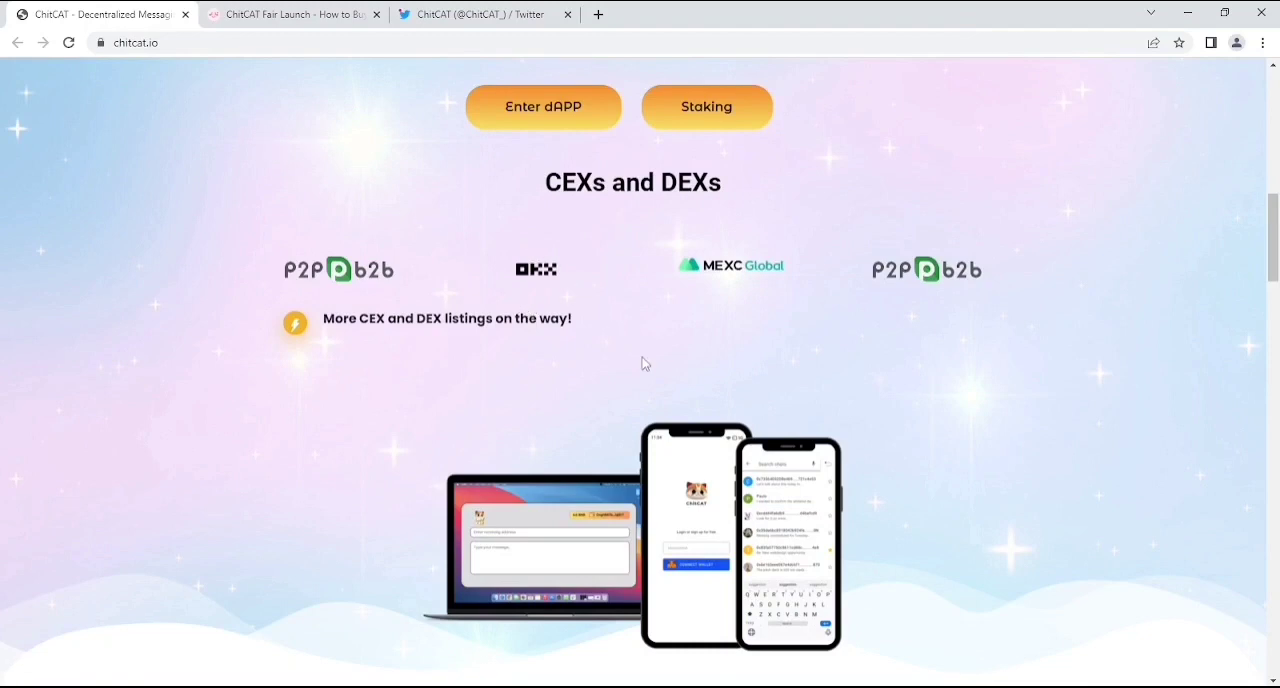
scroll("down", 3)
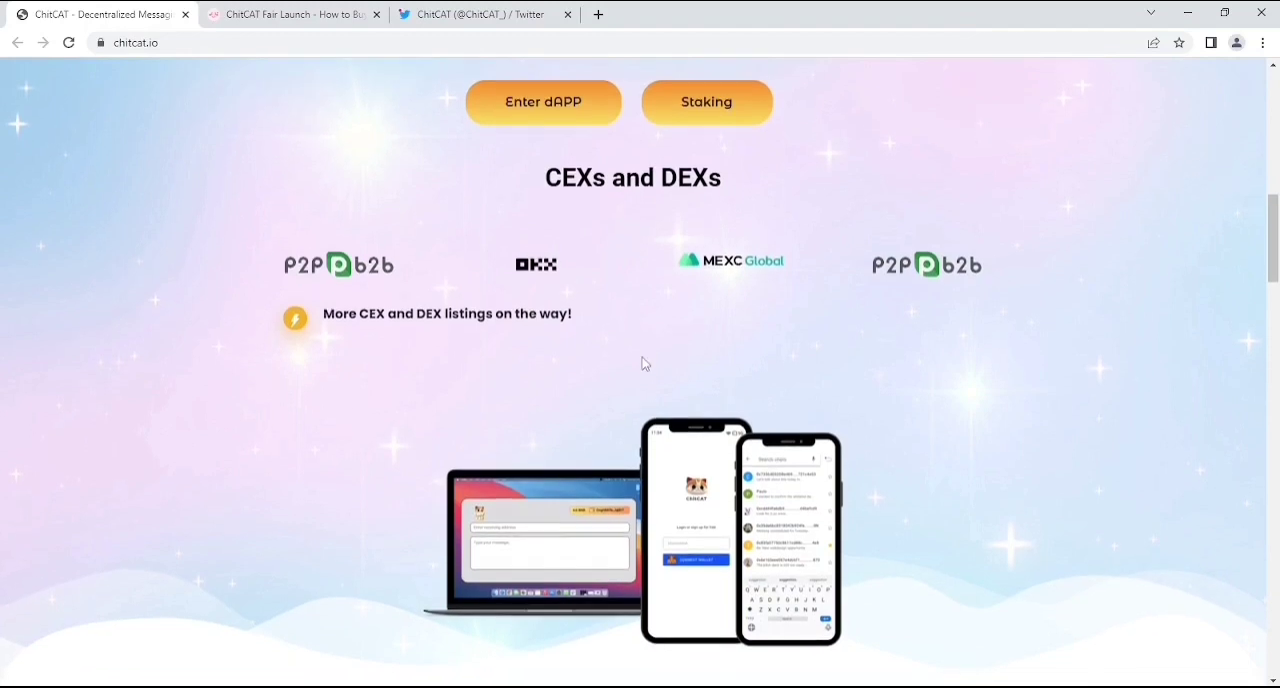
scroll("down", 3)
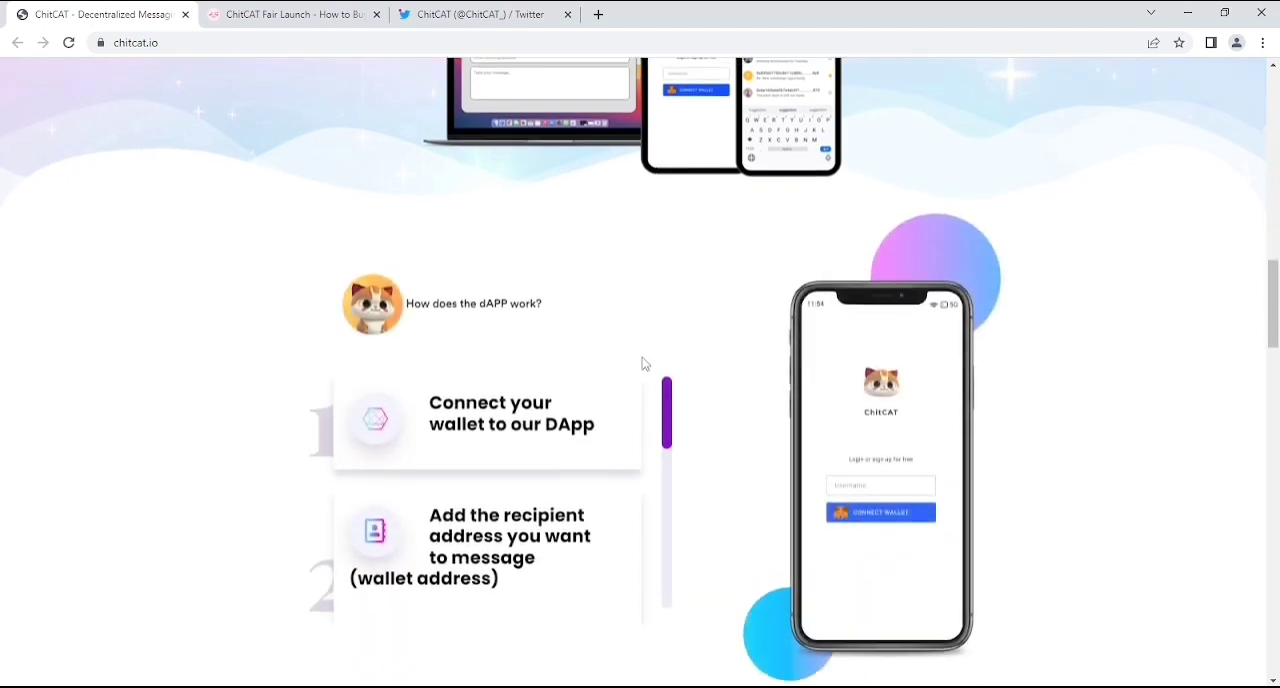
scroll("down", 3)
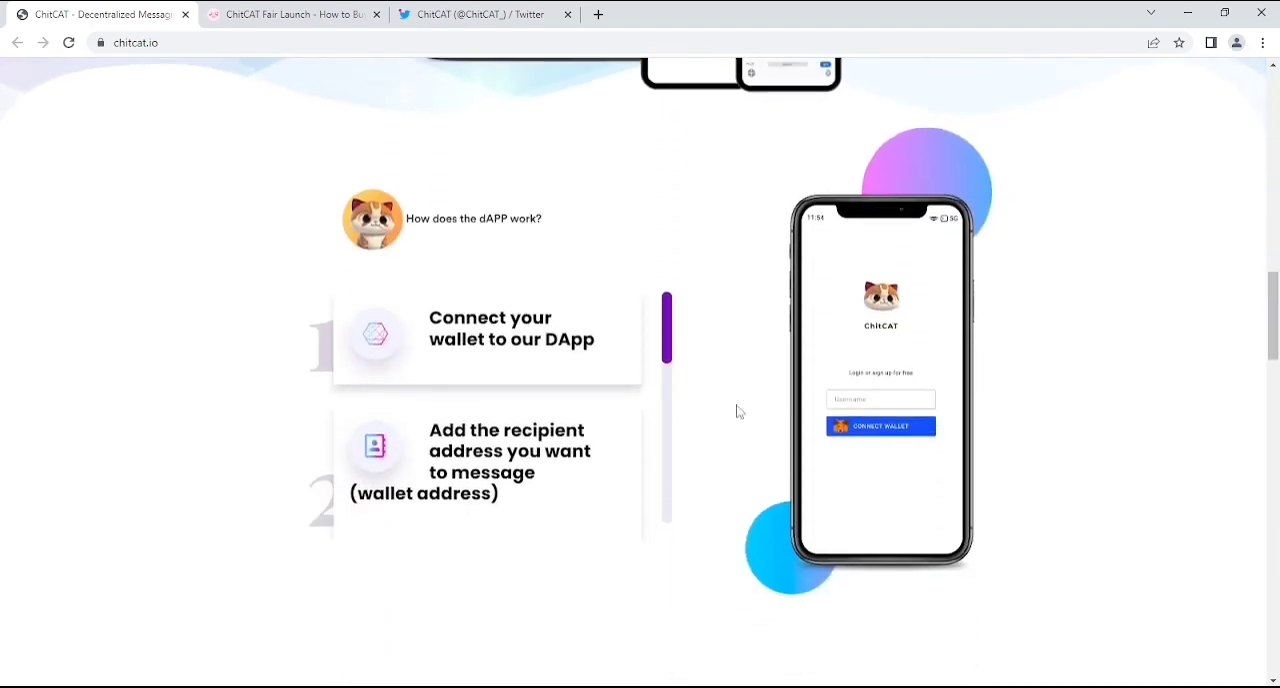
scroll("down", 3)
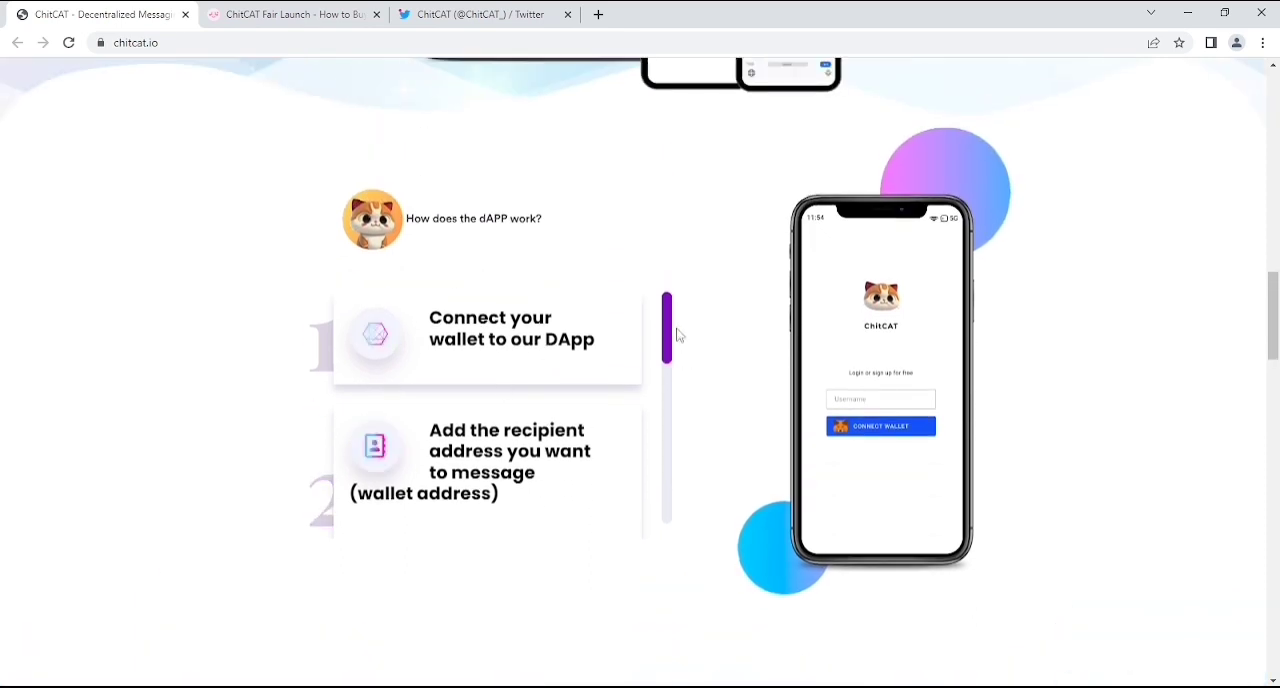
View the 0% buy tax and 3% sell tax explanation and the Roadmap 2.0 heading.
scroll("down", 3)
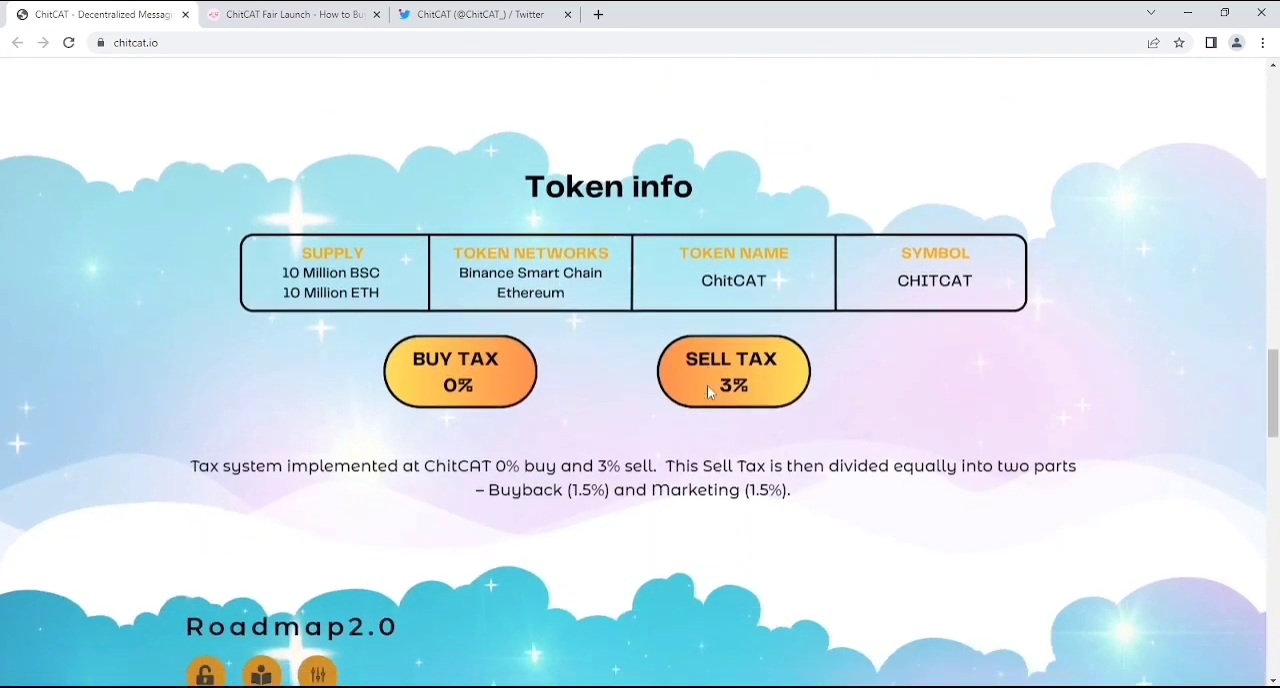
mouse_move(347, 298)
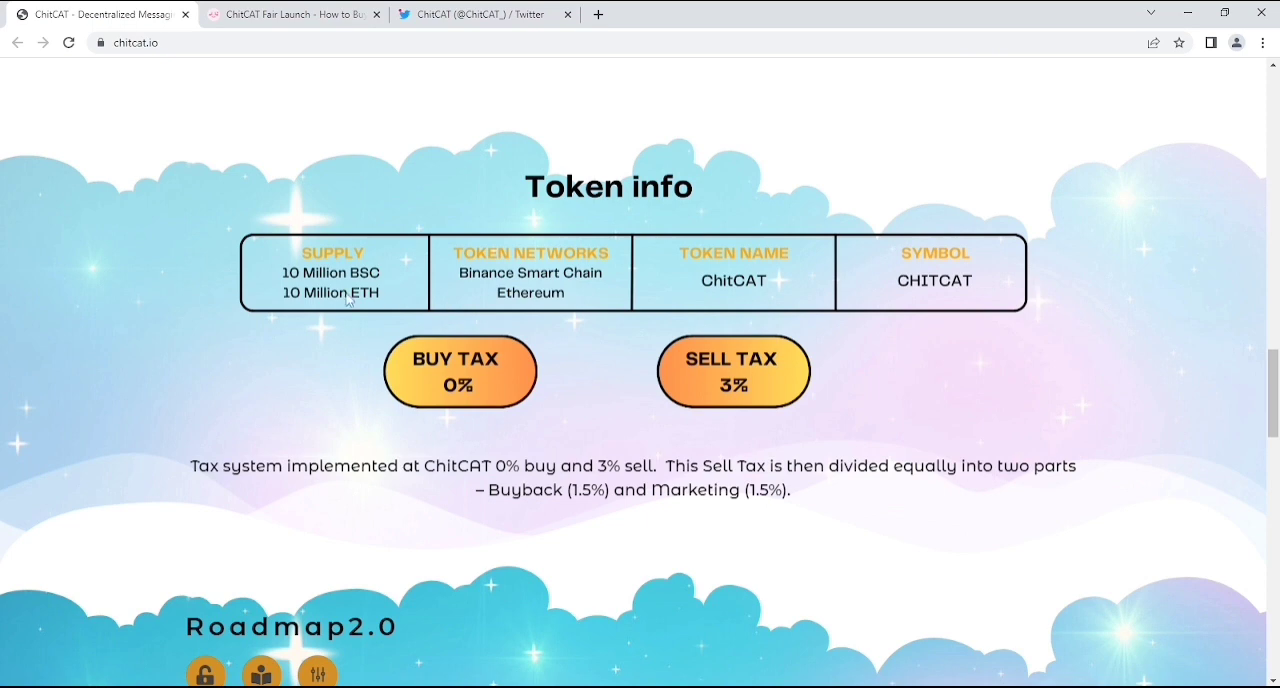
mouse_move(405, 308)
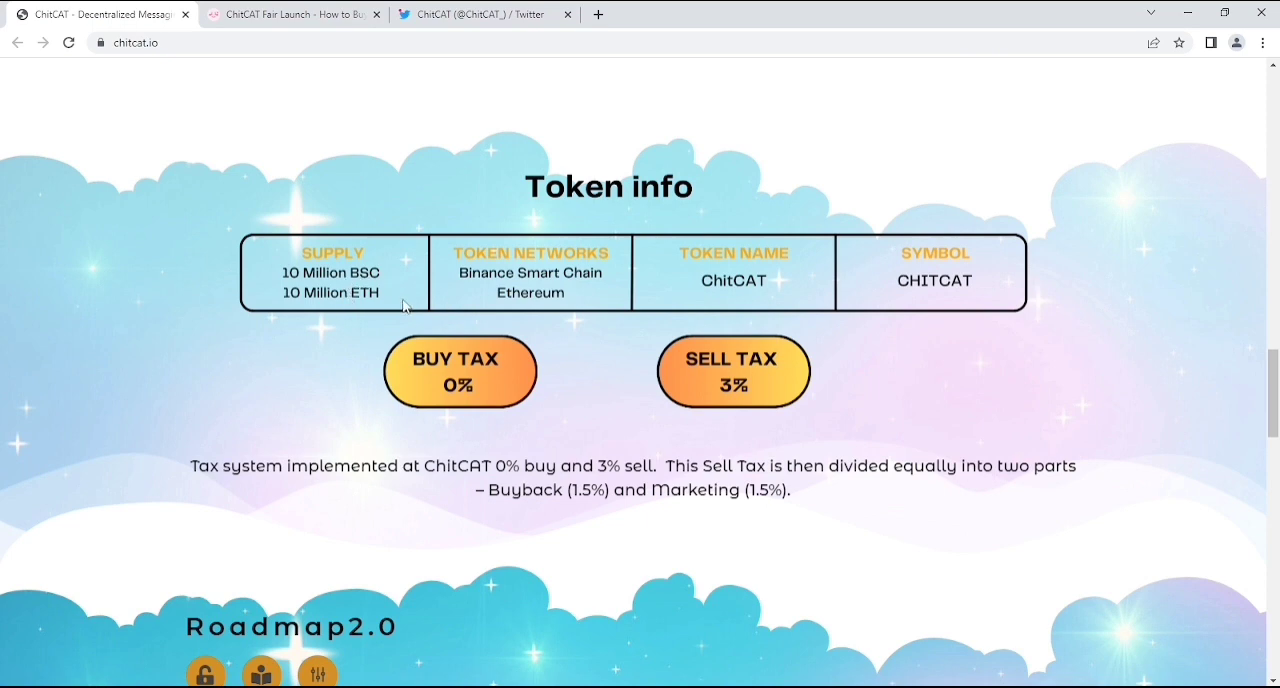
mouse_move(457, 309)
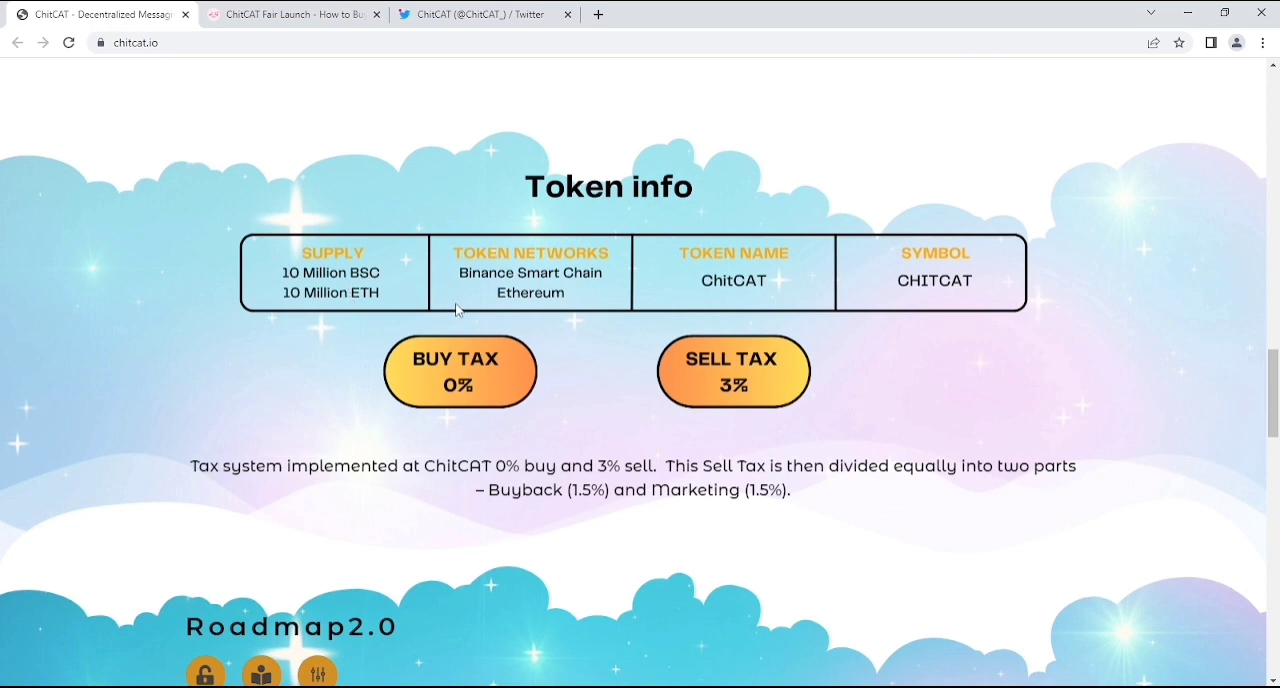
mouse_move(575, 310)
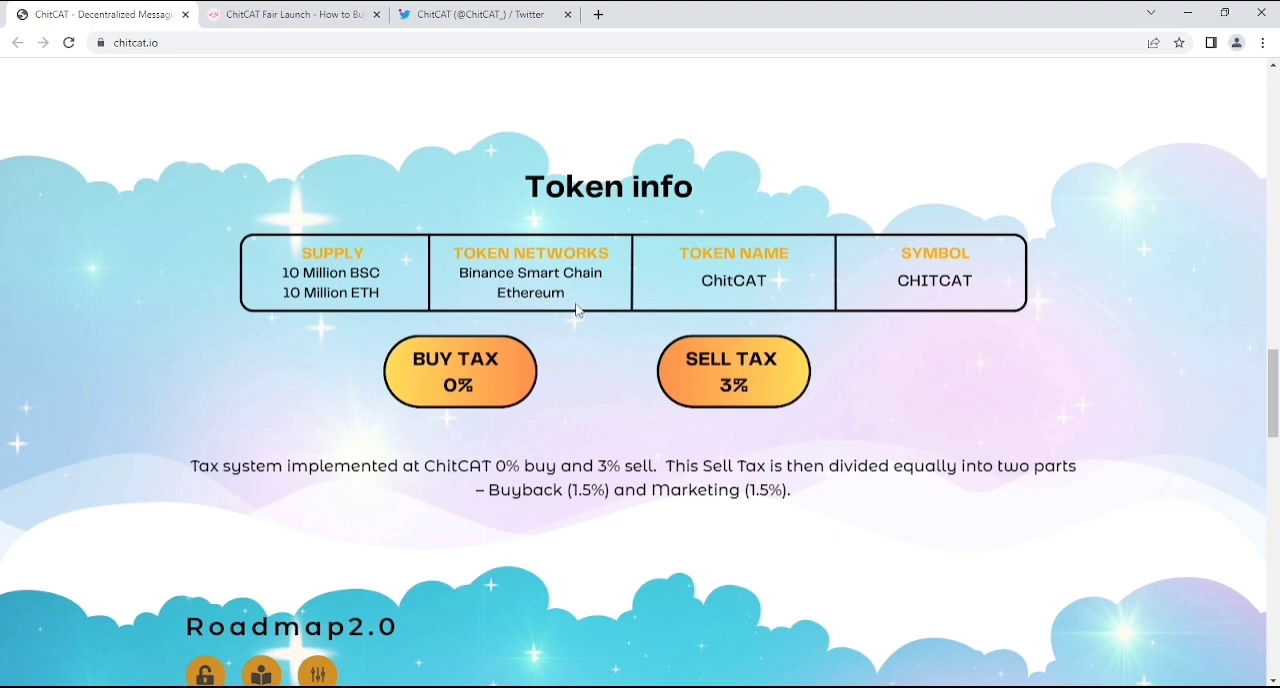
mouse_move(831, 300)
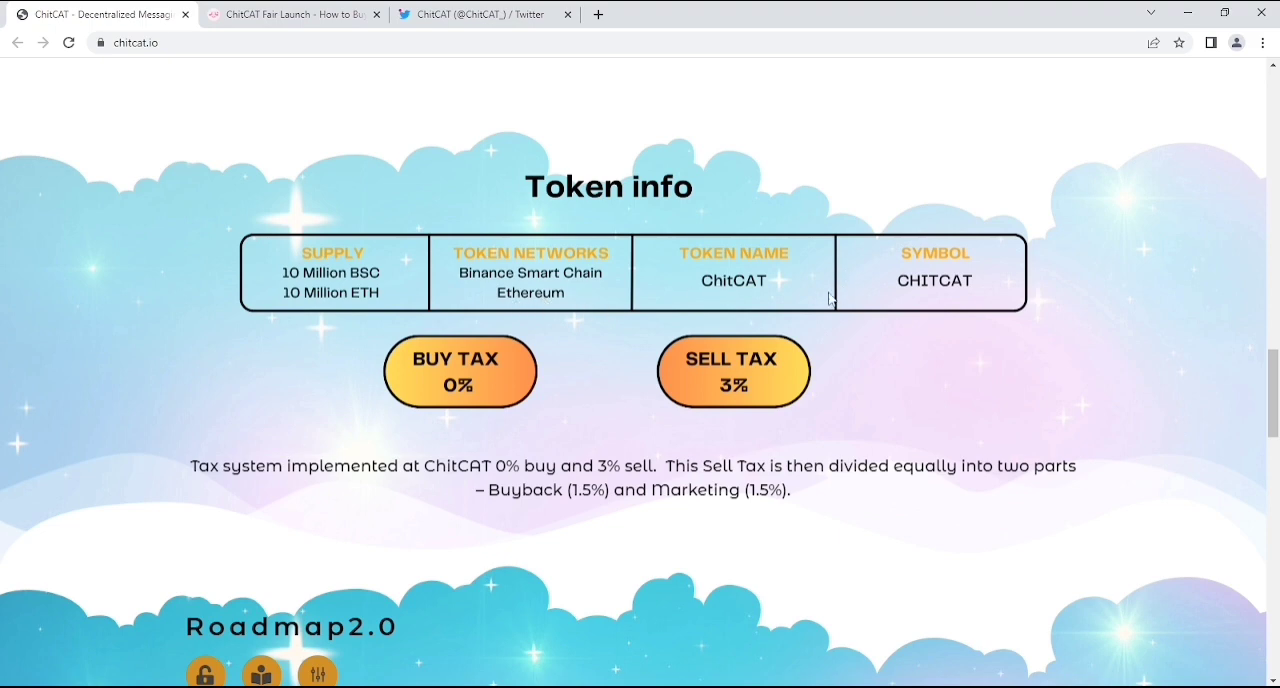
scroll("down", 3)
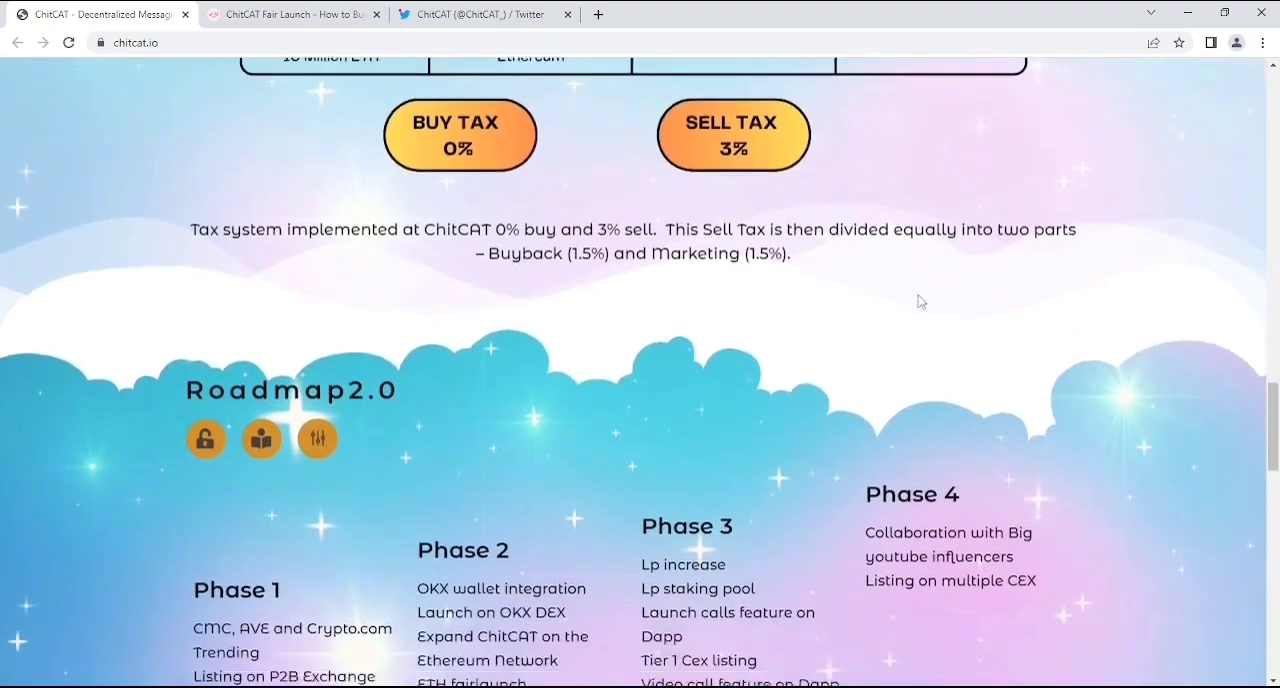
scroll("down", 3)
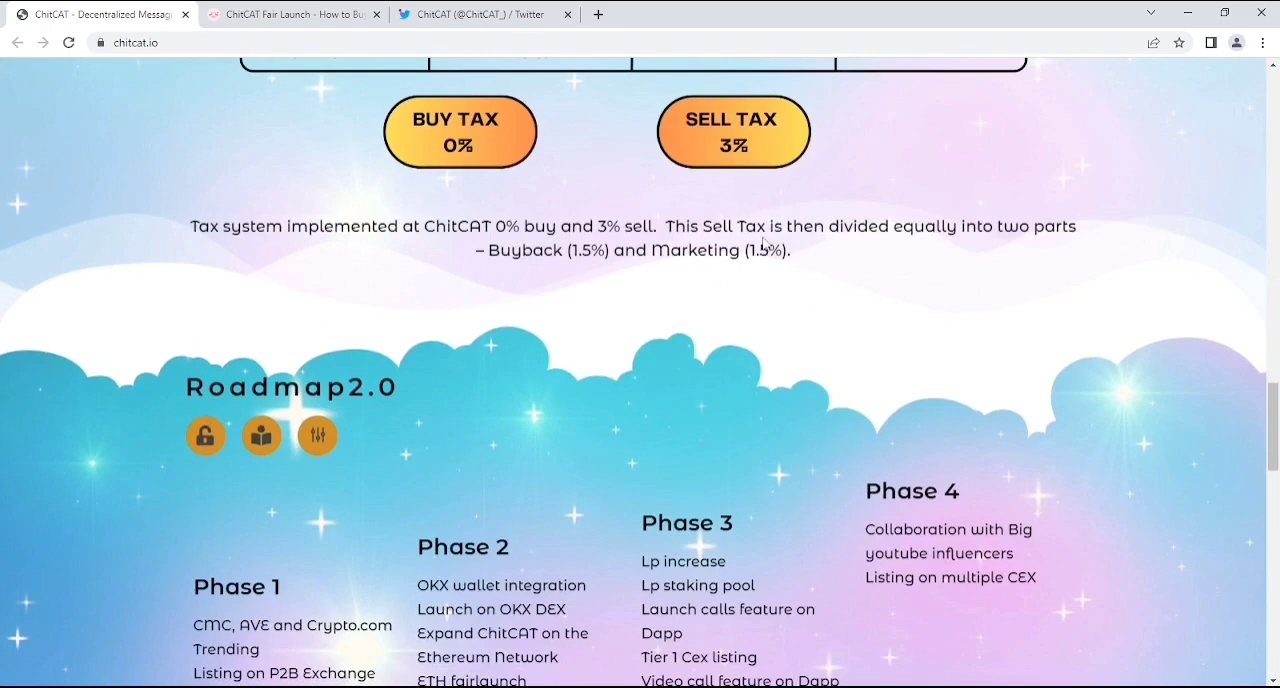
mouse_move(814, 250)
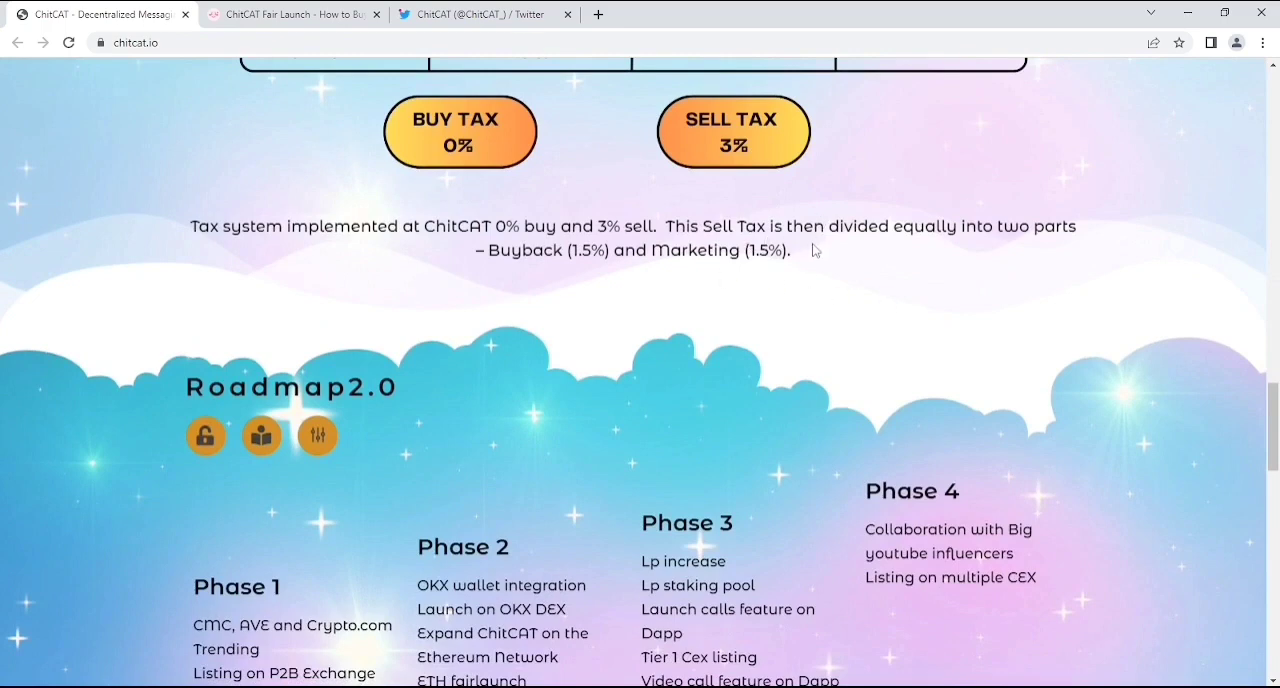
Read the Roadmap 2.0 phases and reach the FAQ with 'What I need to use ChitCAT DApp?' expanded.
scroll("down", 3)
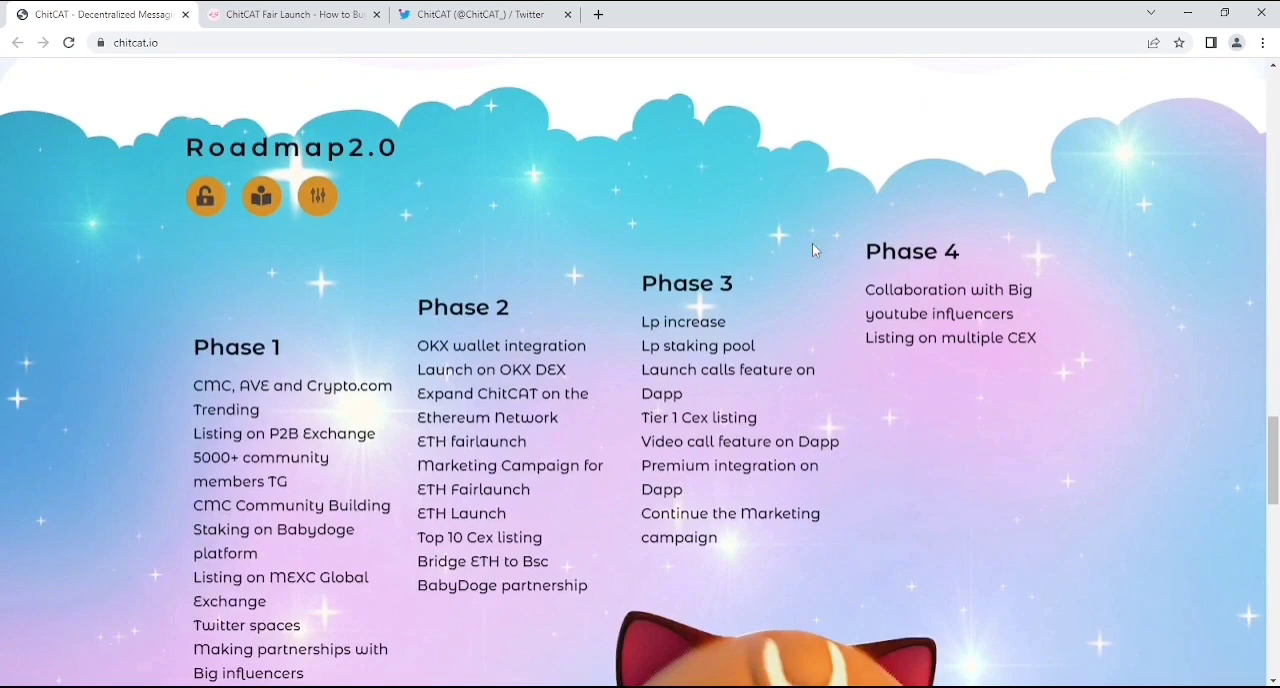
mouse_move(340, 226)
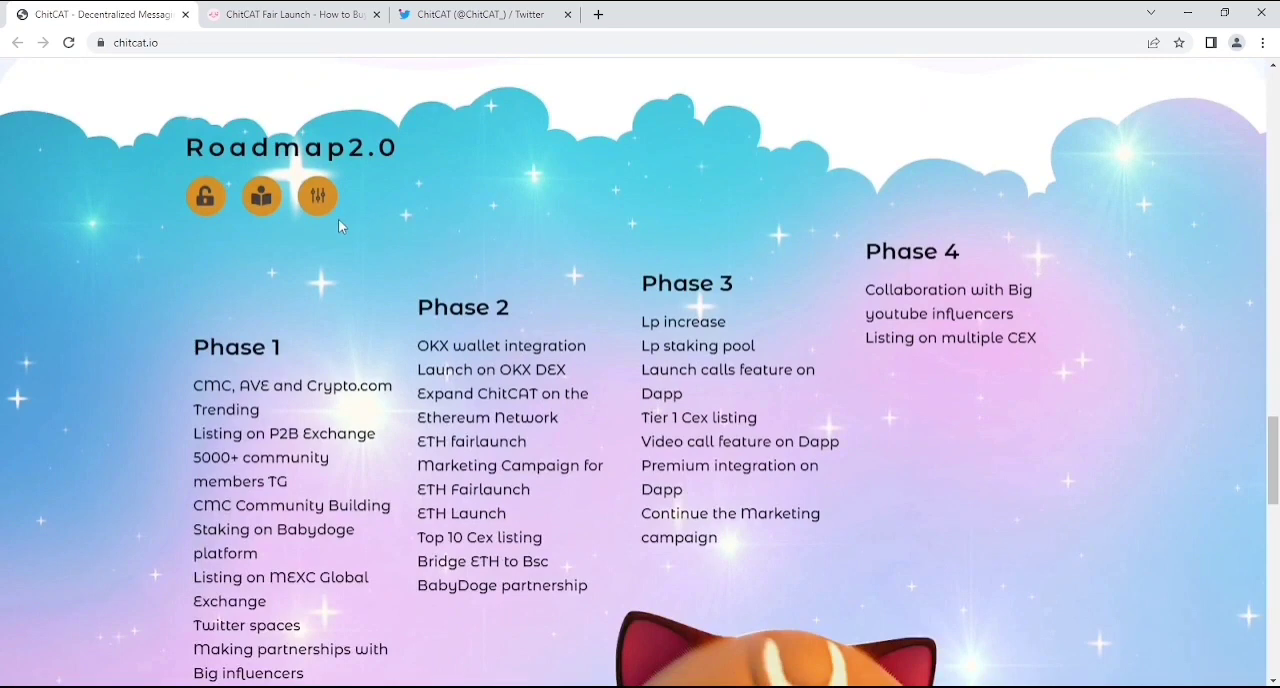
mouse_move(549, 314)
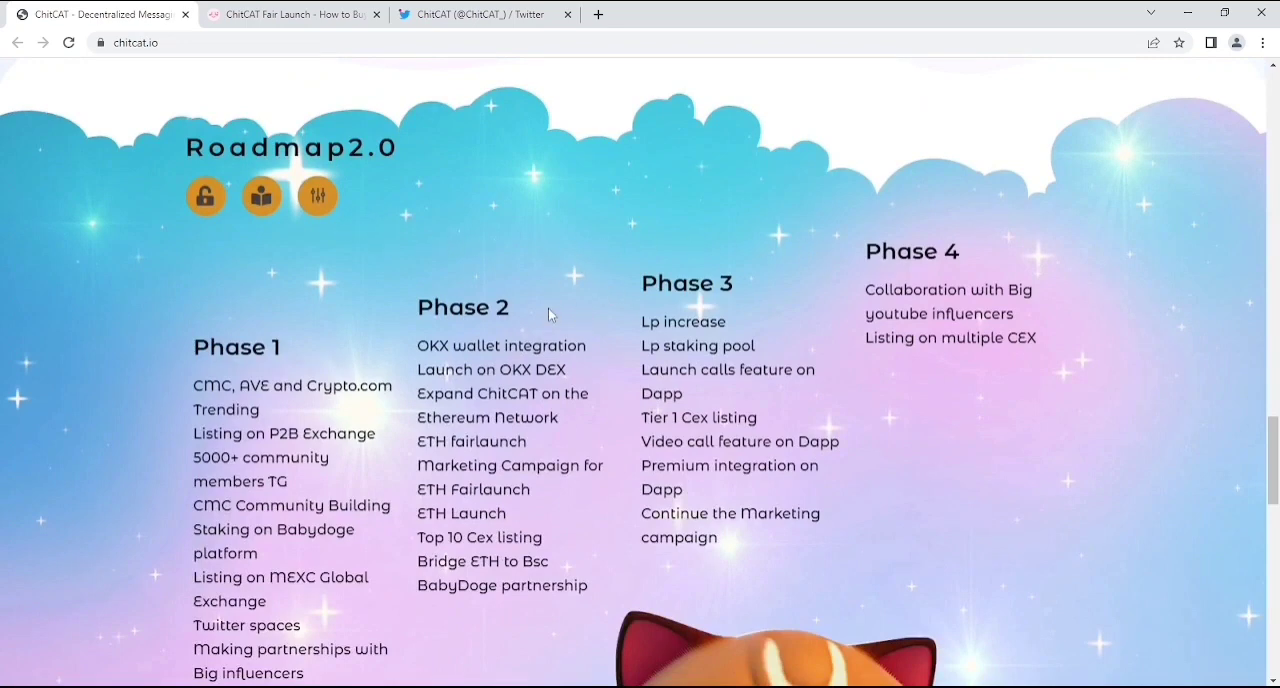
scroll("down", 3)
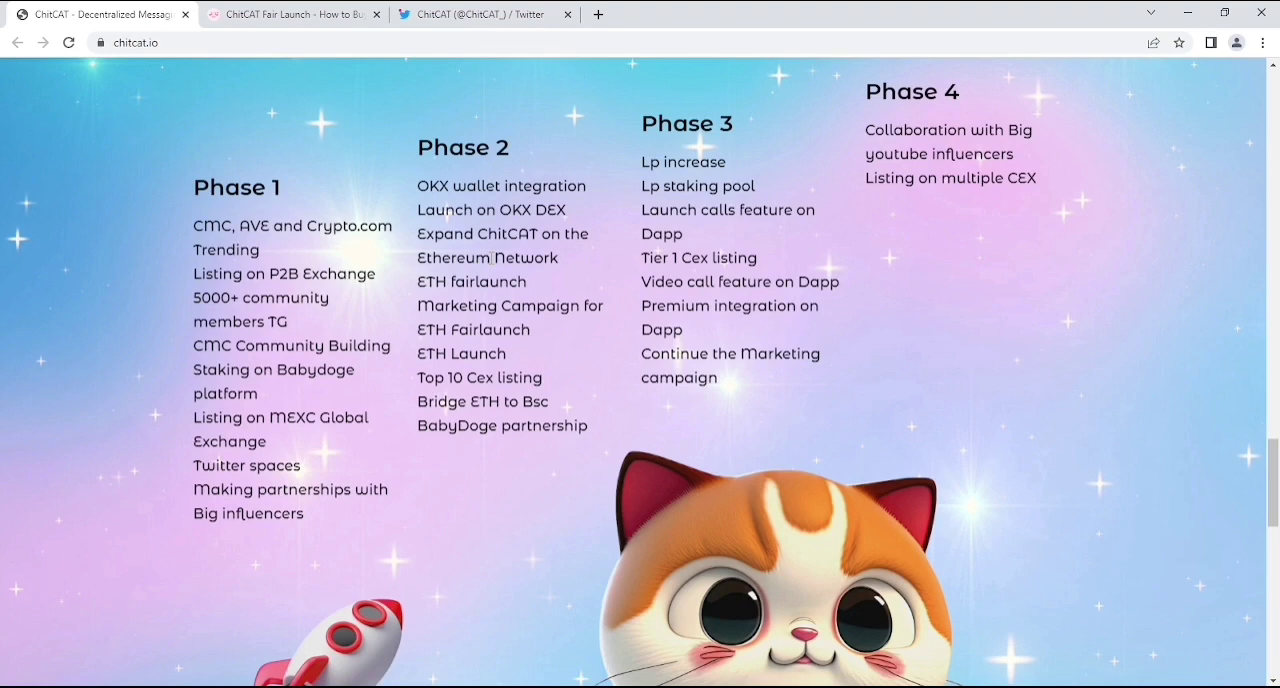
mouse_move(518, 470)
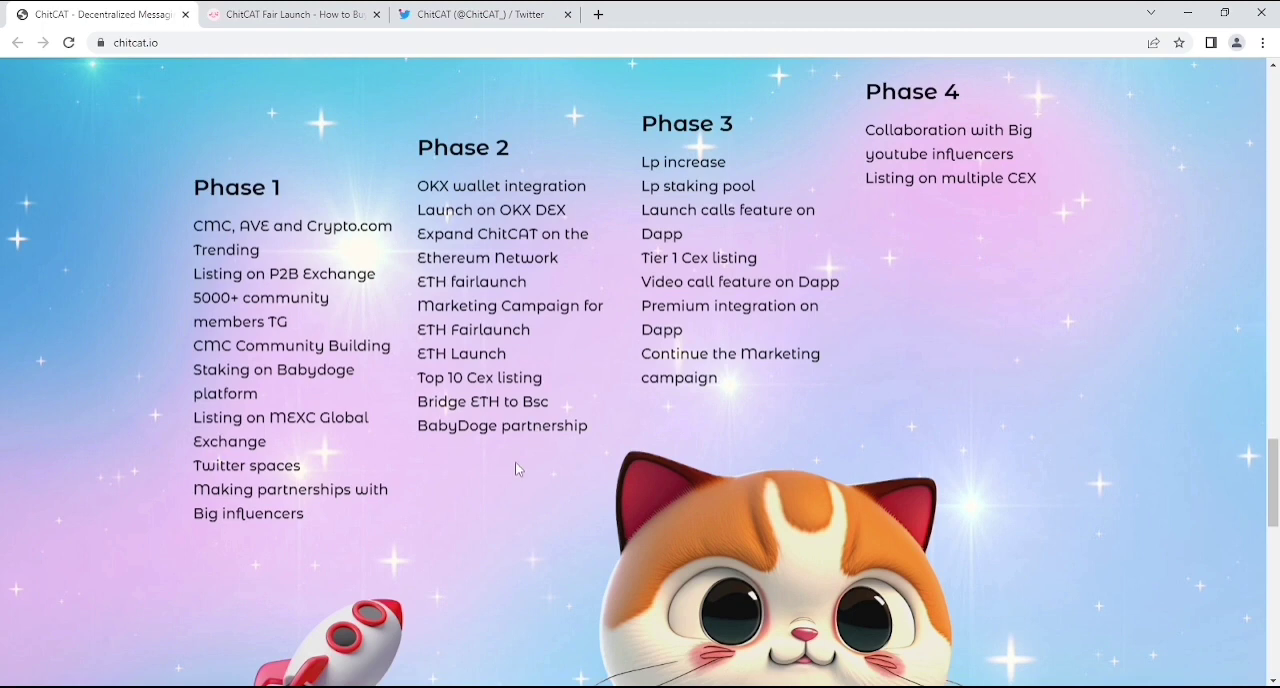
mouse_move(591, 472)
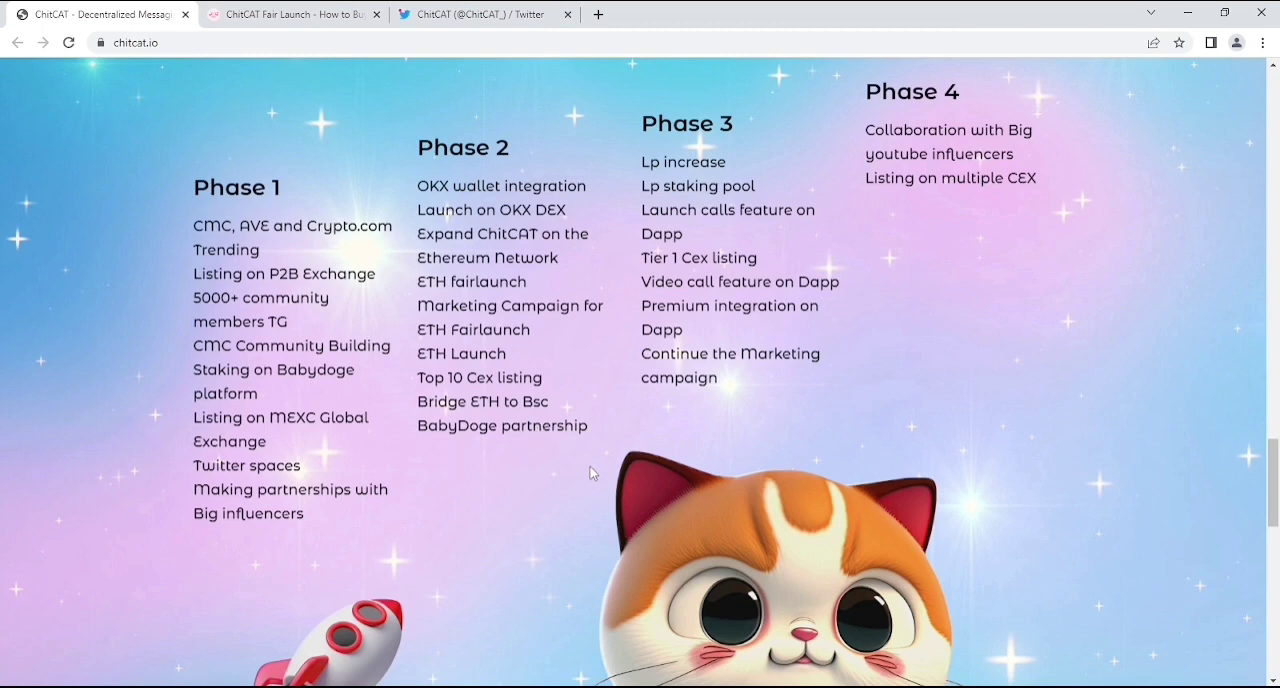
mouse_move(499, 437)
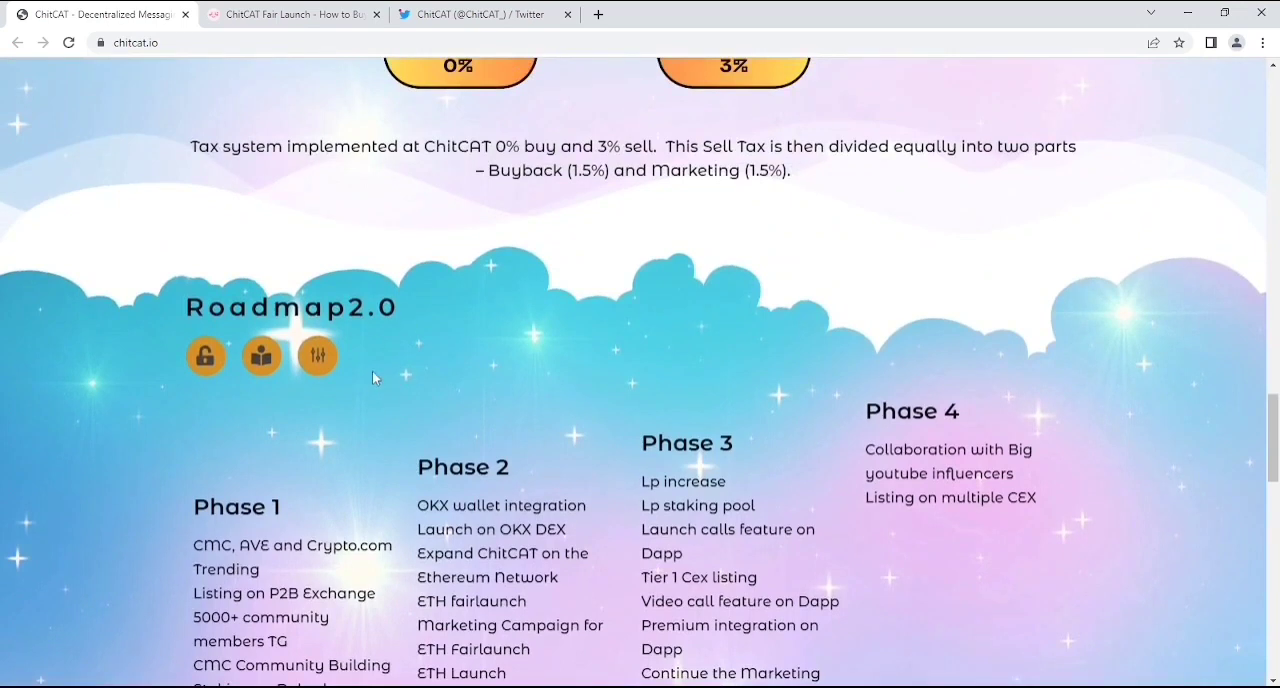
mouse_move(598, 448)
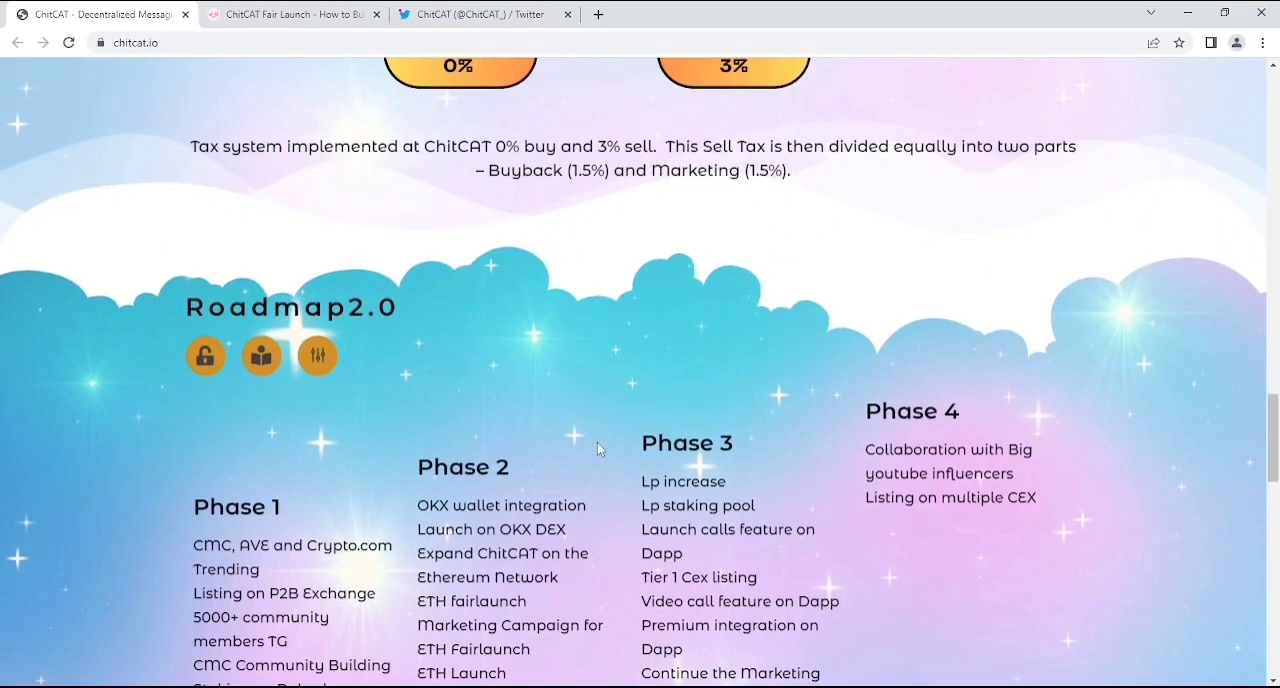
scroll("down", 3)
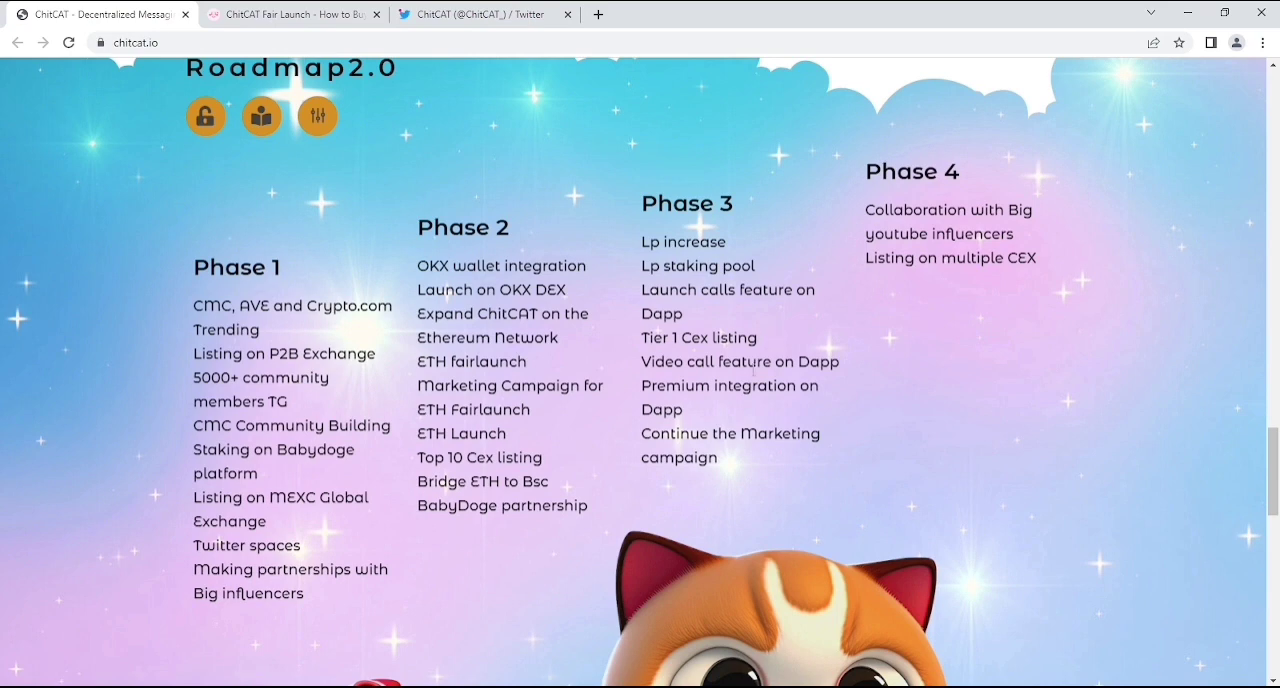
mouse_move(710, 355)
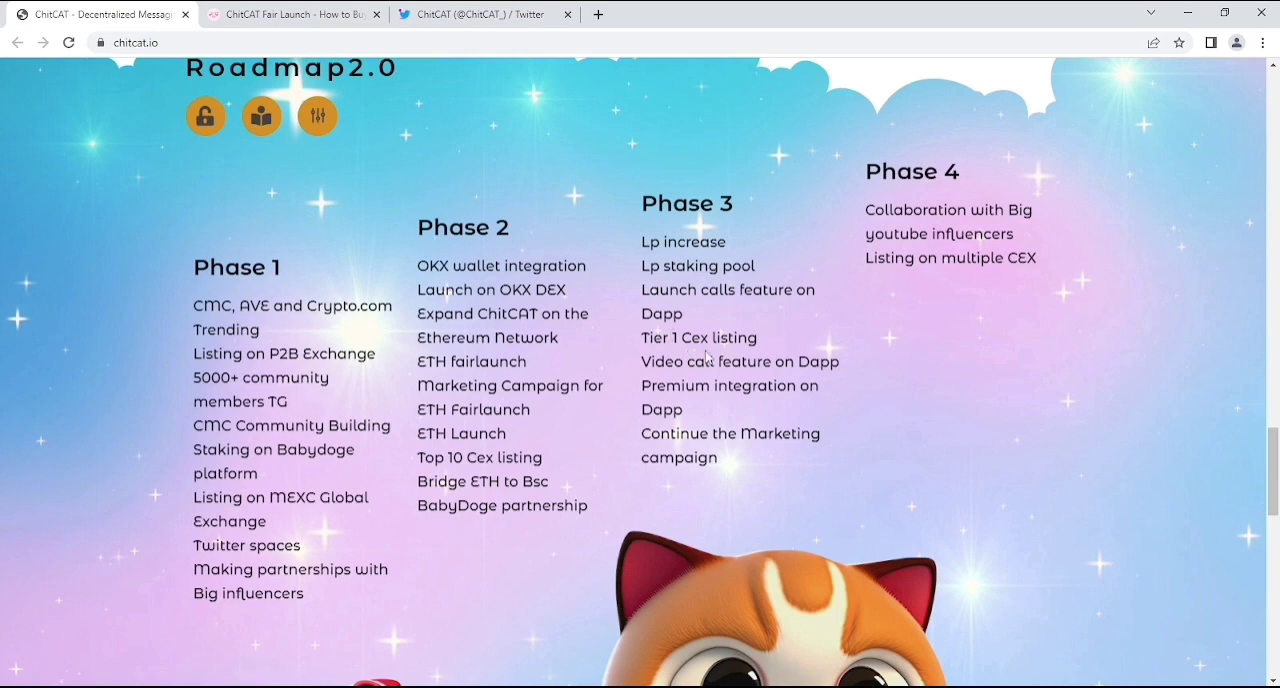
mouse_move(778, 358)
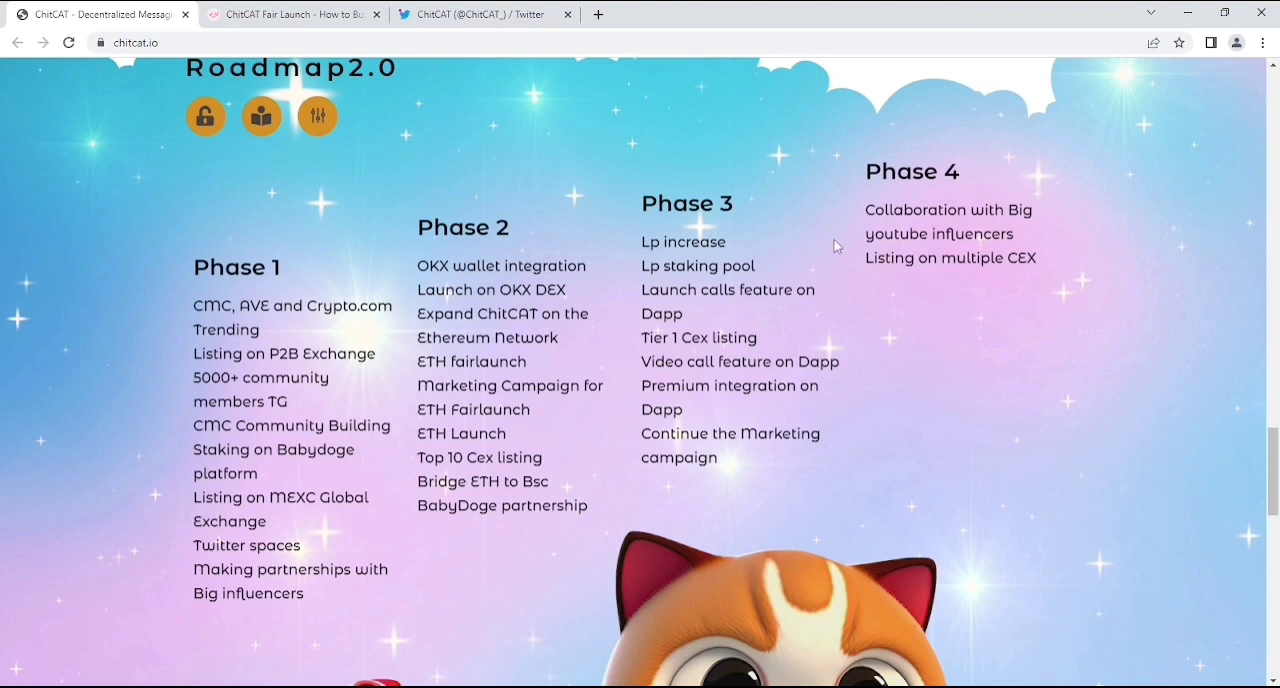
scroll("down", 3)
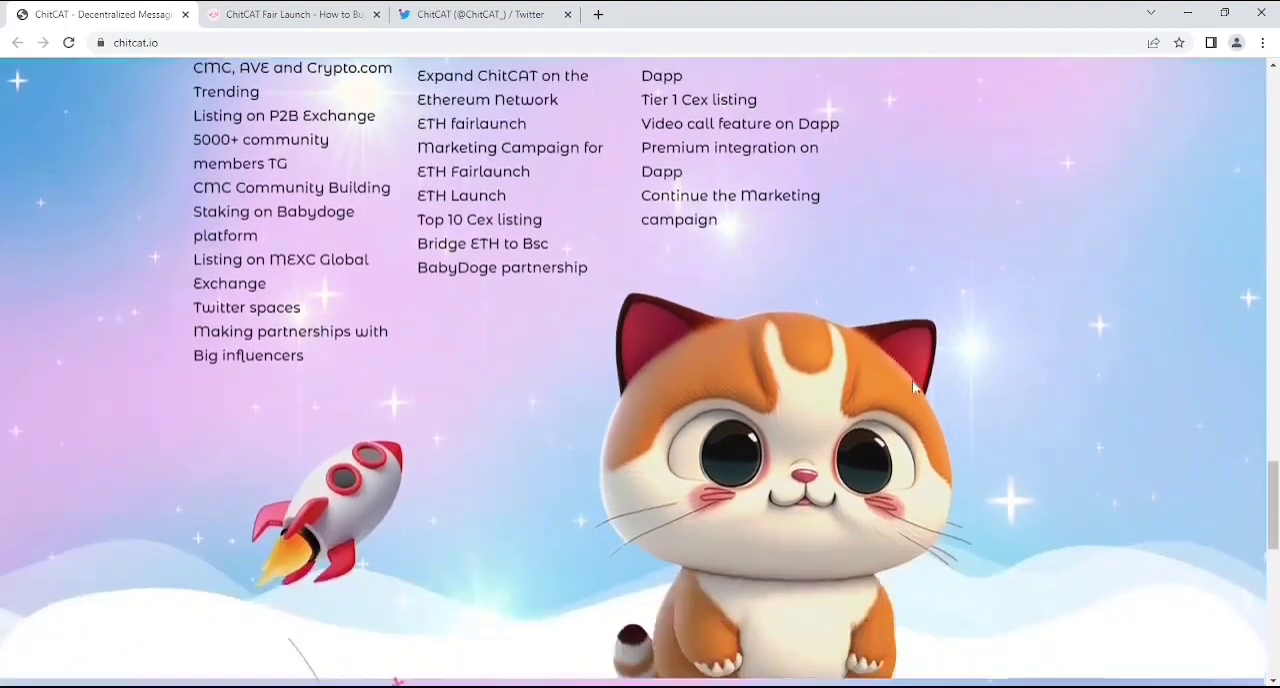
scroll("down", 3)
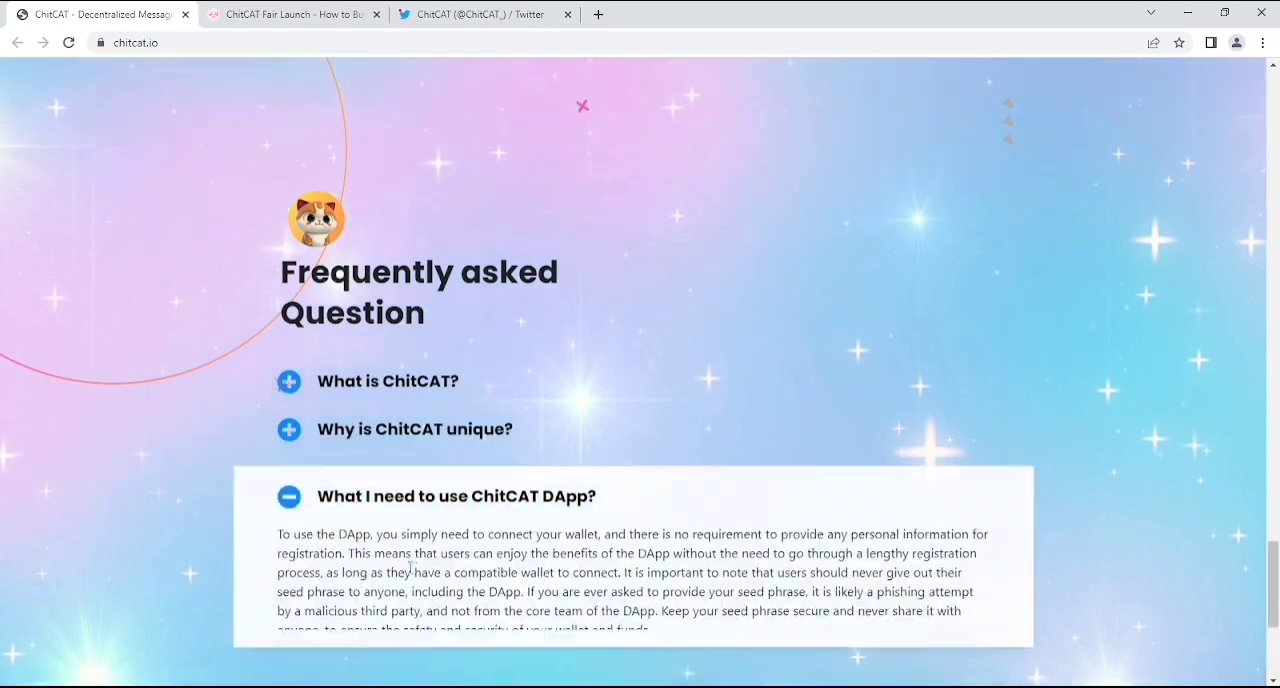
Return to the homepage hero with the CHIT CAT title and cat mascot.
scroll("down", 3)
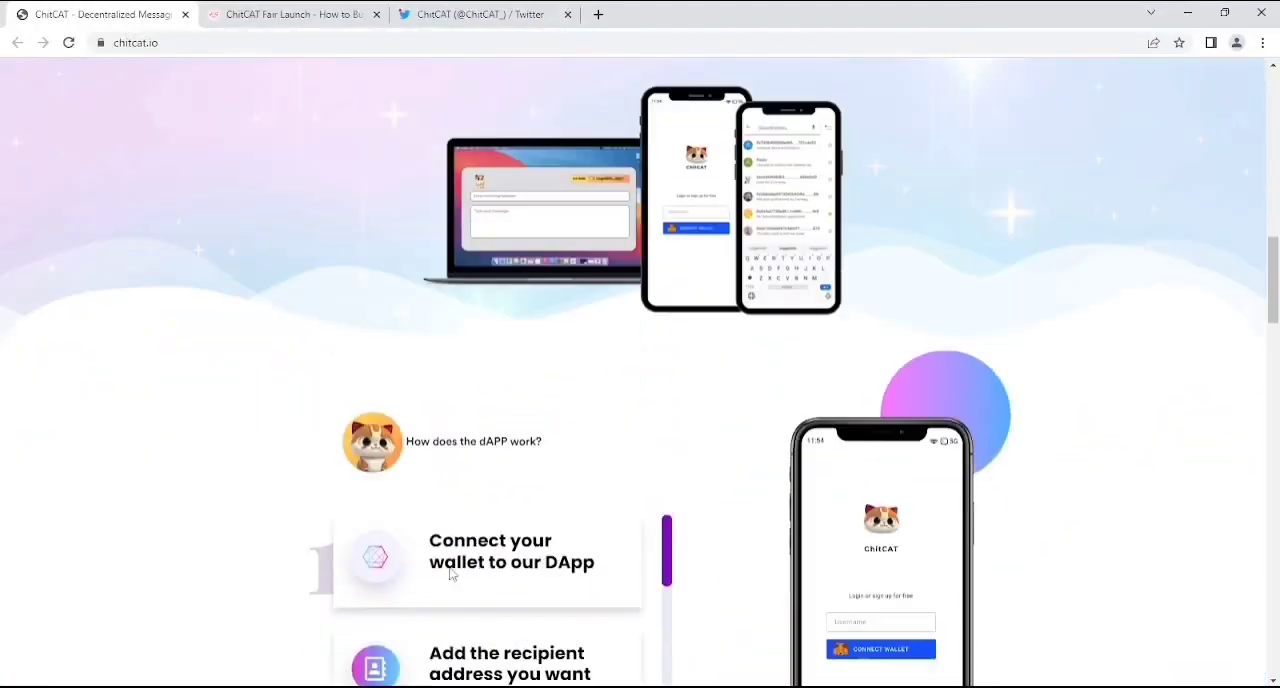
scroll("up", 3)
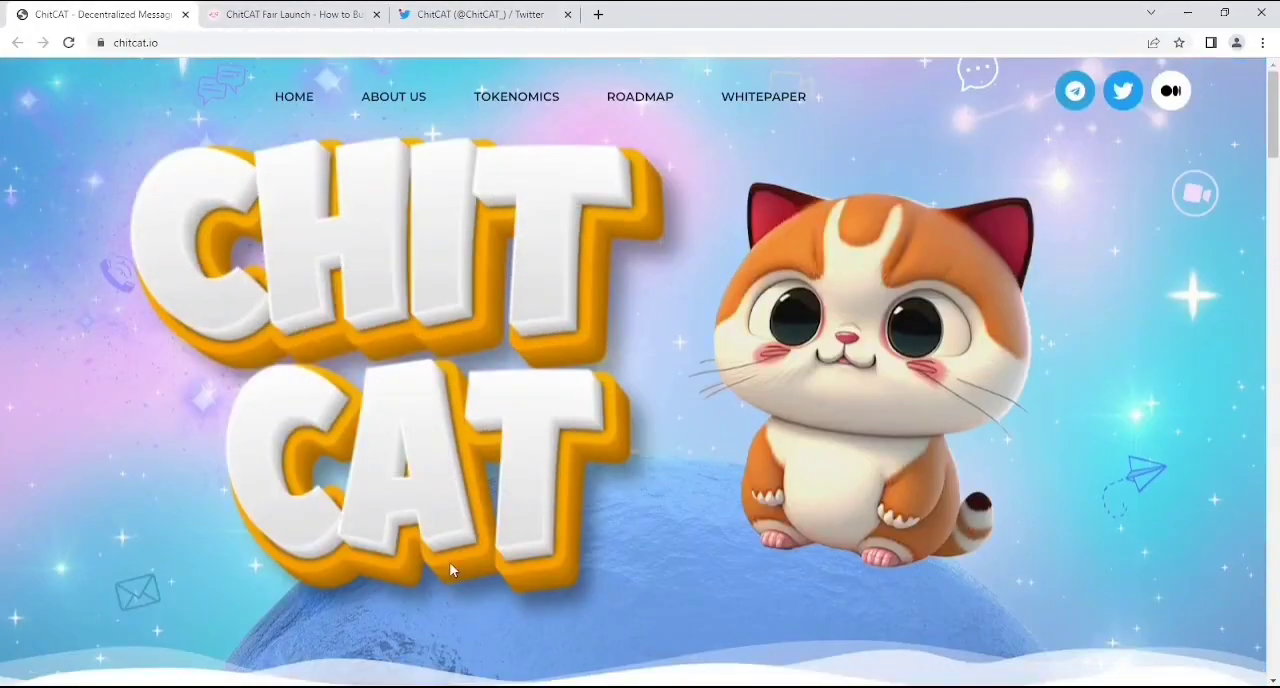
mouse_move(780, 110)
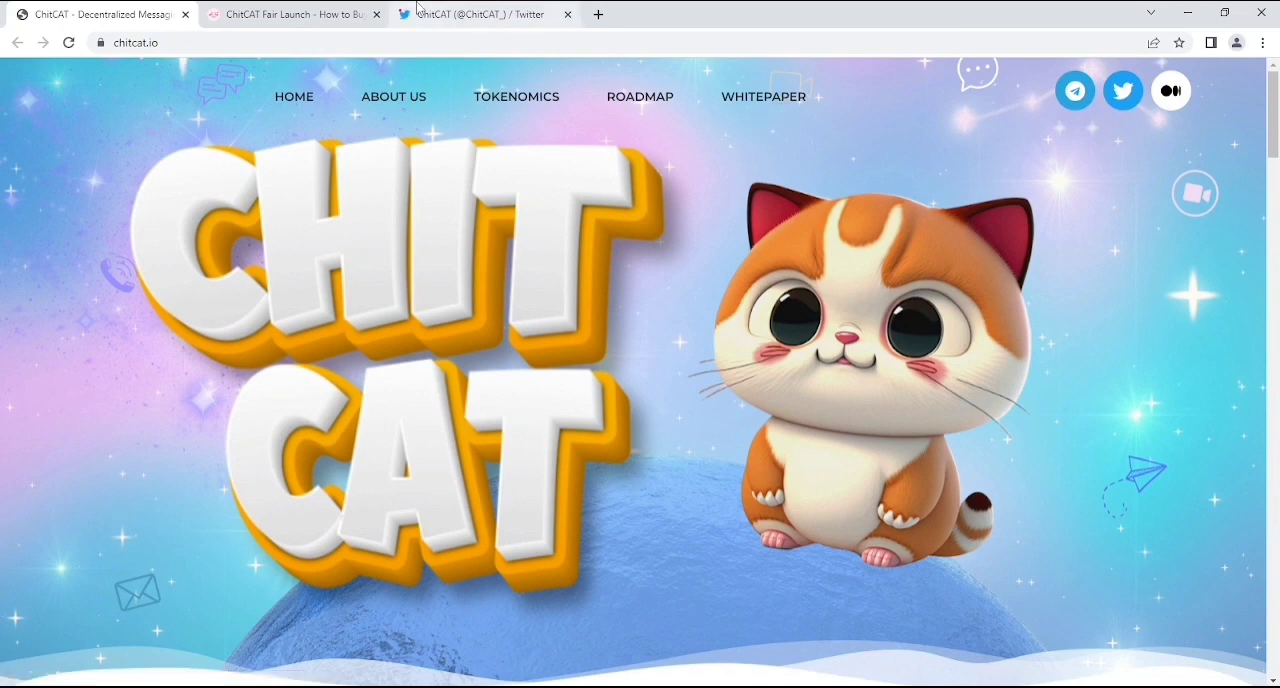
Switch to the verified ChitCAT Twitter profile and view its bio and pinned 48-hours-left fairlaunch tweet.
left_click(480, 14)
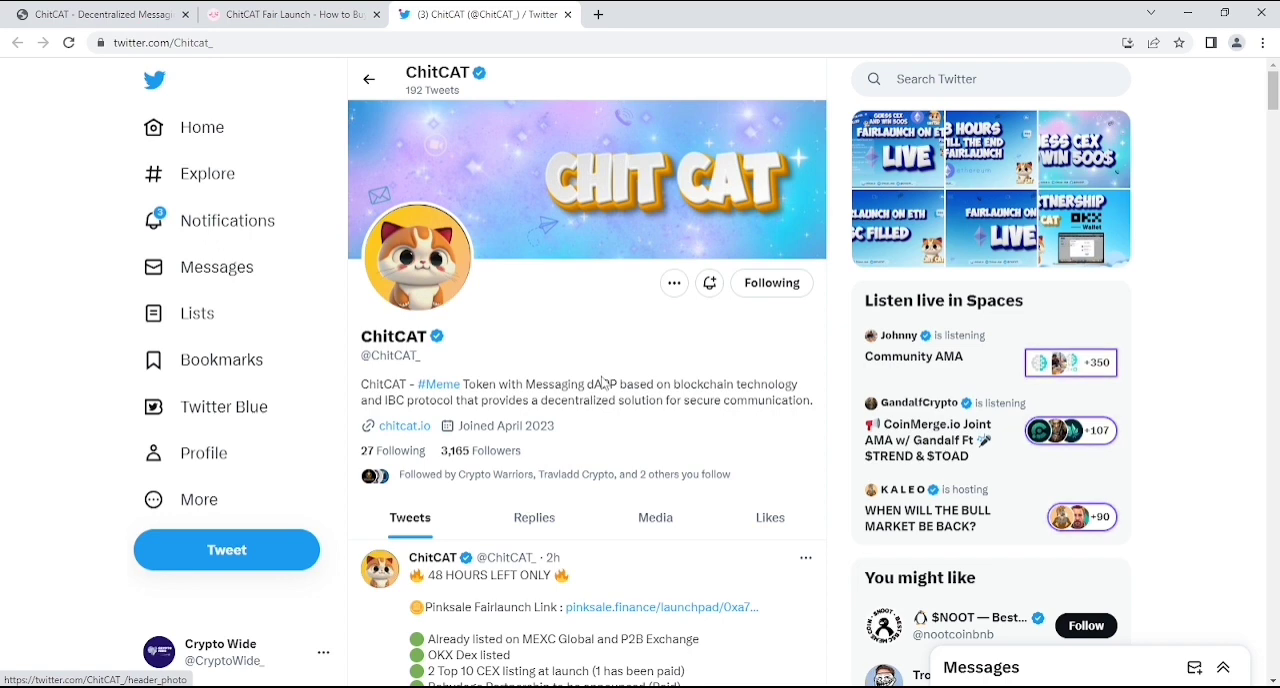
scroll("down", 3)
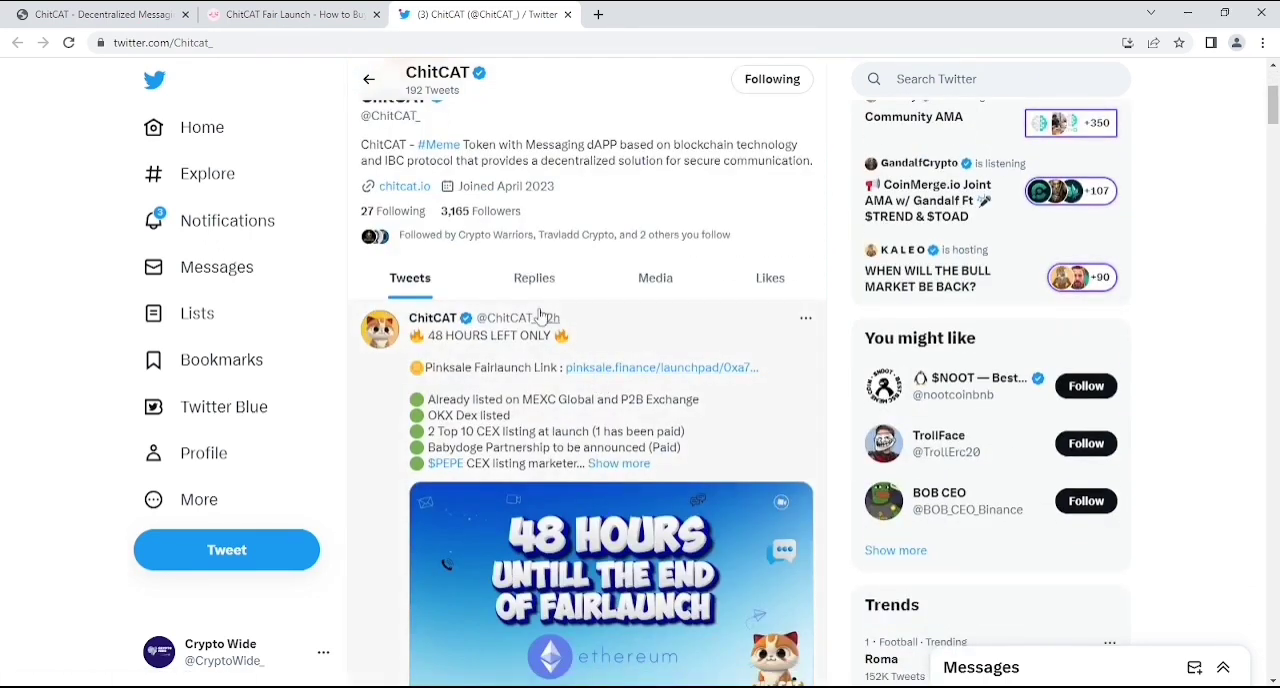
mouse_move(470, 258)
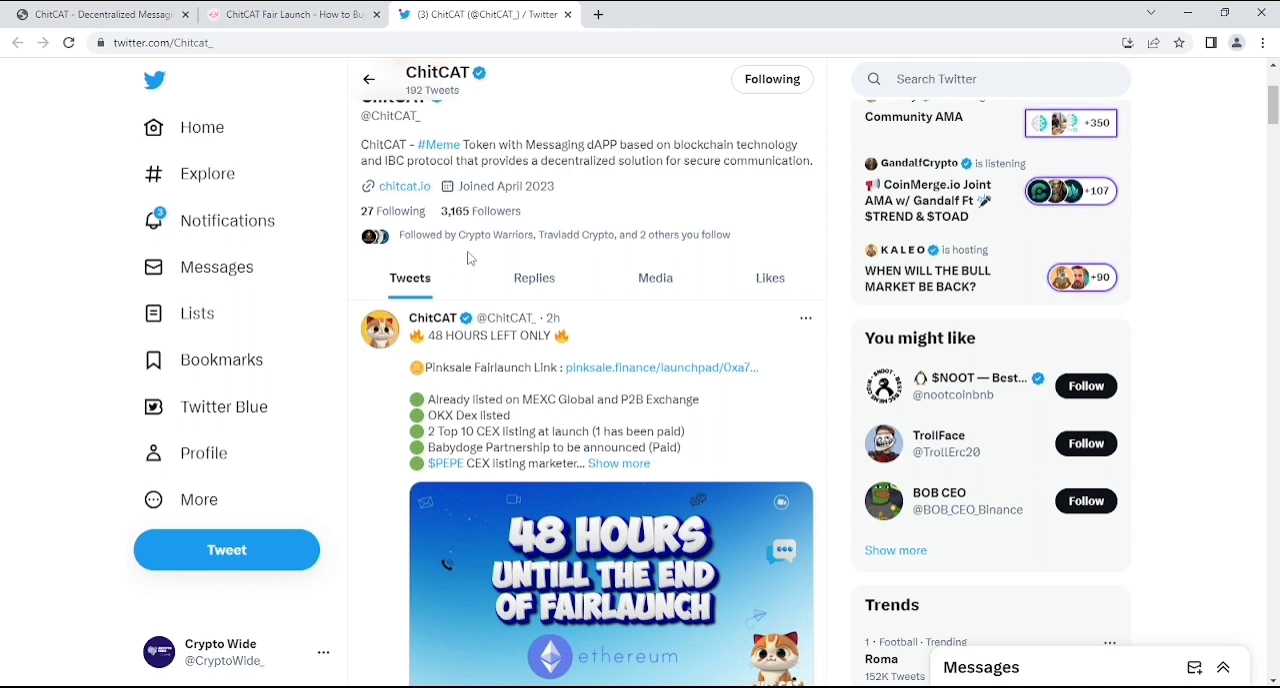
Reach the 'Guess our Upcoming 2 Top 10 Cex' giveaway tweet with its 500$ USDT prize and hashtag hints.
scroll("down", 3)
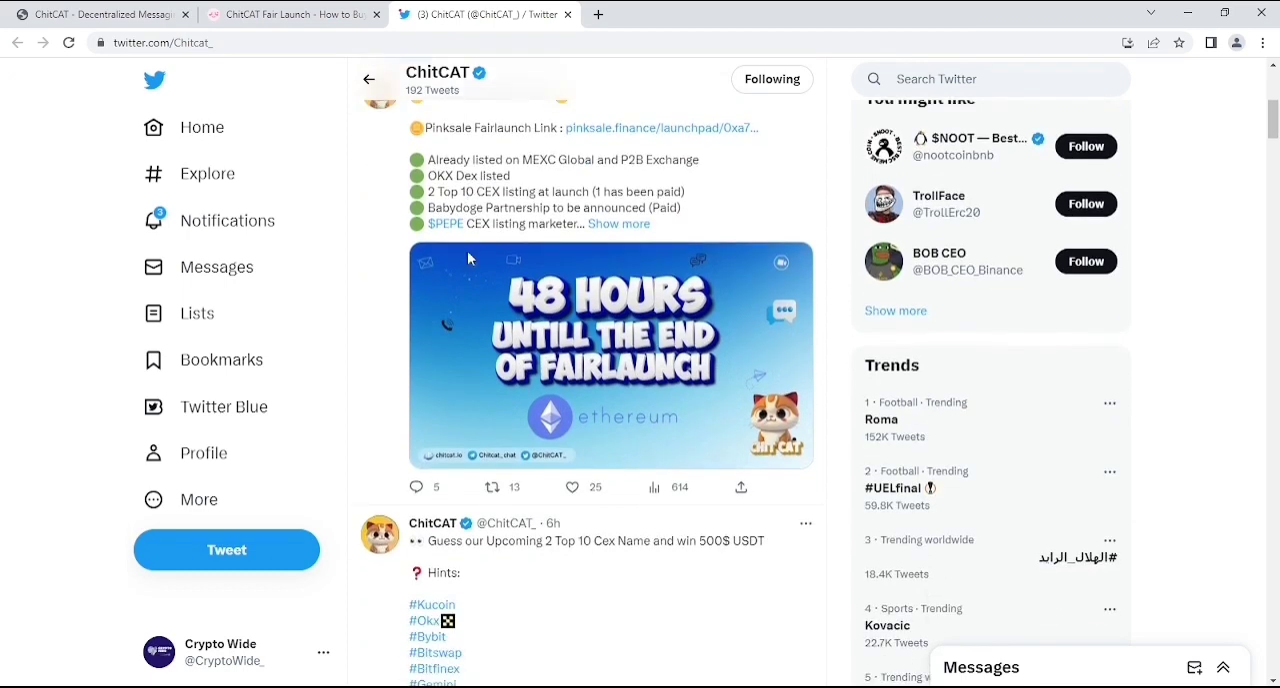
scroll("down", 3)
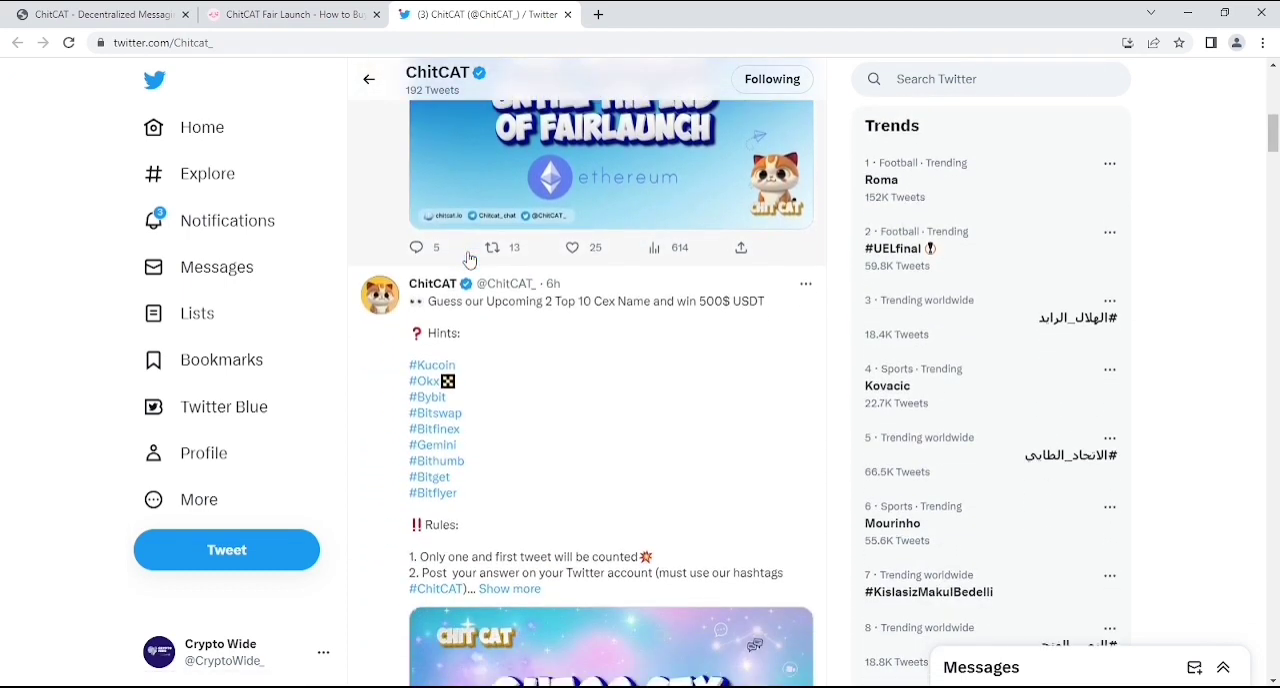
scroll("down", 3)
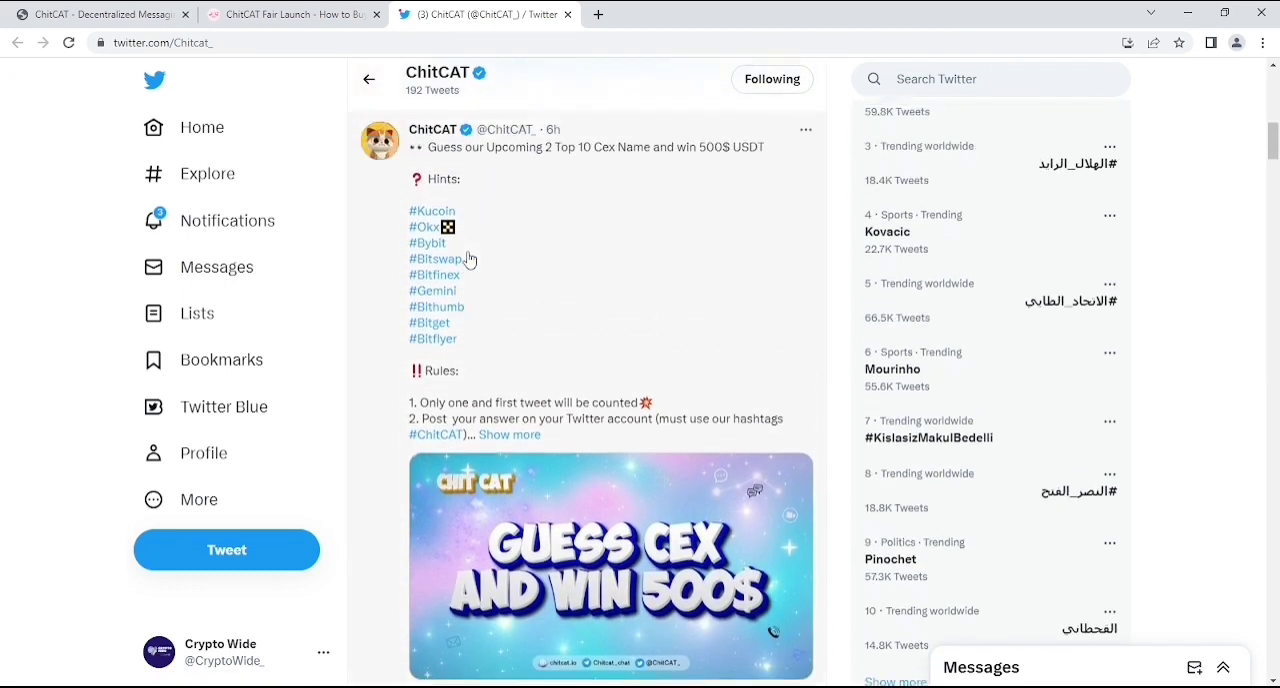
scroll("down", 3)
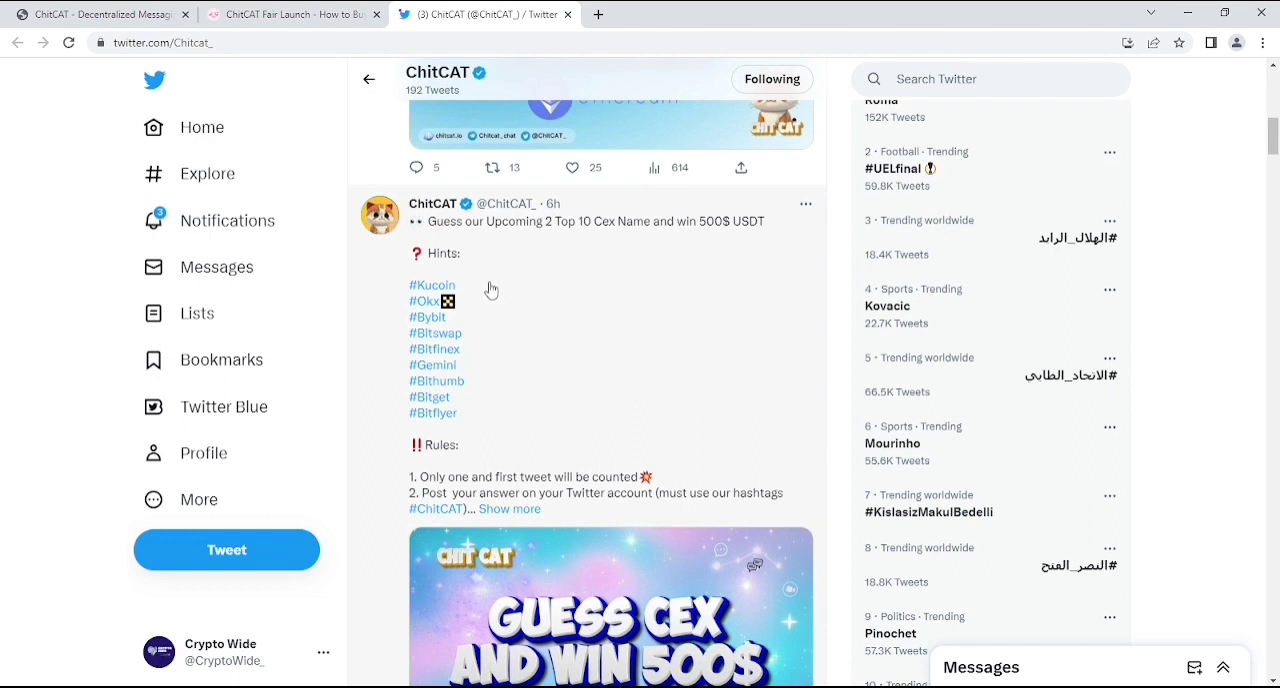
mouse_move(631, 299)
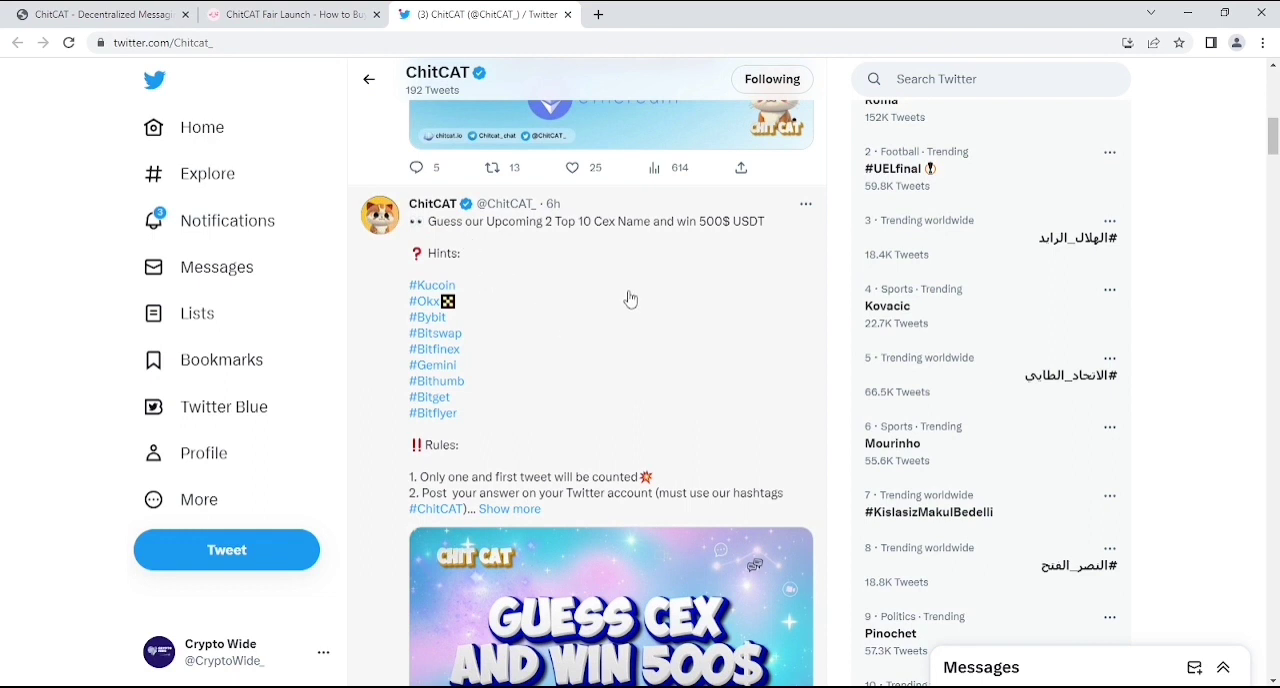
mouse_move(547, 266)
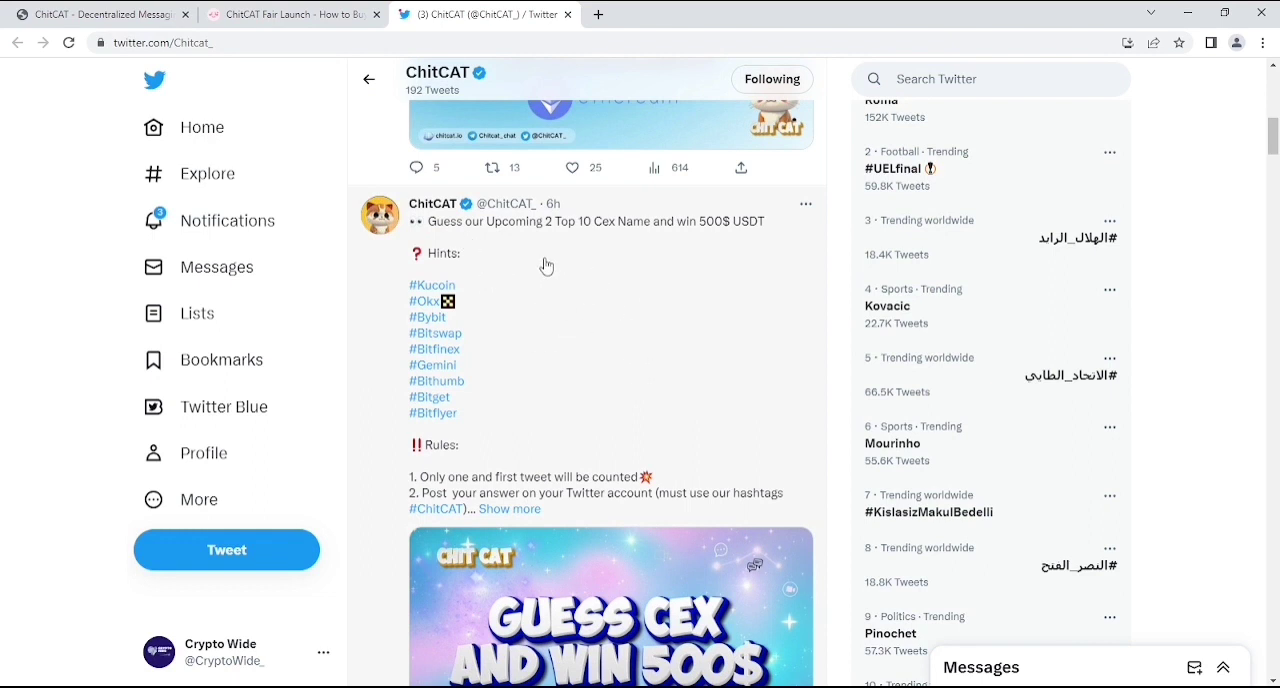
mouse_move(623, 261)
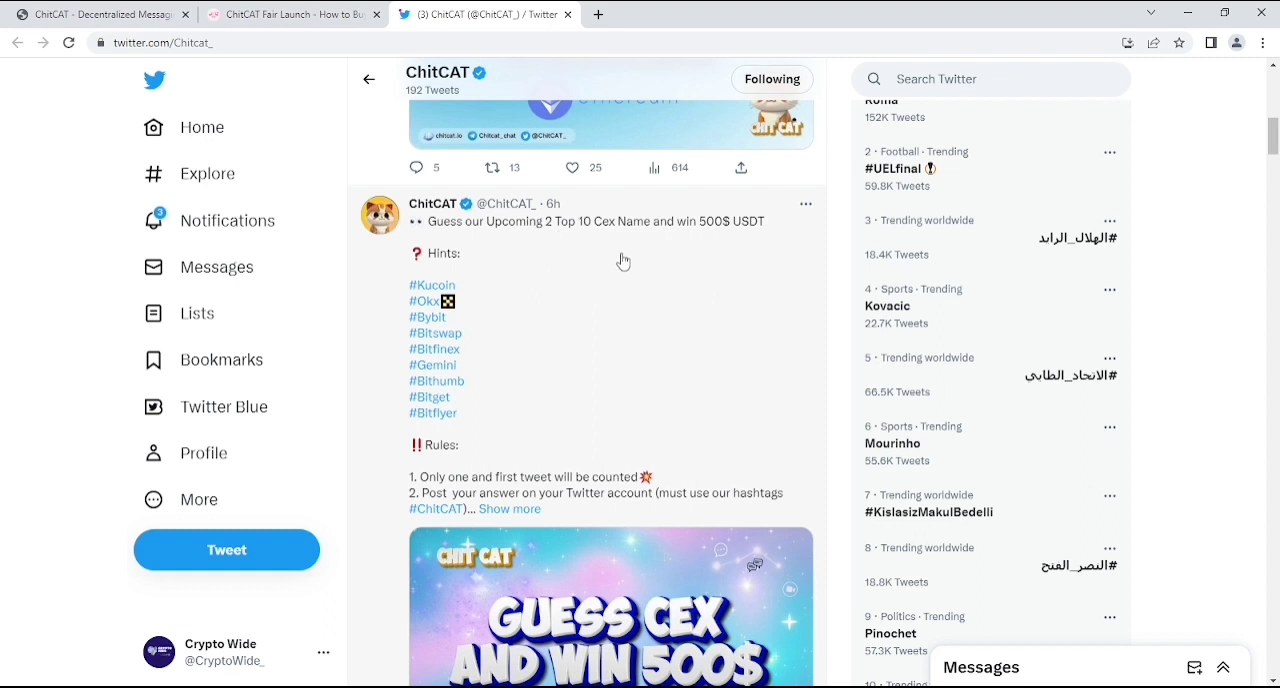
mouse_move(715, 266)
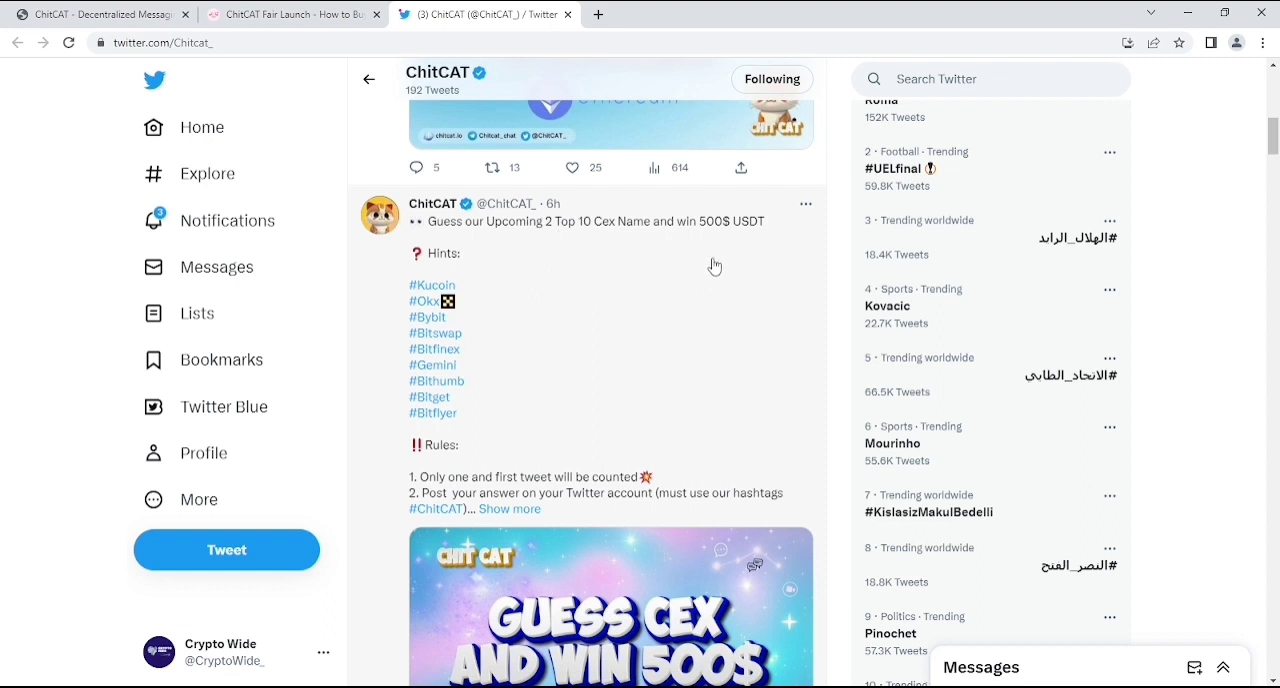
scroll("down", 3)
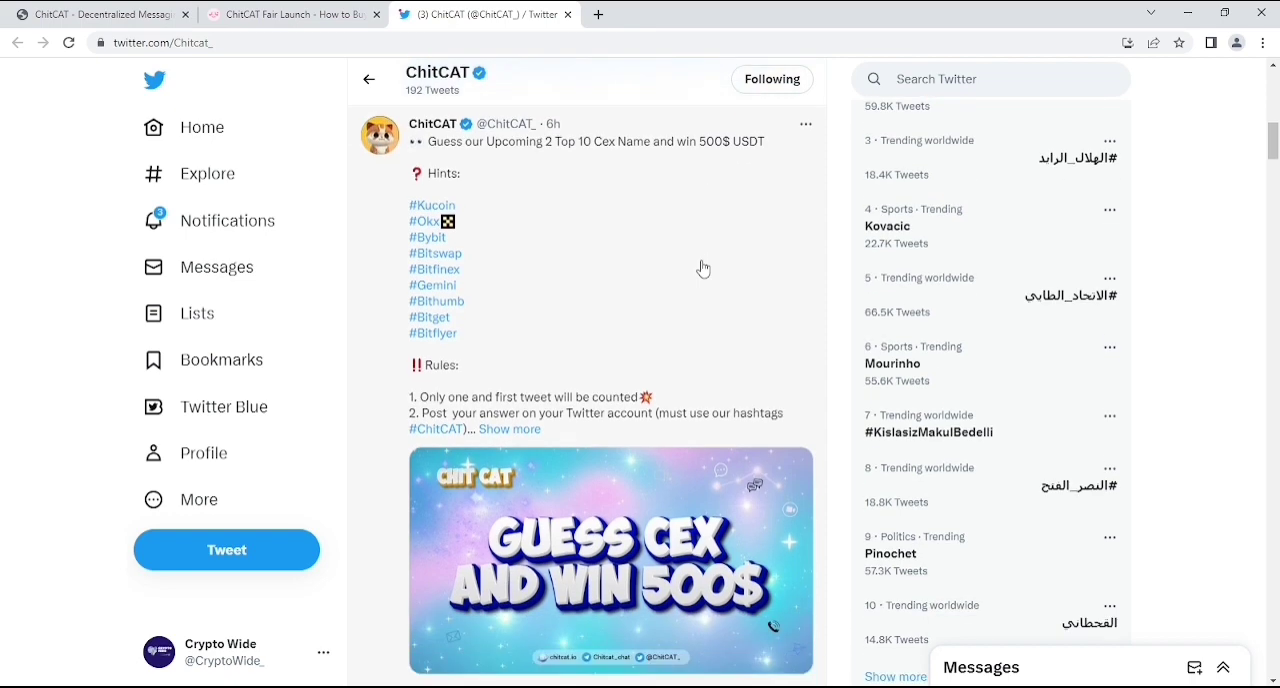
View the OKX Wallet partnership retweet, then return to the top of the ChitCAT profile.
scroll("down", 3)
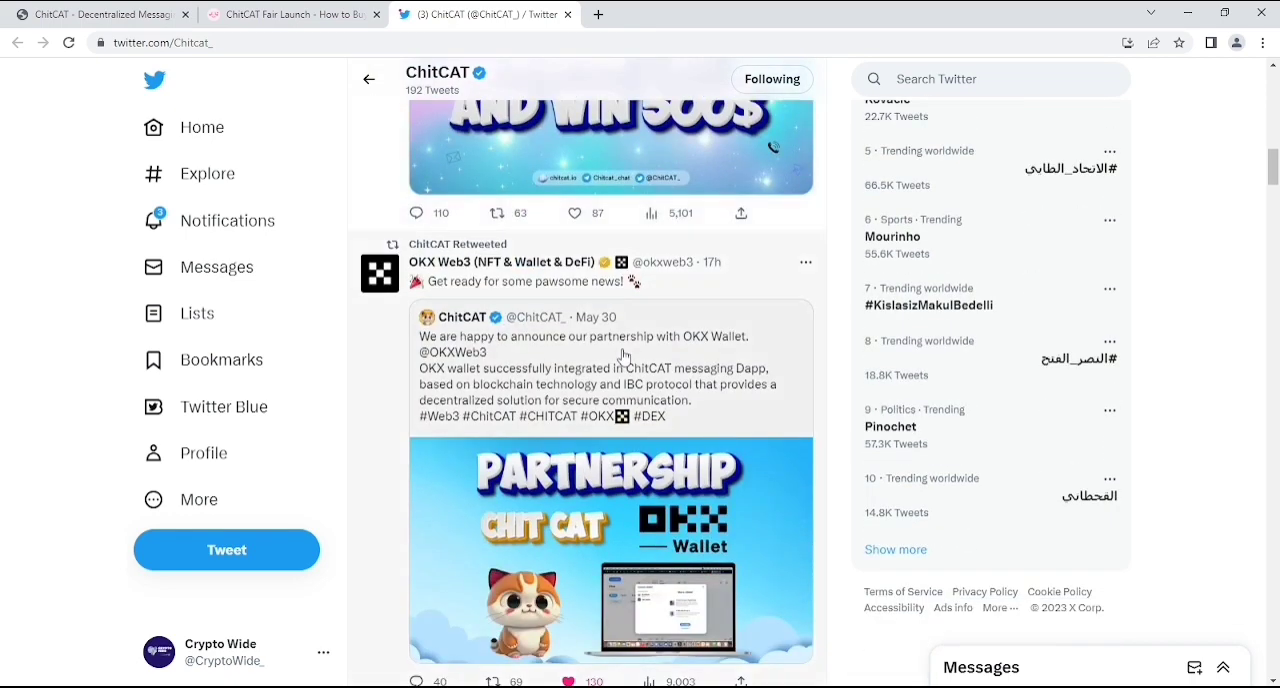
scroll("down", 3)
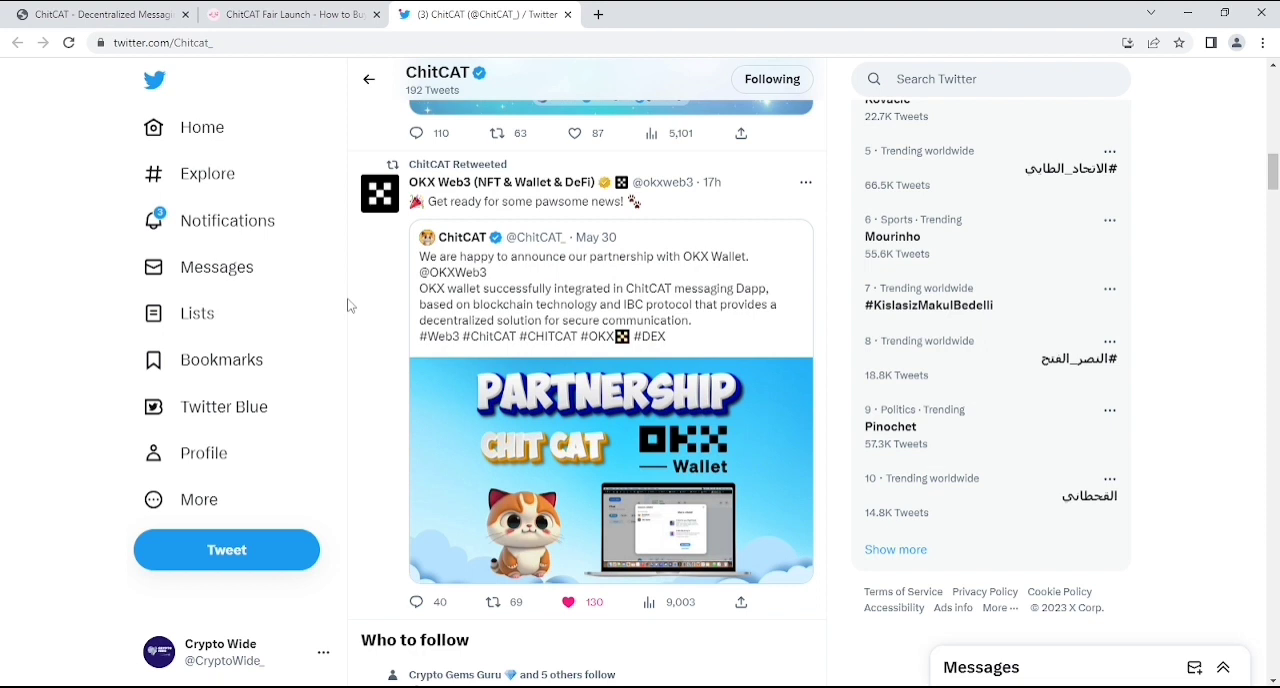
mouse_move(216, 220)
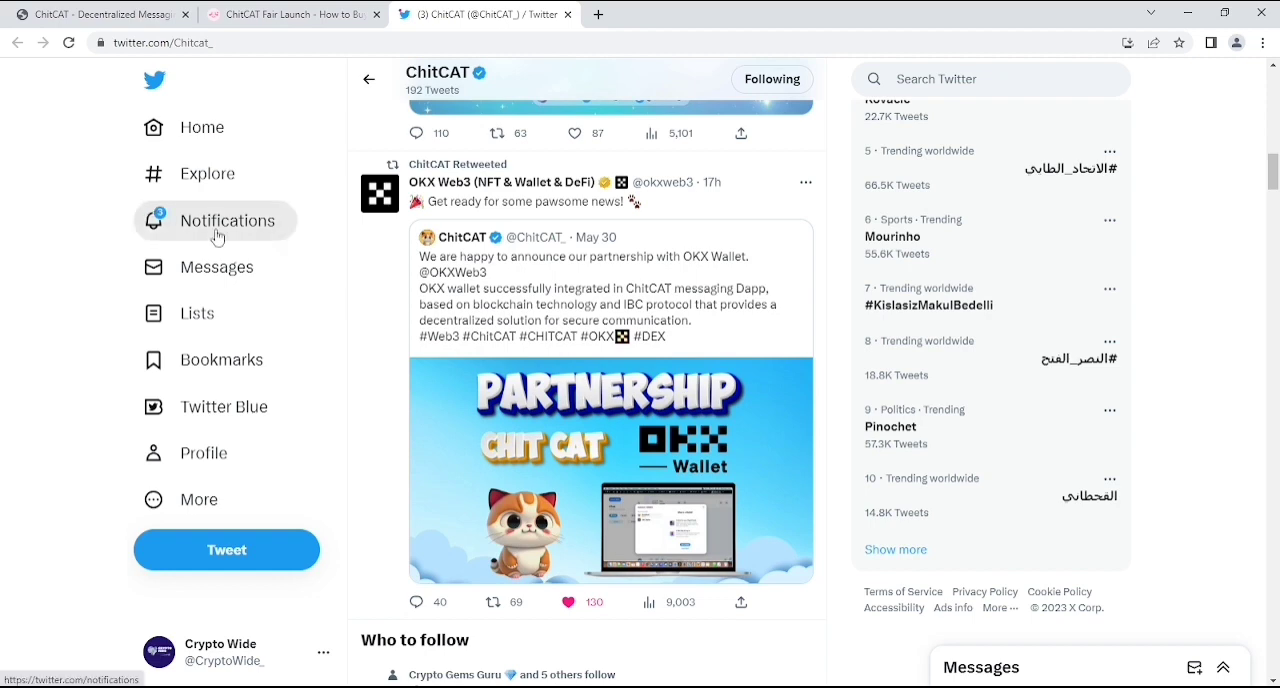
scroll("down", 3)
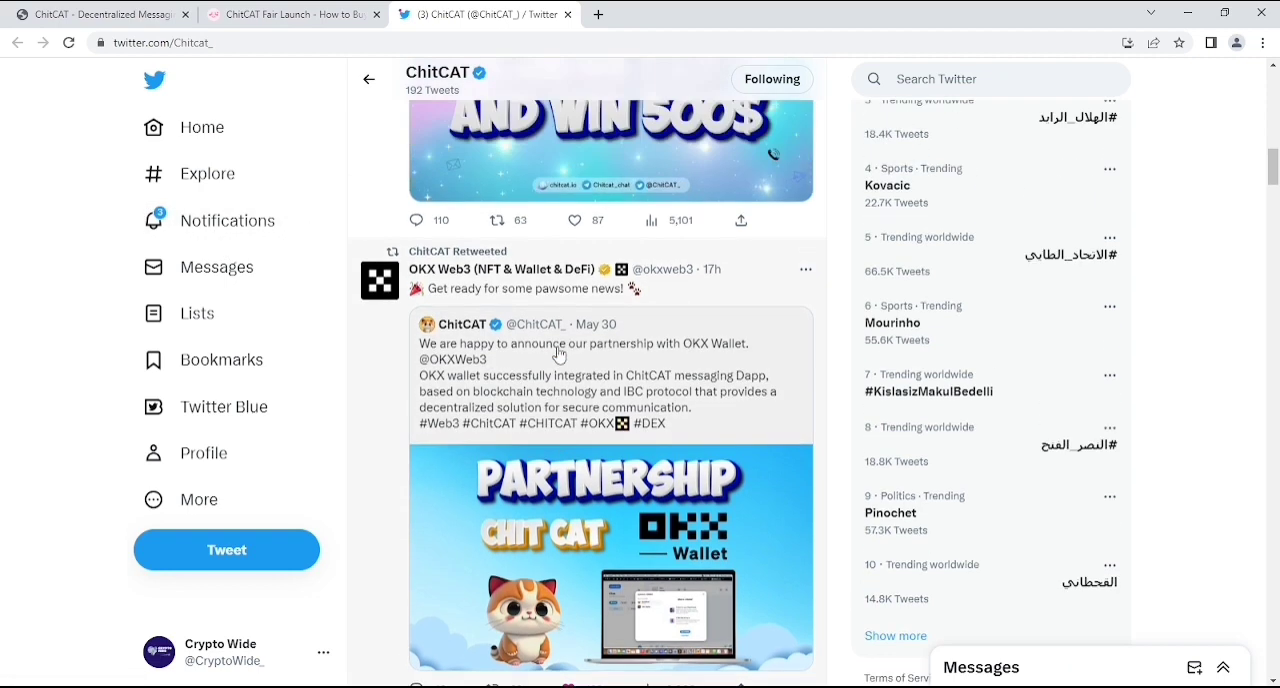
scroll("down", 3)
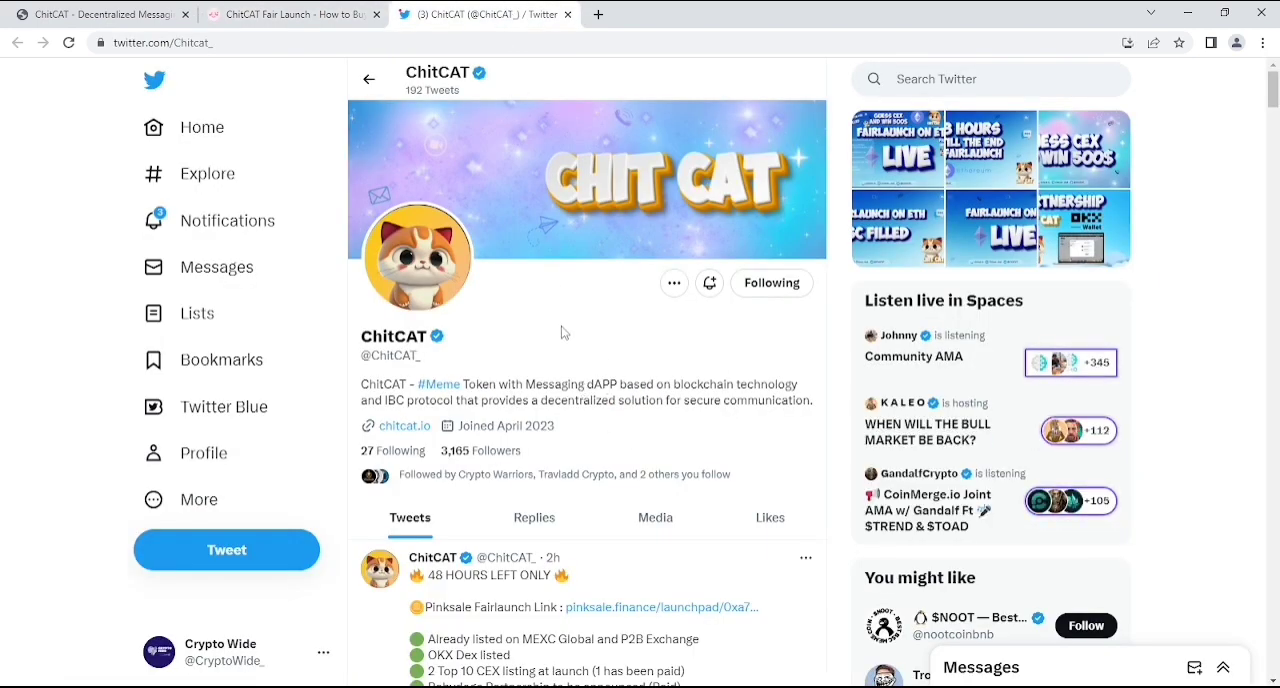
mouse_move(557, 354)
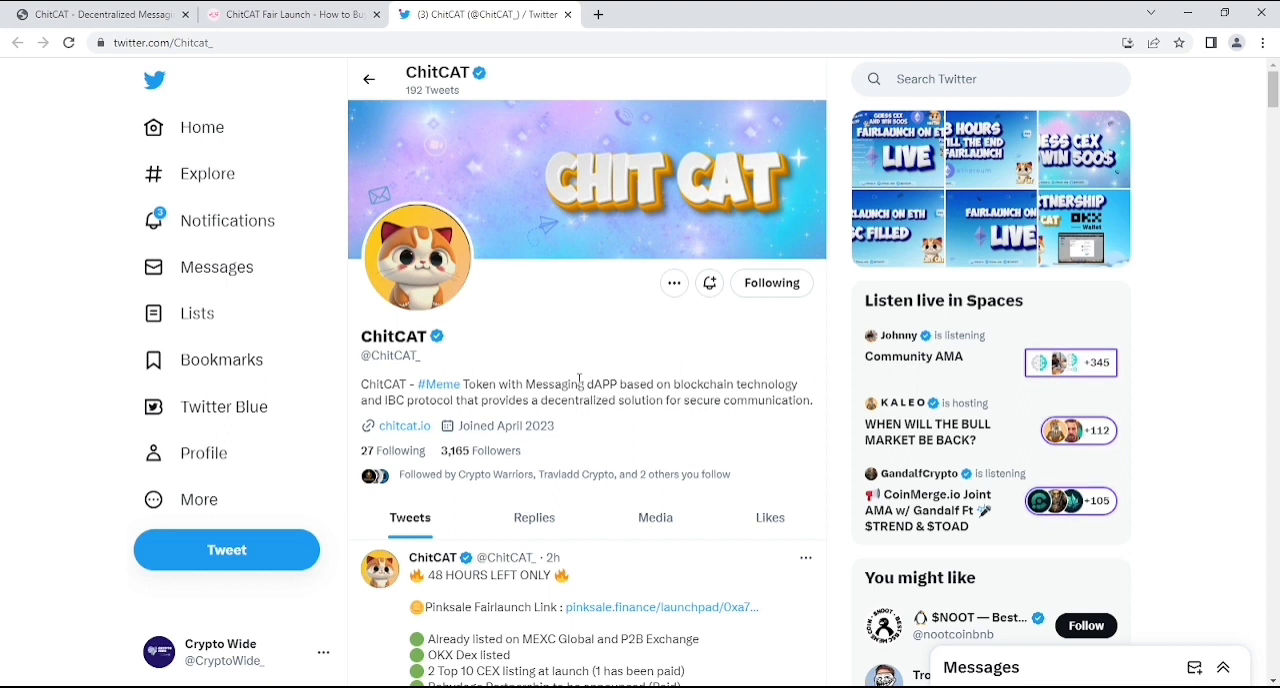
Return to the chitcat.io home page showing the CHIT CAT banner and cat mascot.
left_click(100, 14)
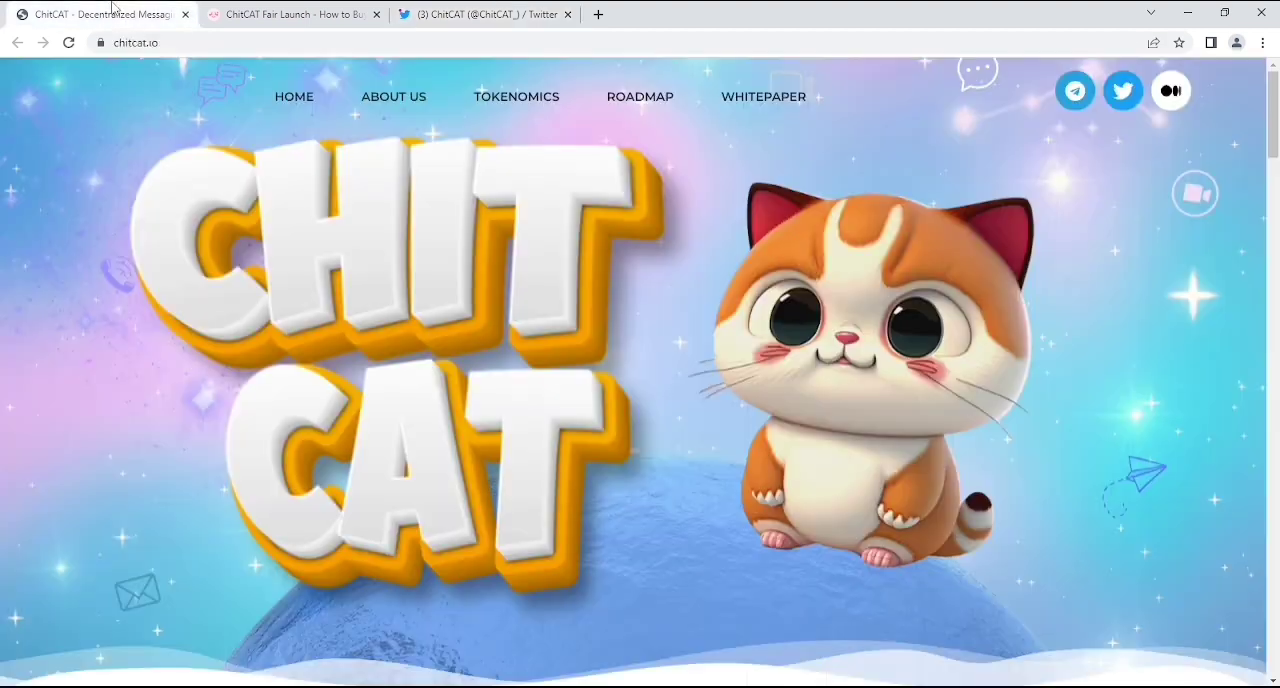
mouse_move(348, 285)
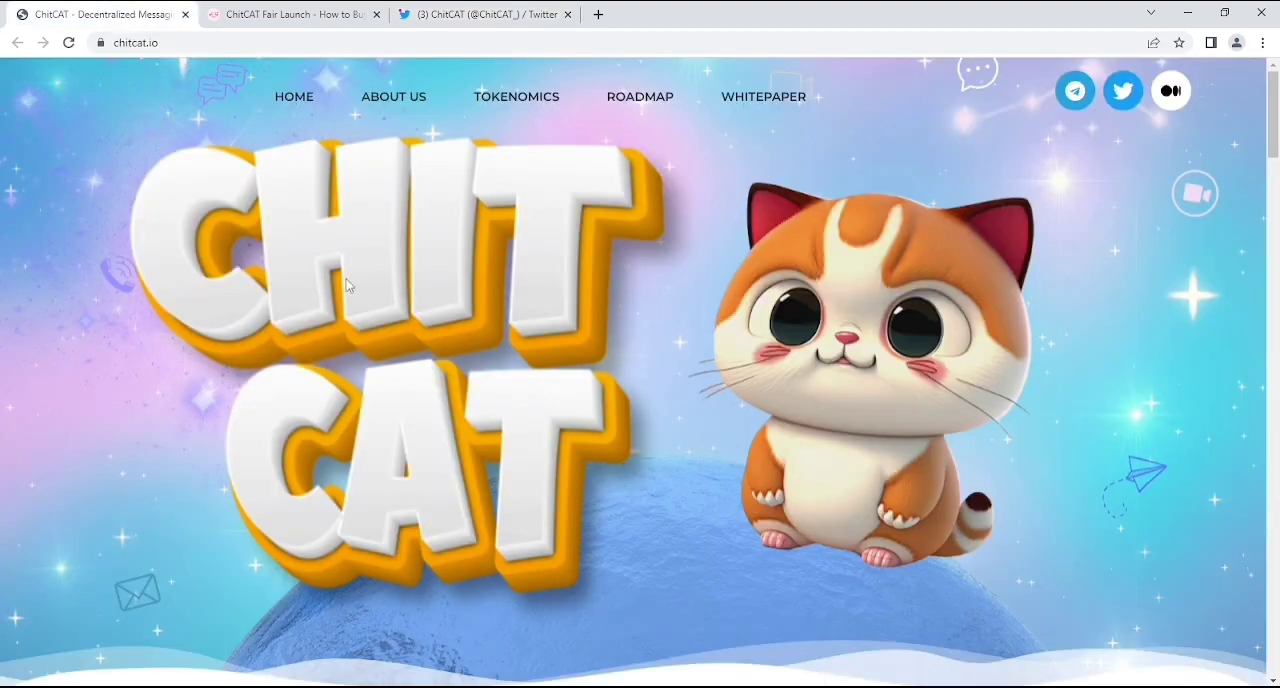